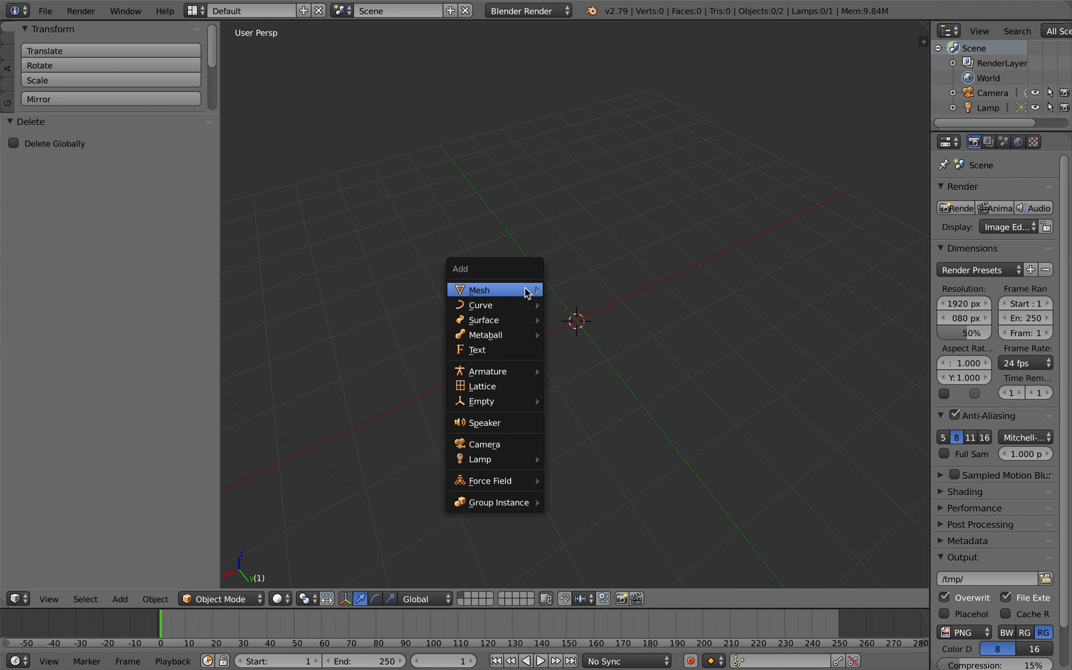
# Add a Shape Generator mesh and raise its random seed from 1000 toward 1042 for a winged form.
pyautogui.click(478, 289)
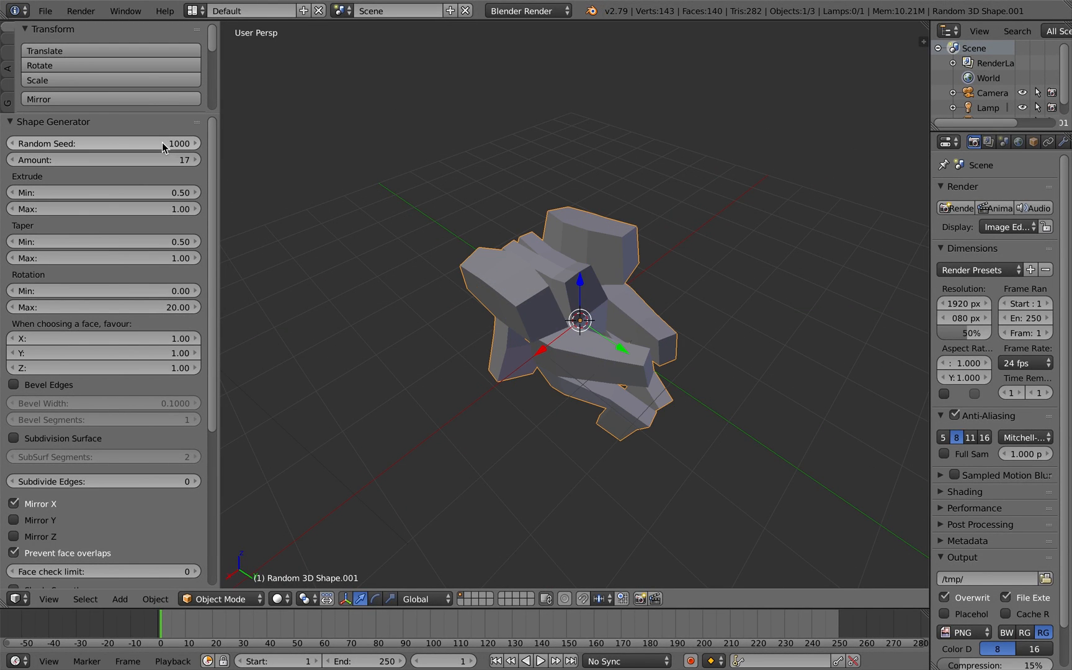
pyautogui.click(196, 143)
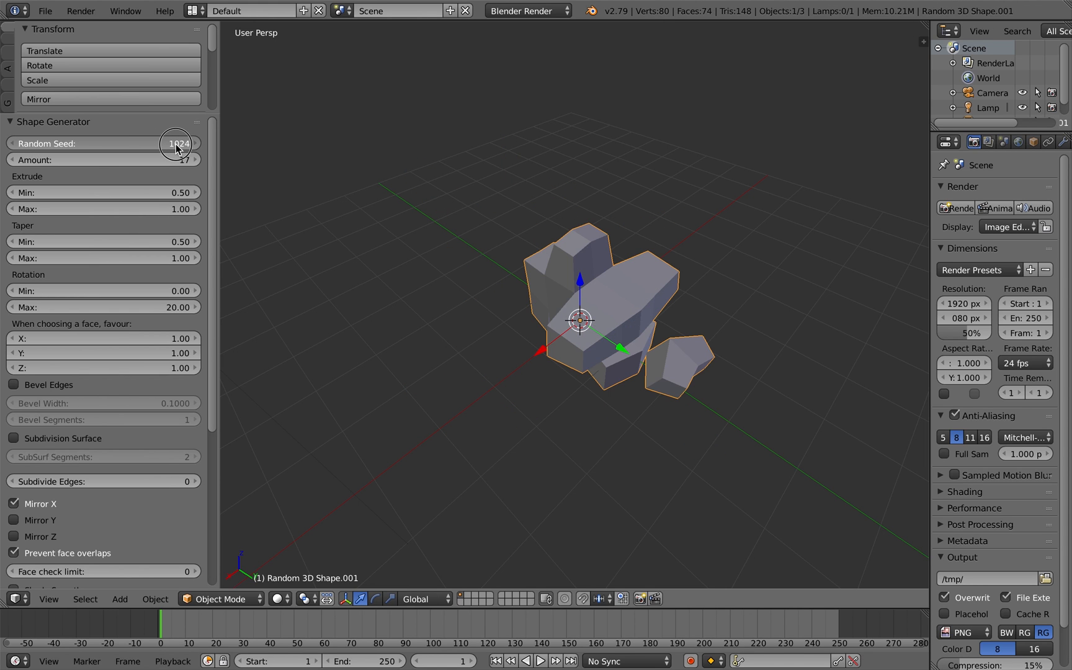
pyautogui.click(194, 142)
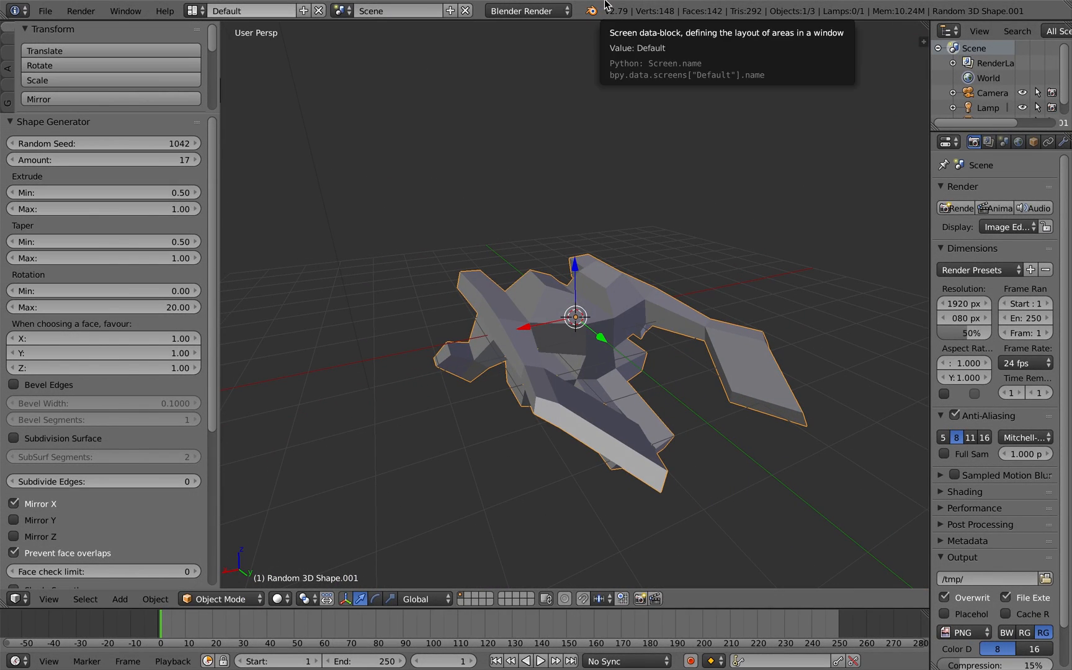
pyautogui.moveTo(758, 6)
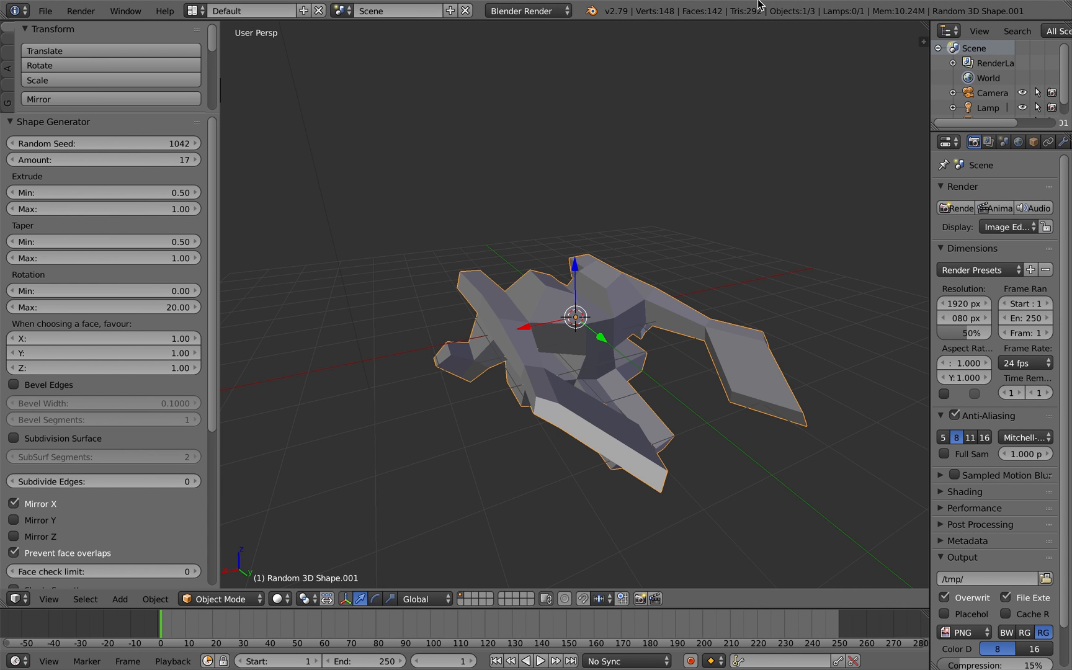
# Install shape_generator_1_0_0.zip from Documents/random_extrude and enable Random 3D Shape Generator.
pyautogui.click(45, 11)
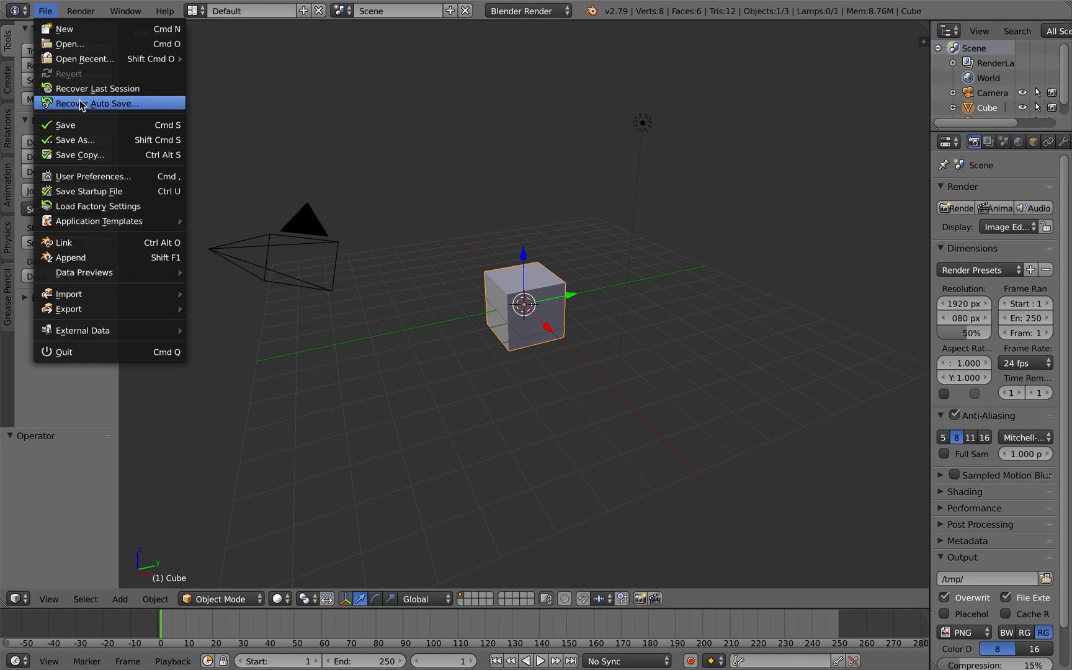
pyautogui.click(92, 176)
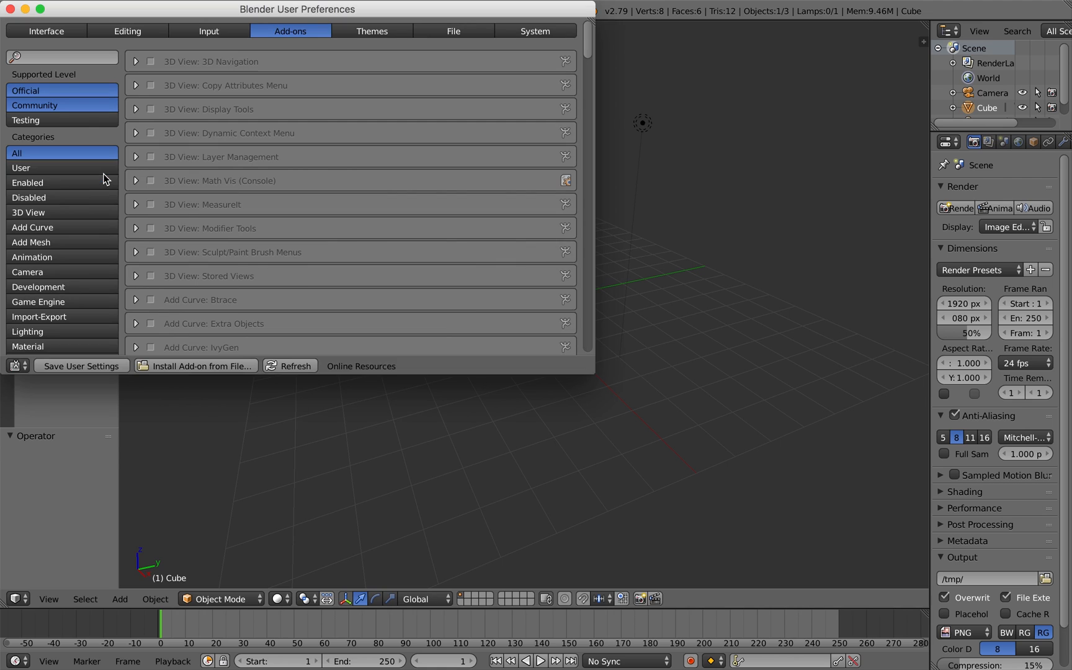
pyautogui.moveTo(188, 318)
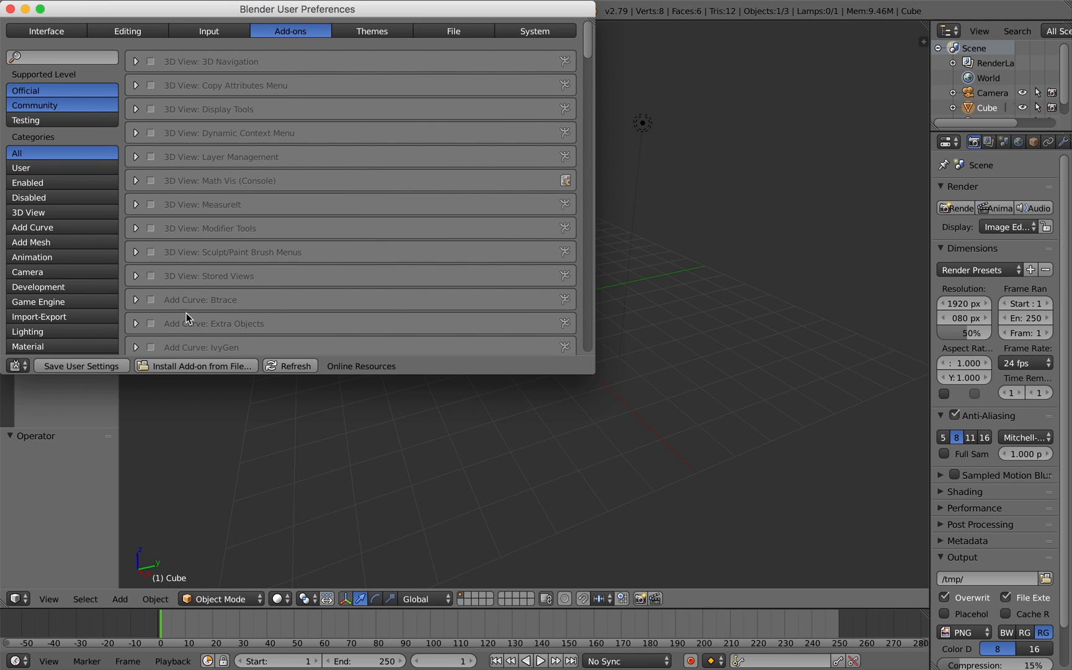
pyautogui.click(200, 366)
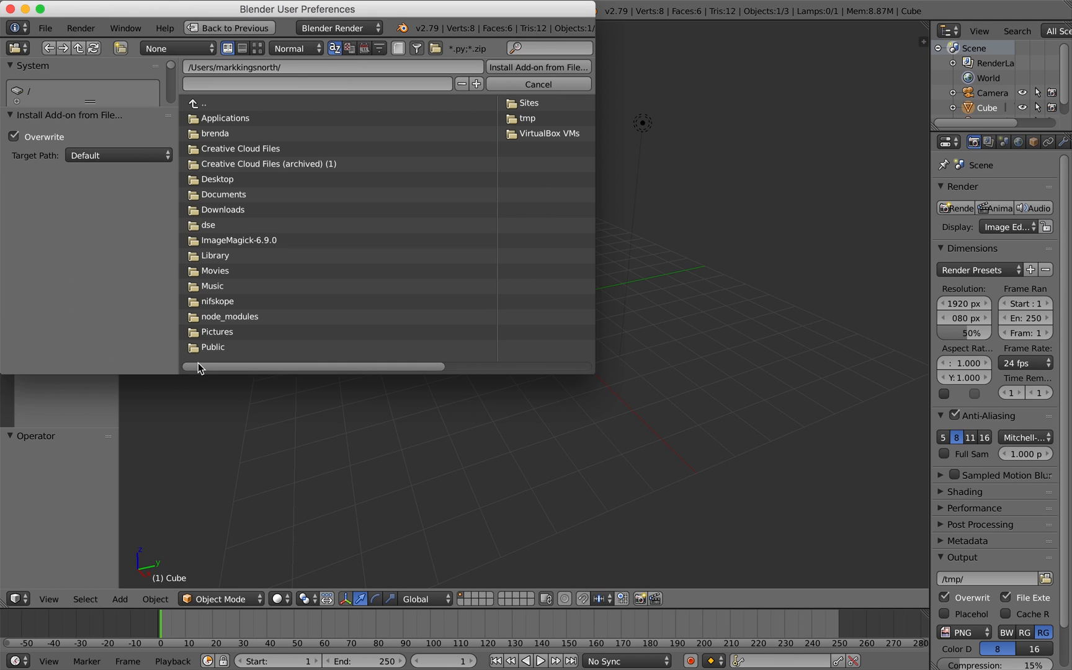
pyautogui.doubleClick(223, 194)
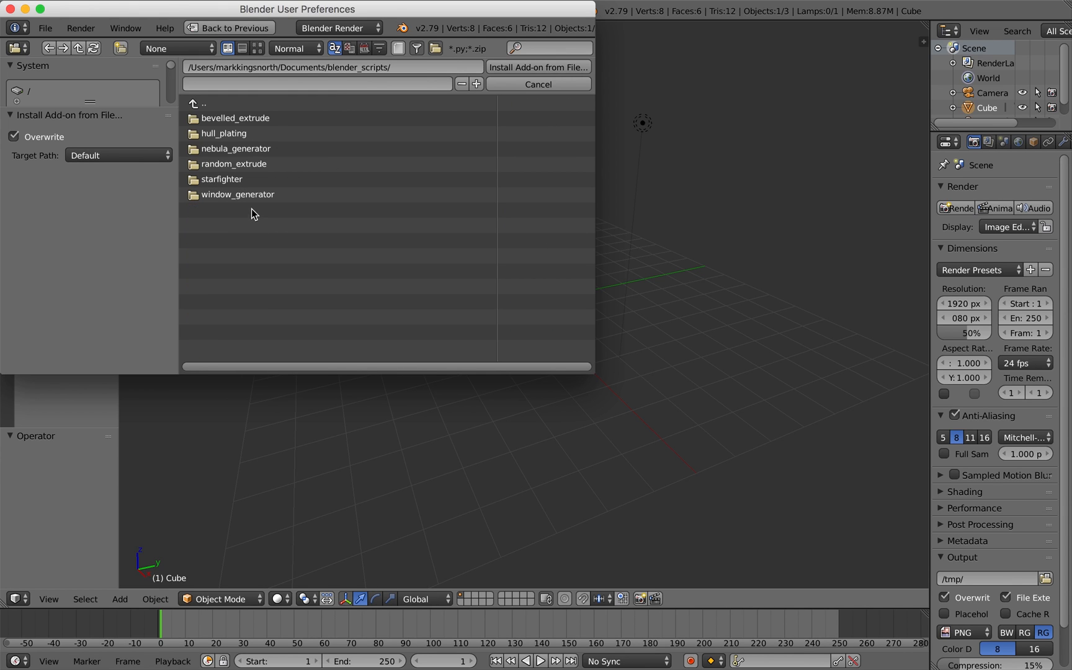
pyautogui.doubleClick(234, 163)
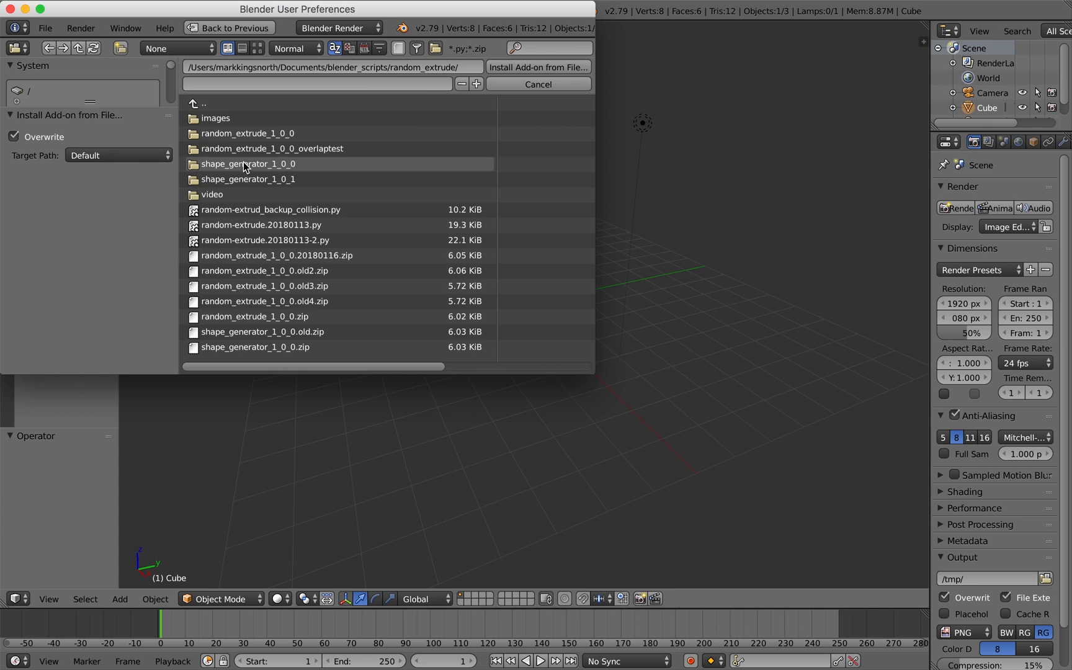
pyautogui.moveTo(254, 199)
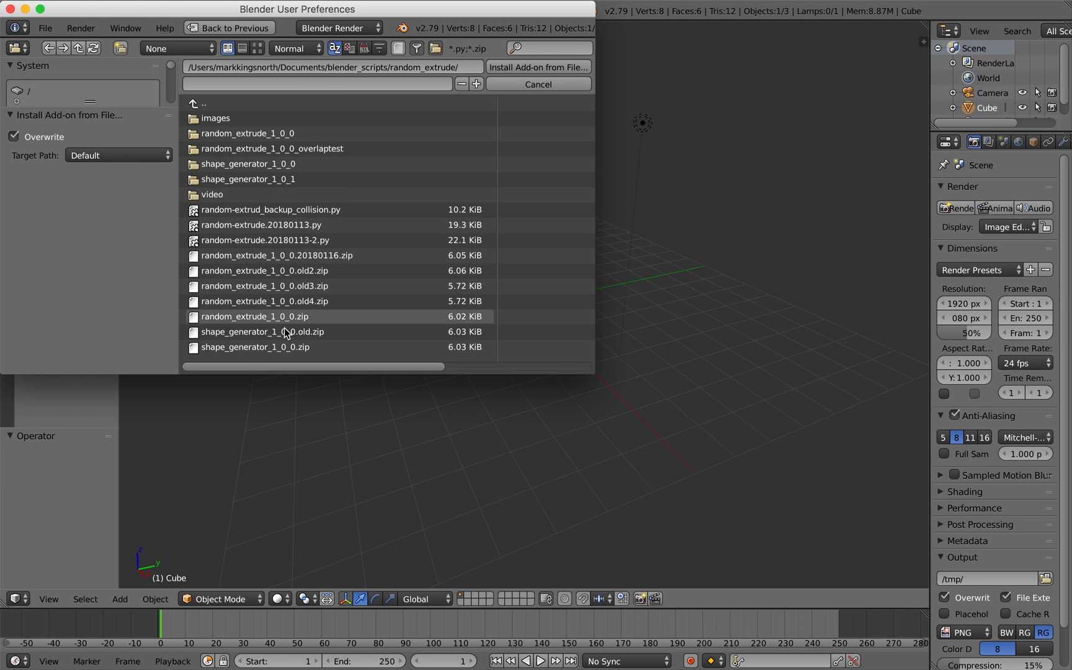
pyautogui.click(254, 347)
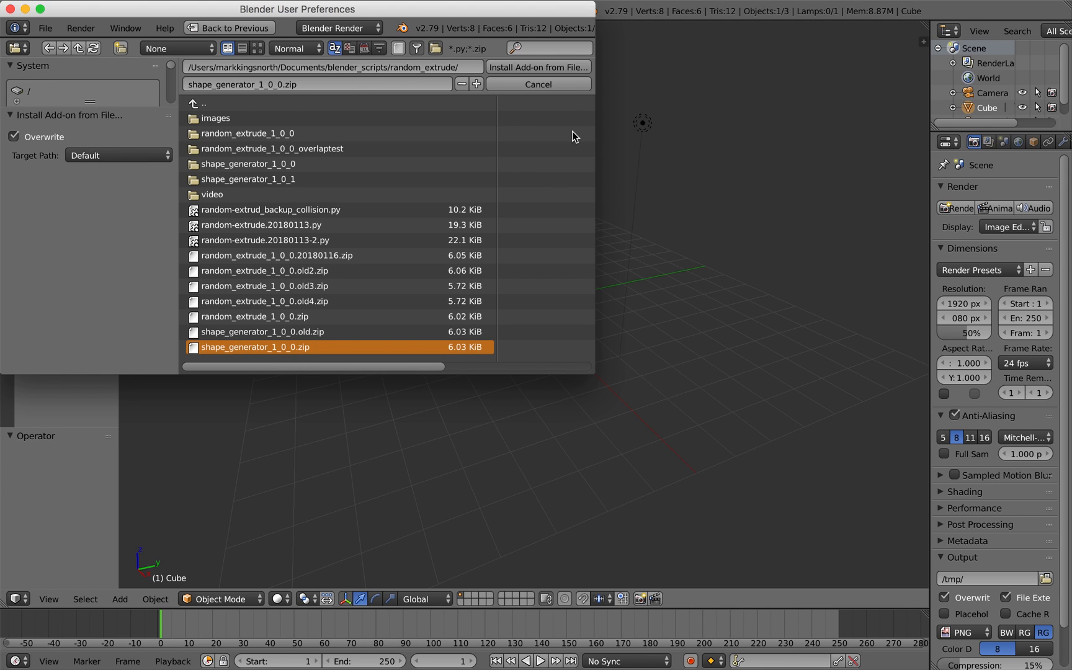
pyautogui.click(537, 67)
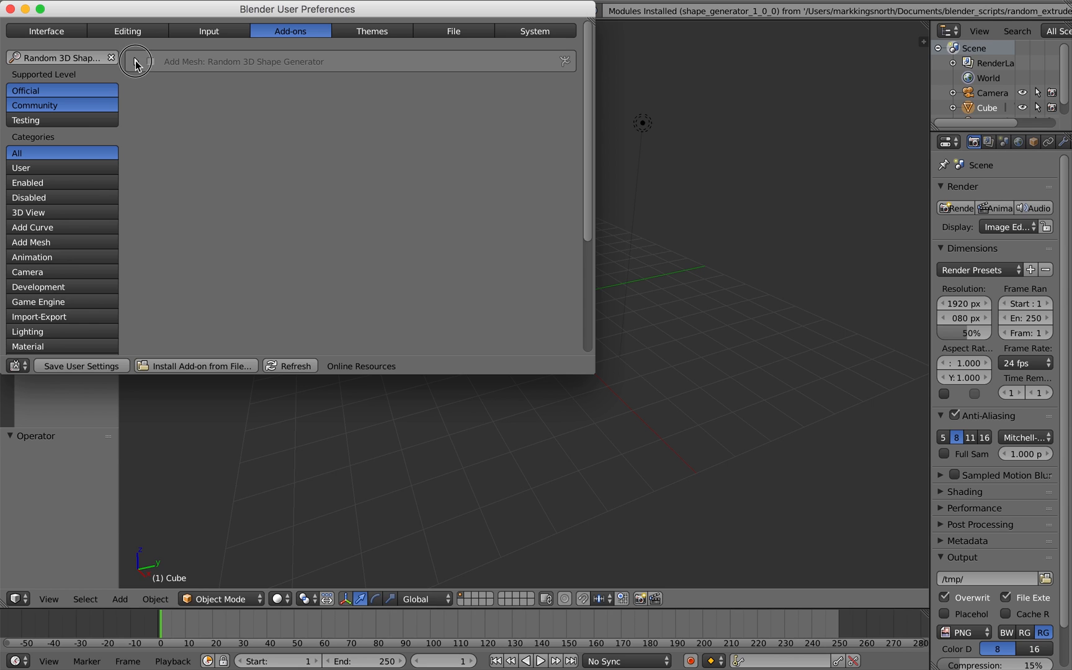
pyautogui.click(136, 61)
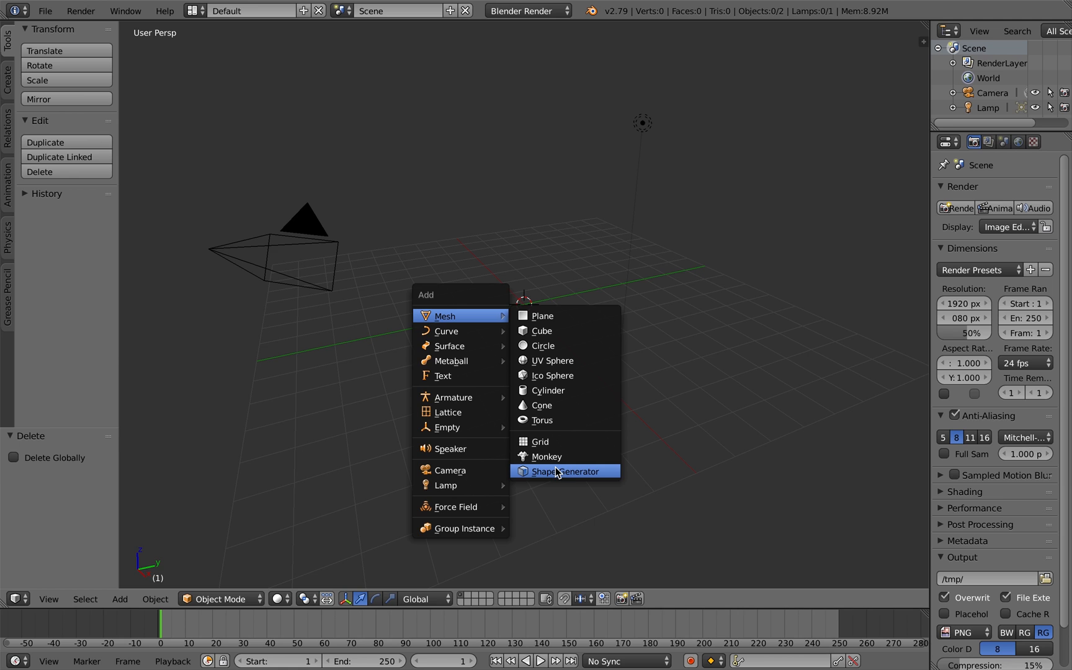
pyautogui.click(563, 471)
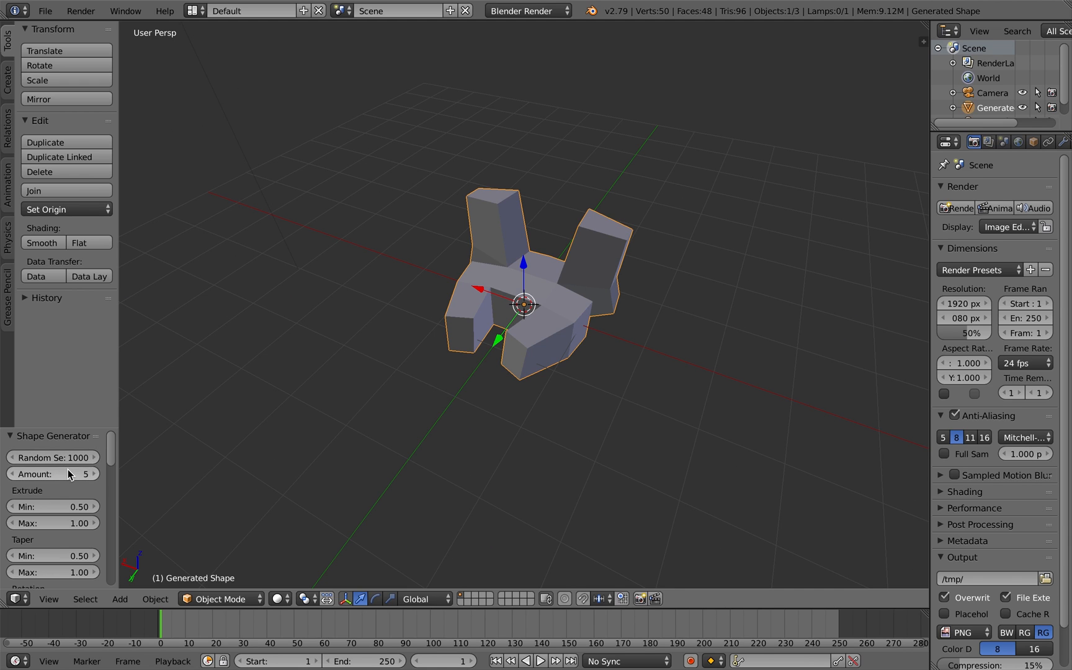
pyautogui.moveTo(54, 457); pyautogui.dragTo(82, 457)
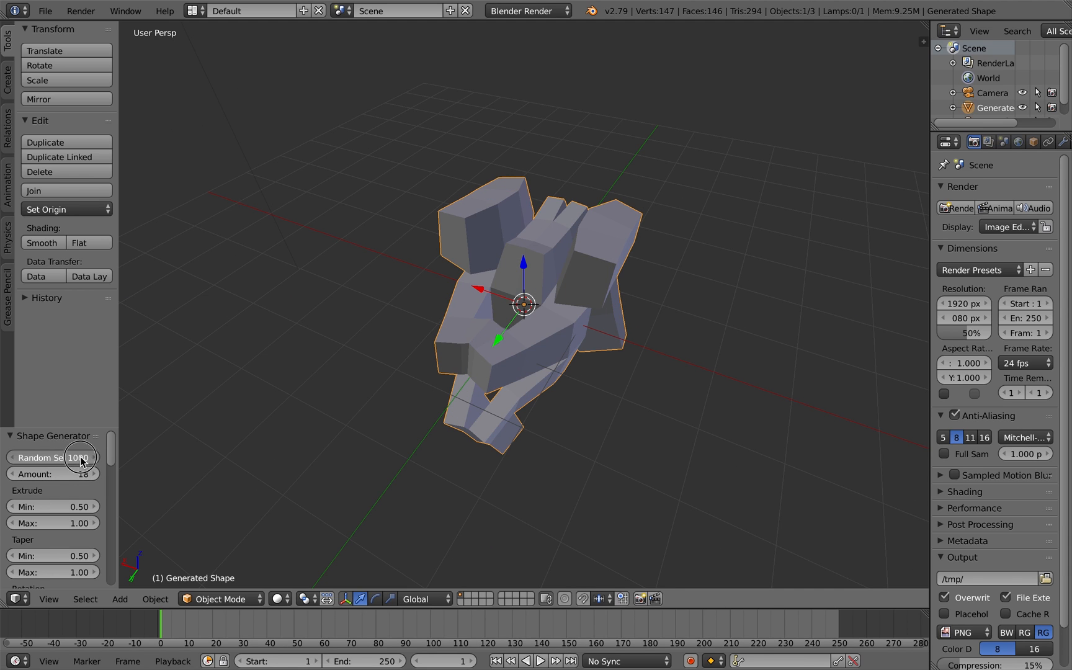
pyautogui.click(54, 458)
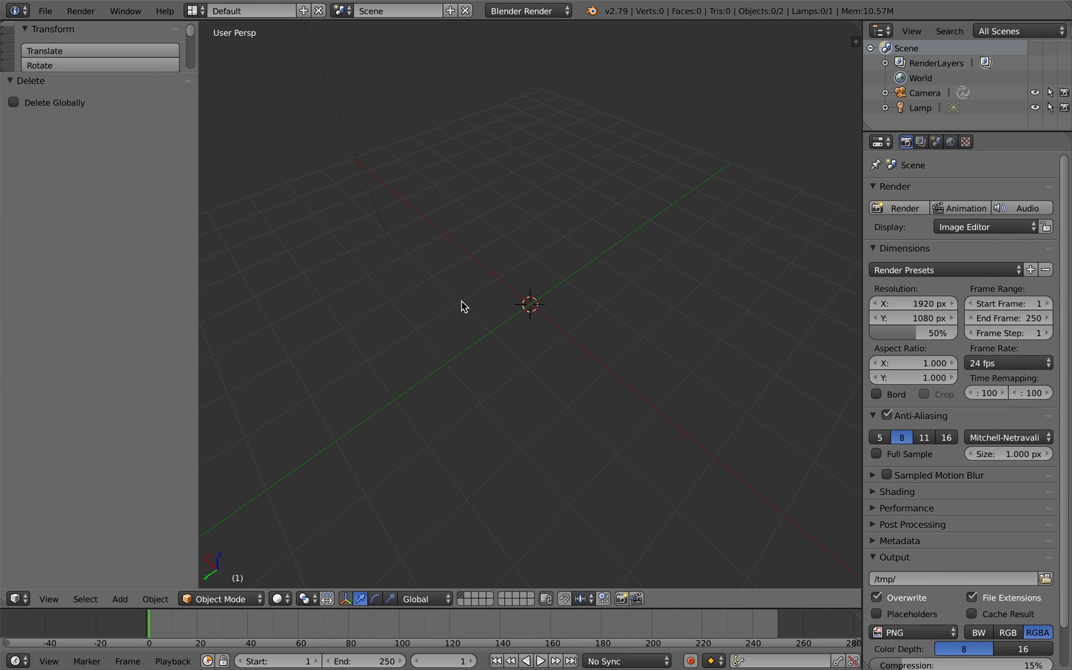
pyautogui.moveTo(482, 264)
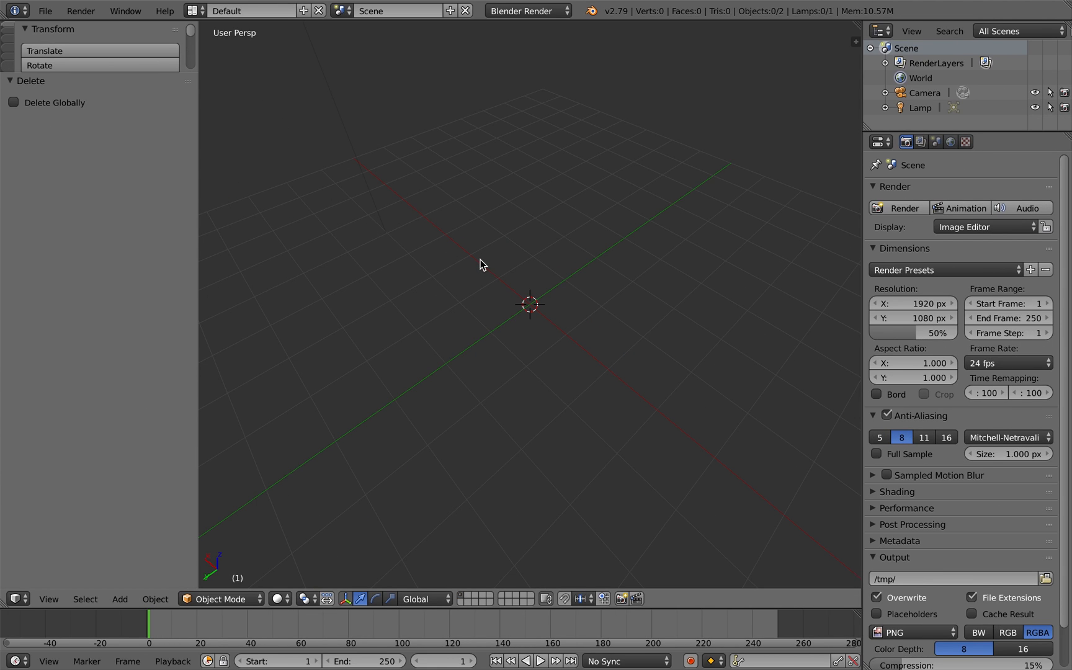
# Add a Shape Generator mesh with five mirrored extrusions and orbit around it.
pyautogui.click(119, 598)
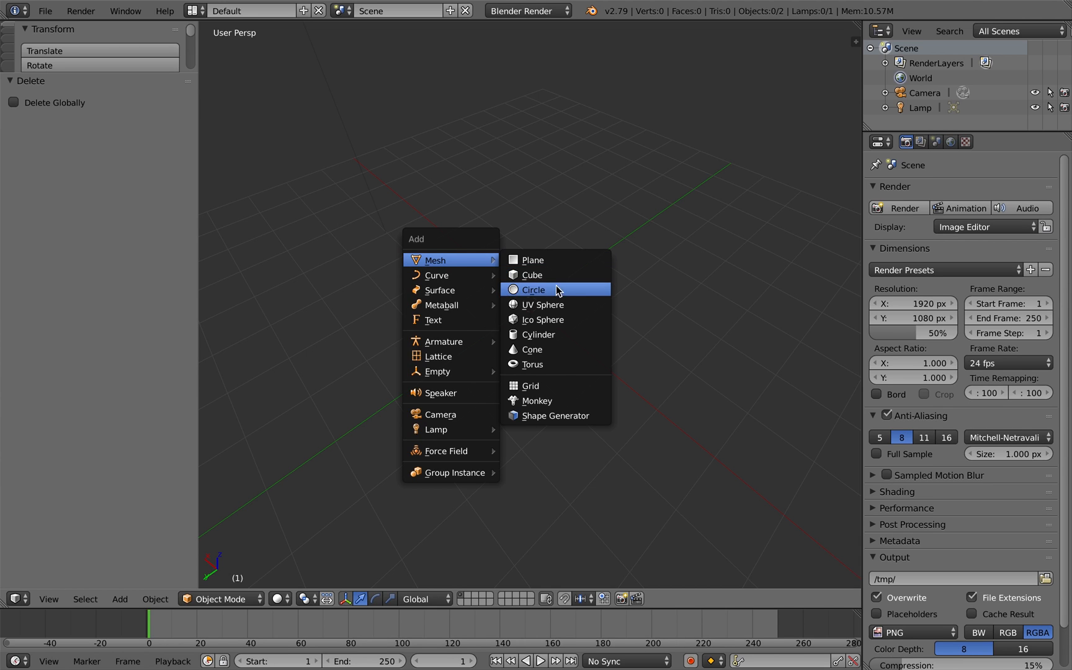
pyautogui.moveTo(554, 416)
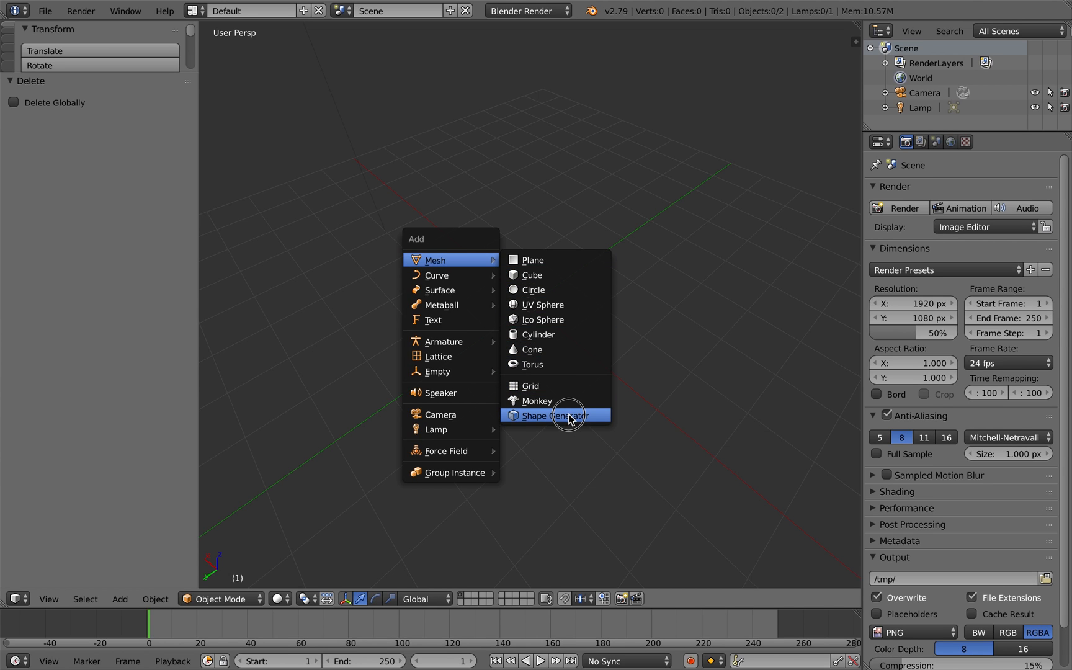
pyautogui.click(552, 415)
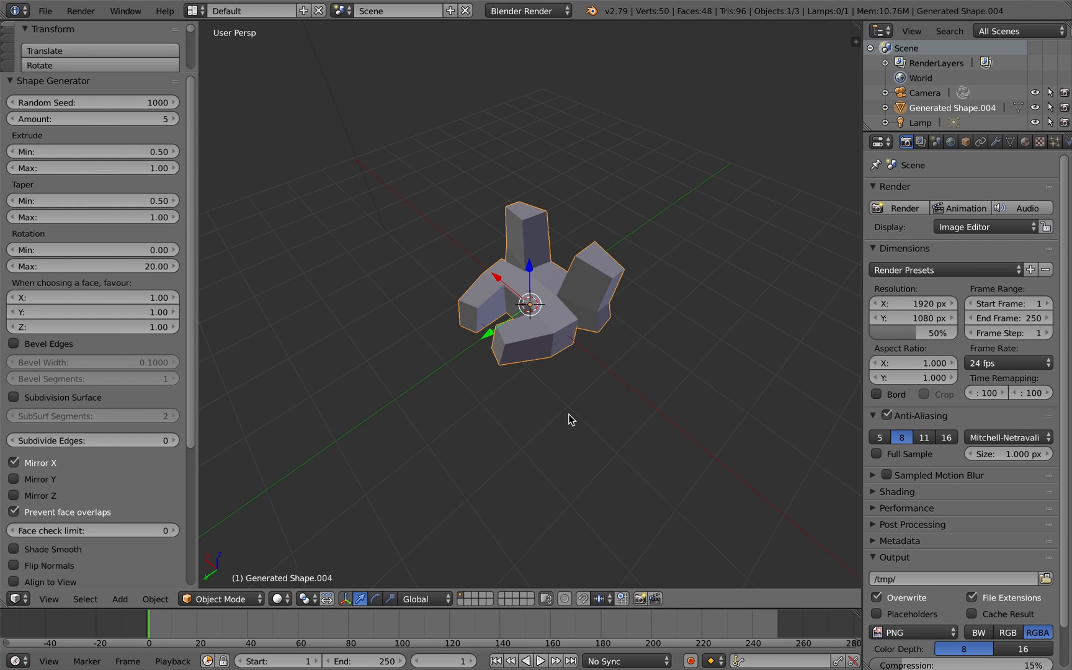
pyautogui.moveTo(186, 595)
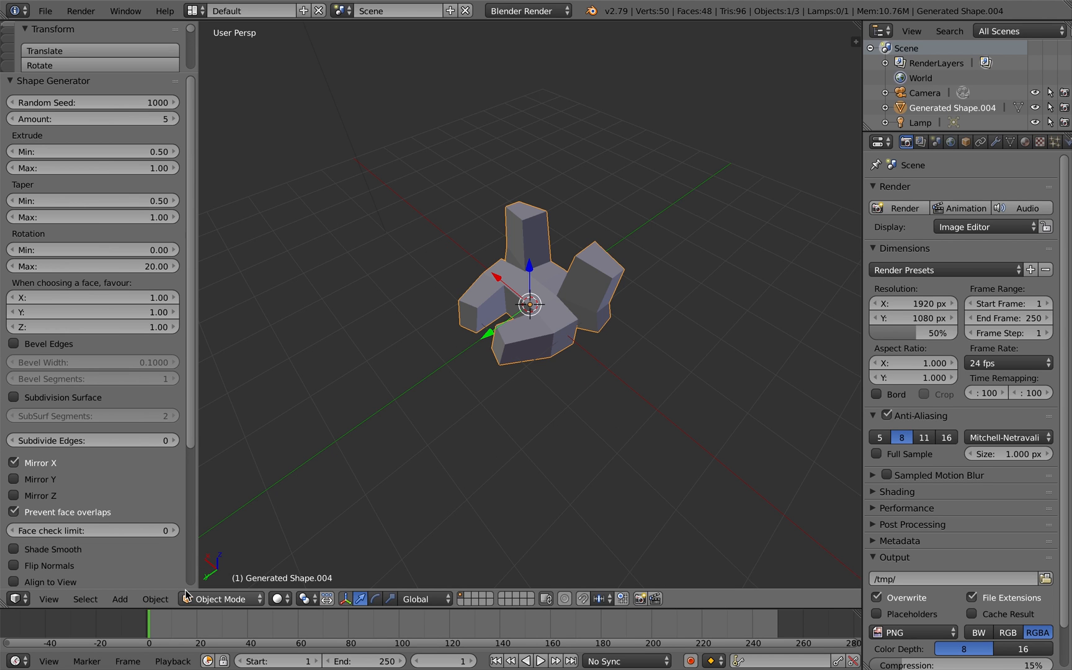
pyautogui.click(119, 598)
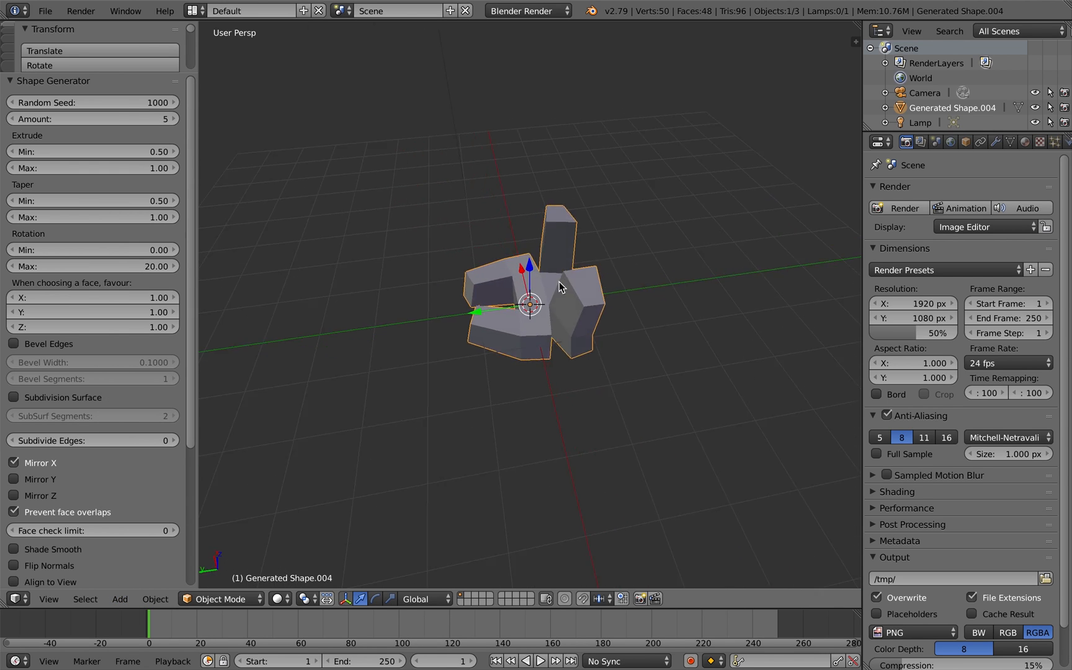
pyautogui.moveTo(559, 288); pyautogui.dragTo(665, 294)
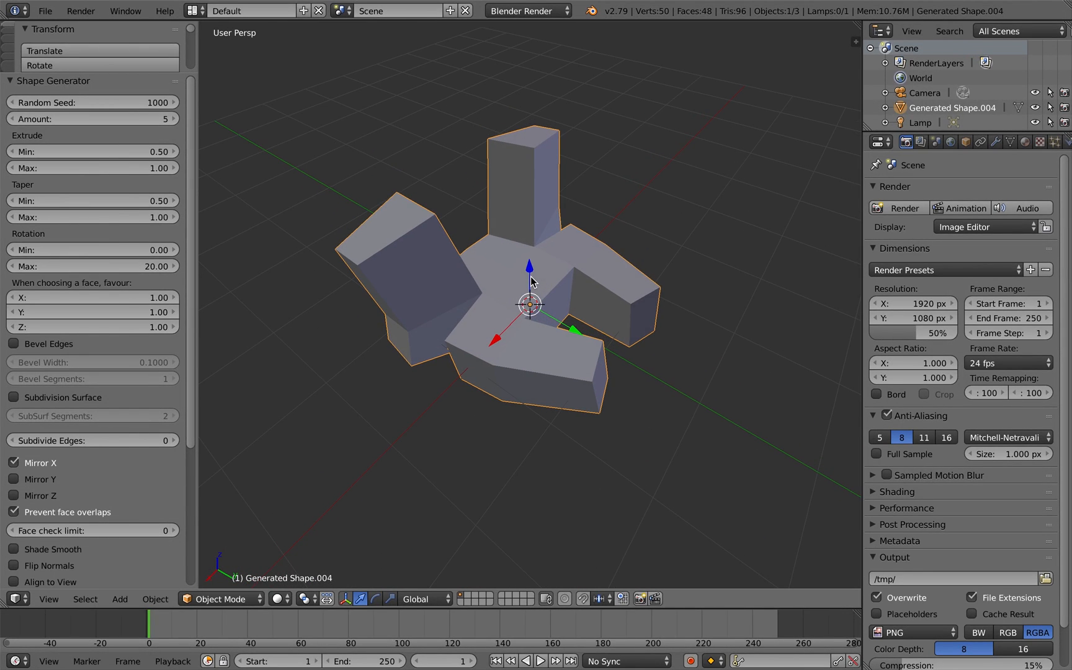
pyautogui.moveTo(164, 119)
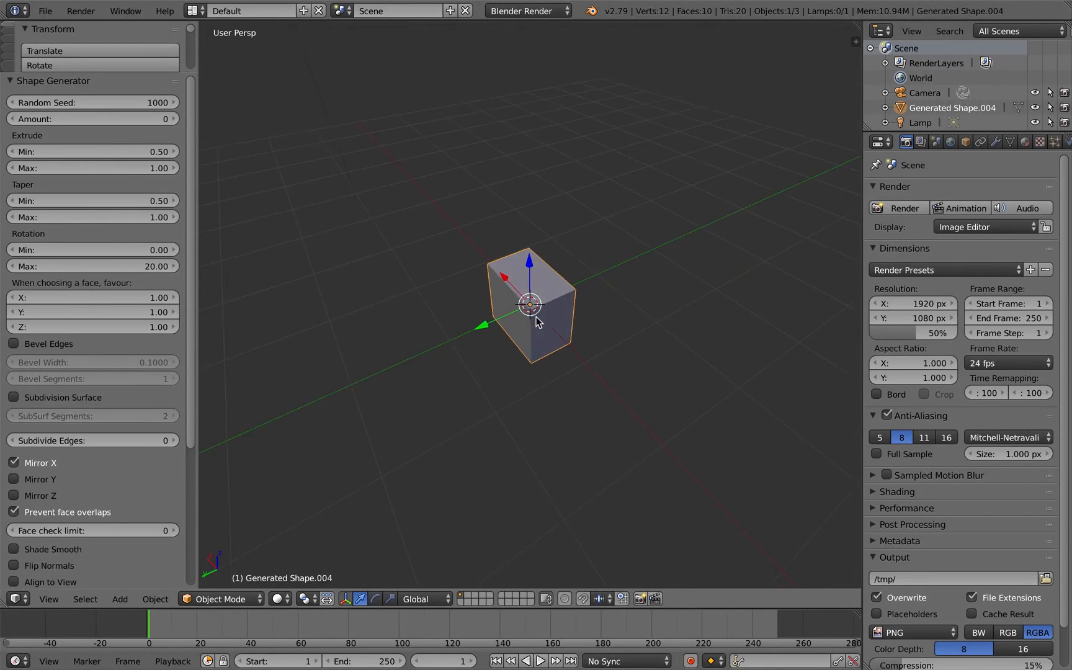
# Zoom in on the plain box, disable Mirror X, and raise the extrusion amount to one.
pyautogui.moveTo(536, 321); pyautogui.dragTo(561, 333)
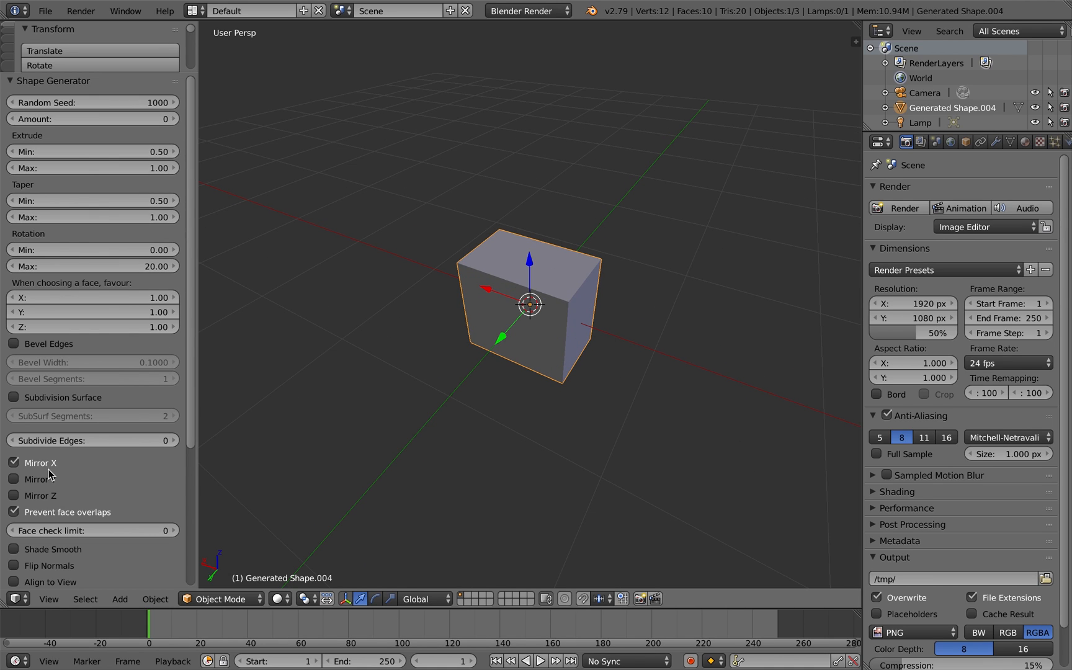
pyautogui.click(14, 462)
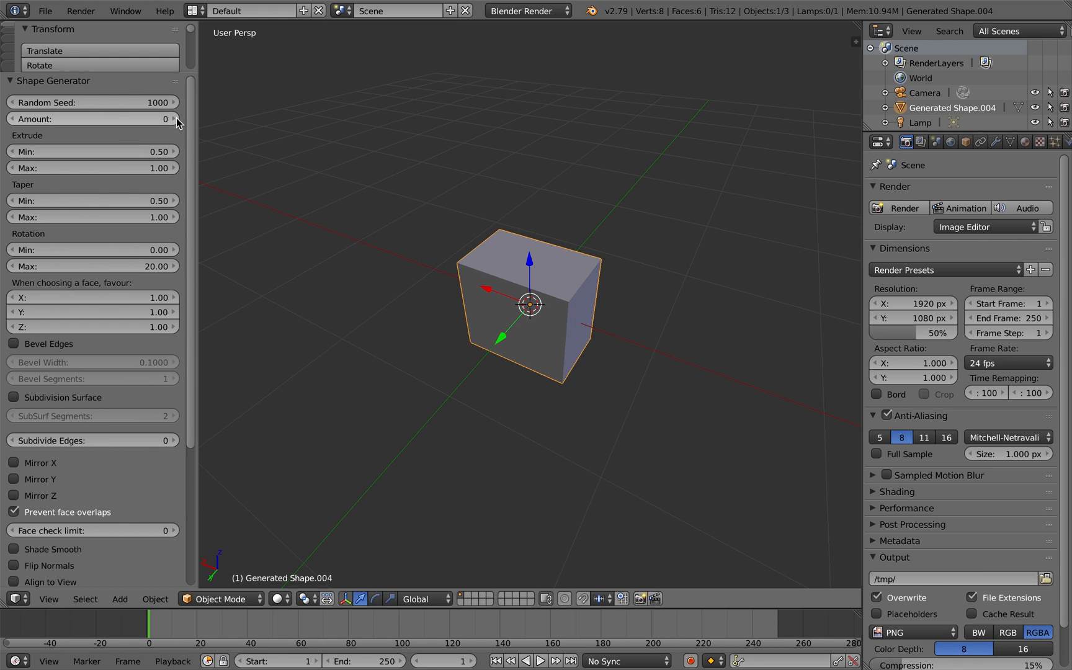
pyautogui.click(175, 119)
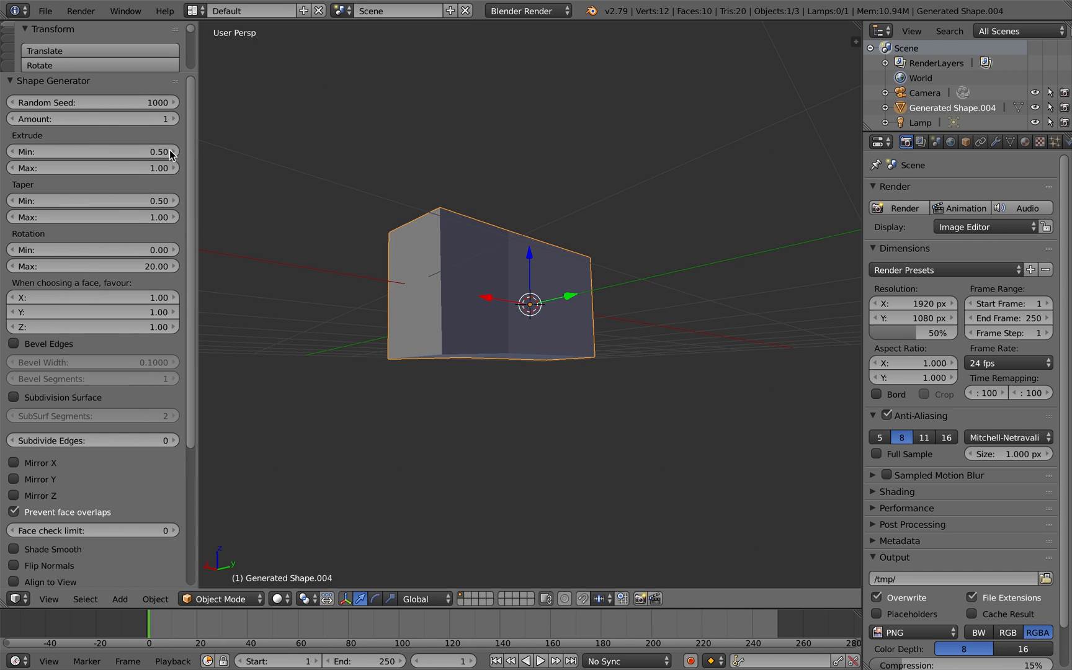
pyautogui.moveTo(383, 272)
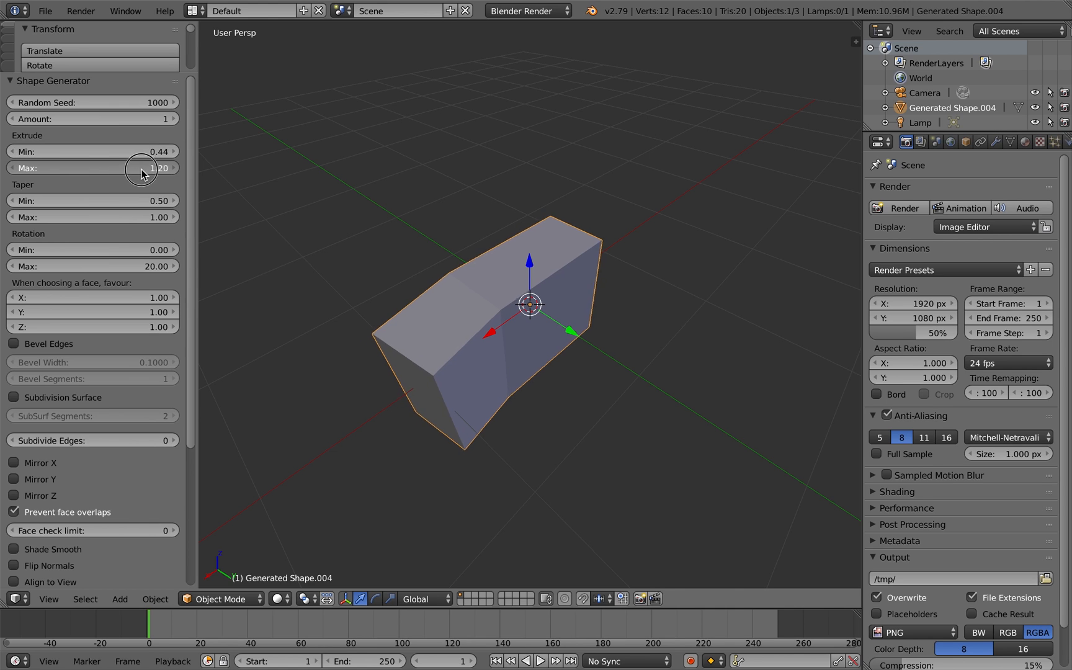
# Set the extrude maximum to 1.10 and step the random seed up to 1026.
pyautogui.moveTo(144, 171); pyautogui.dragTo(136, 171)
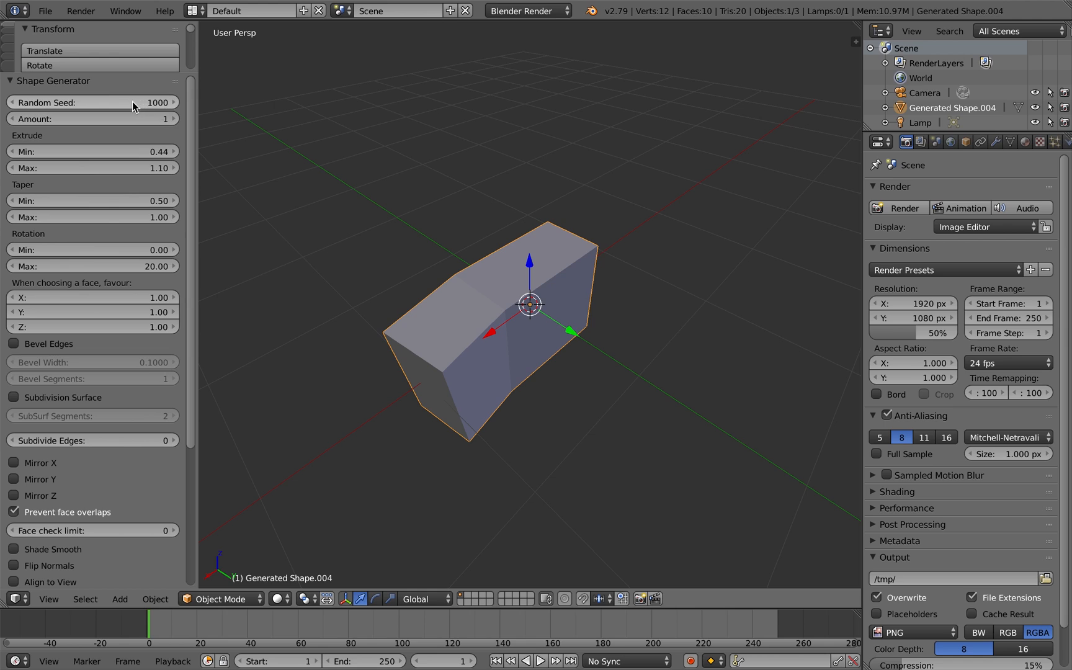
pyautogui.moveTo(129, 102); pyautogui.dragTo(157, 102)
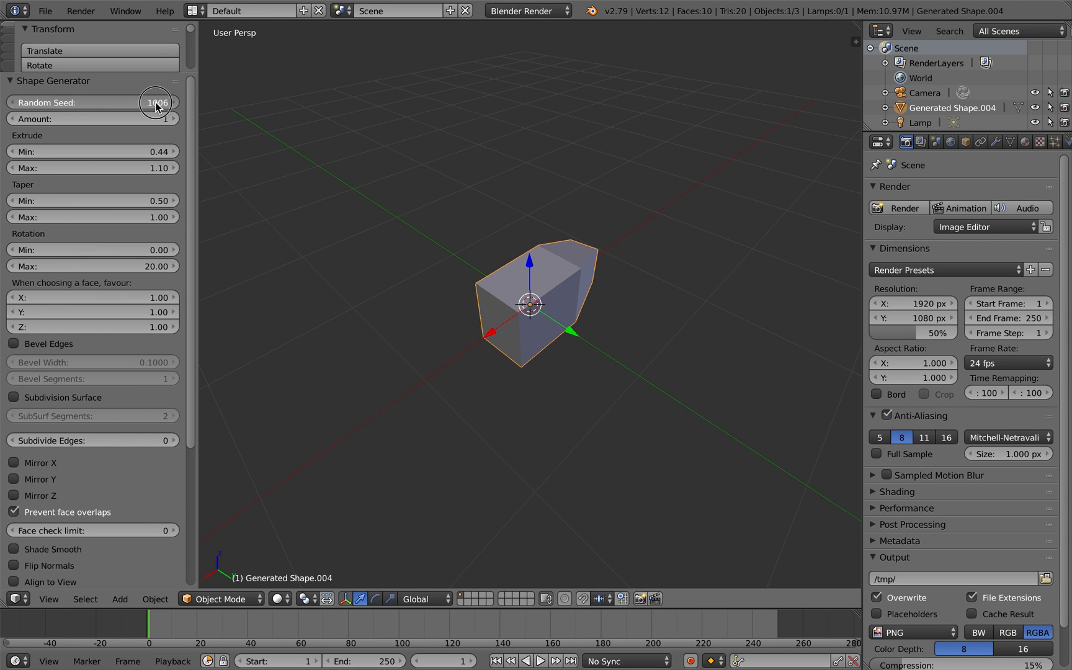
pyautogui.click(160, 103)
pyautogui.write('1026')
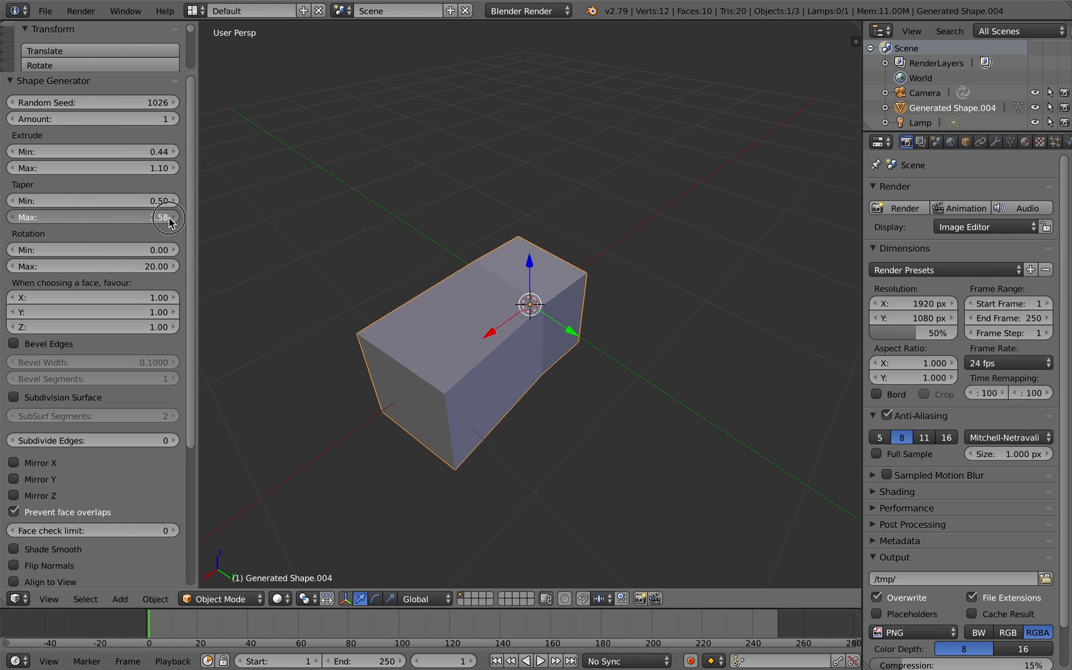
# Set Taper Max to 0.46 and Rotation Max to 37.70, giving an angled wedge.
pyautogui.moveTo(168, 217); pyautogui.dragTo(118, 230)
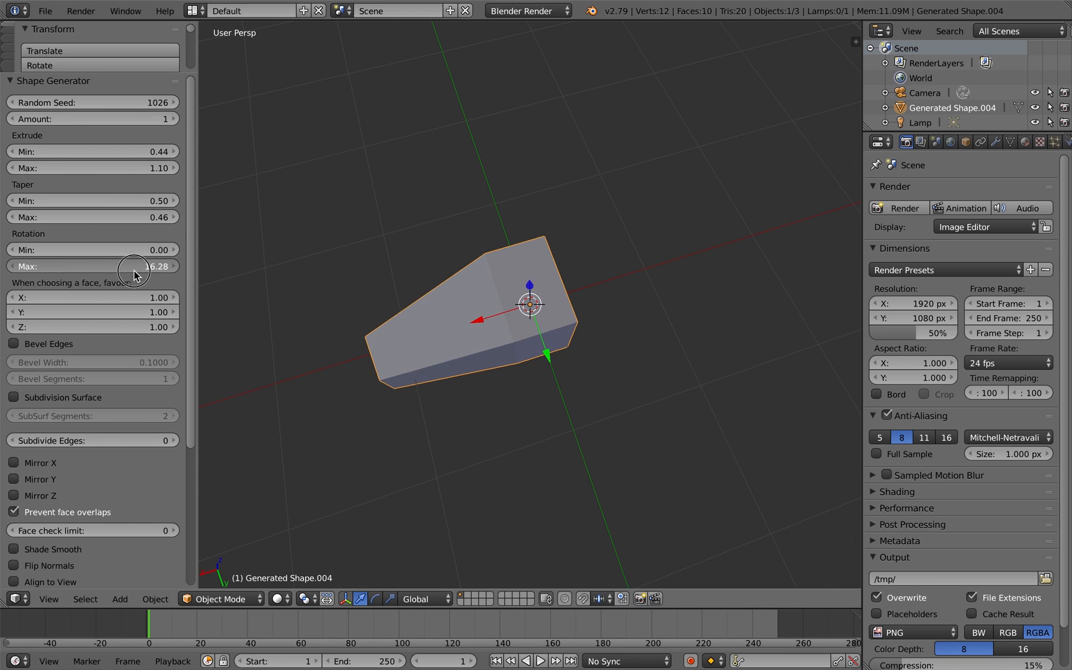
pyautogui.moveTo(133, 266); pyautogui.dragTo(89, 266)
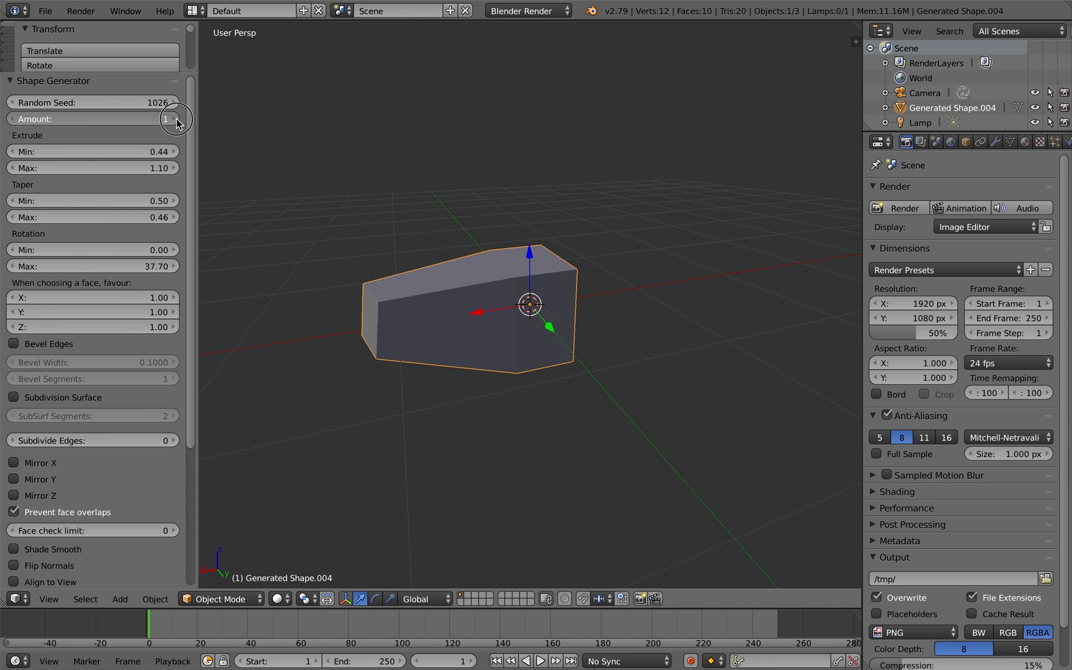
# Enable Mirror X, raise extrusions to 13 with seed 1042, and orbit the view.
pyautogui.click(174, 119)
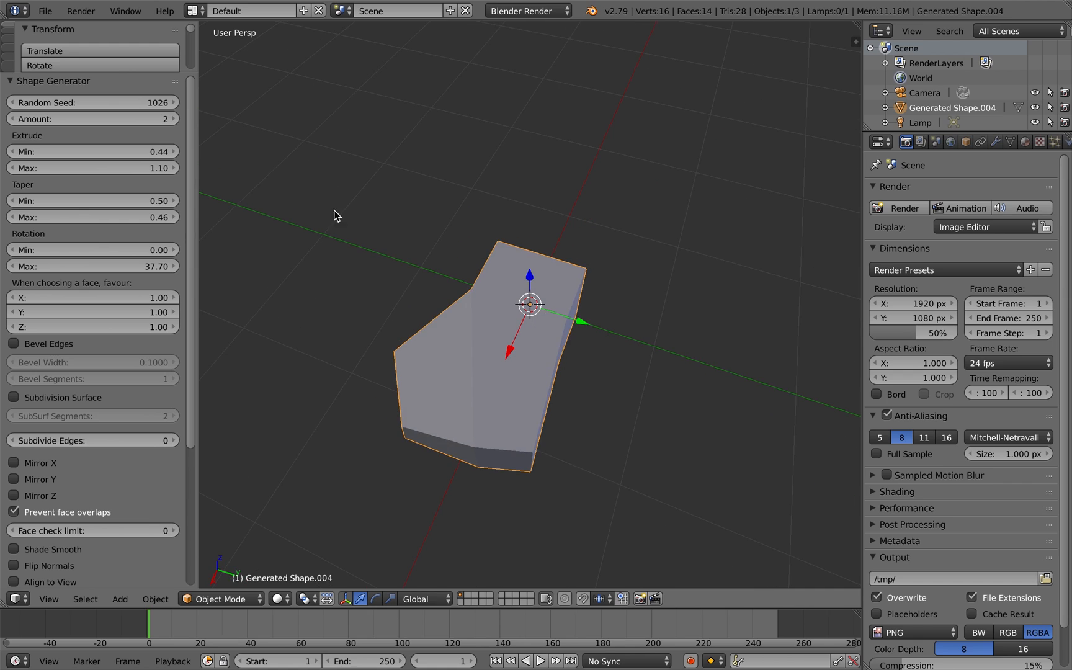
pyautogui.moveTo(43, 123)
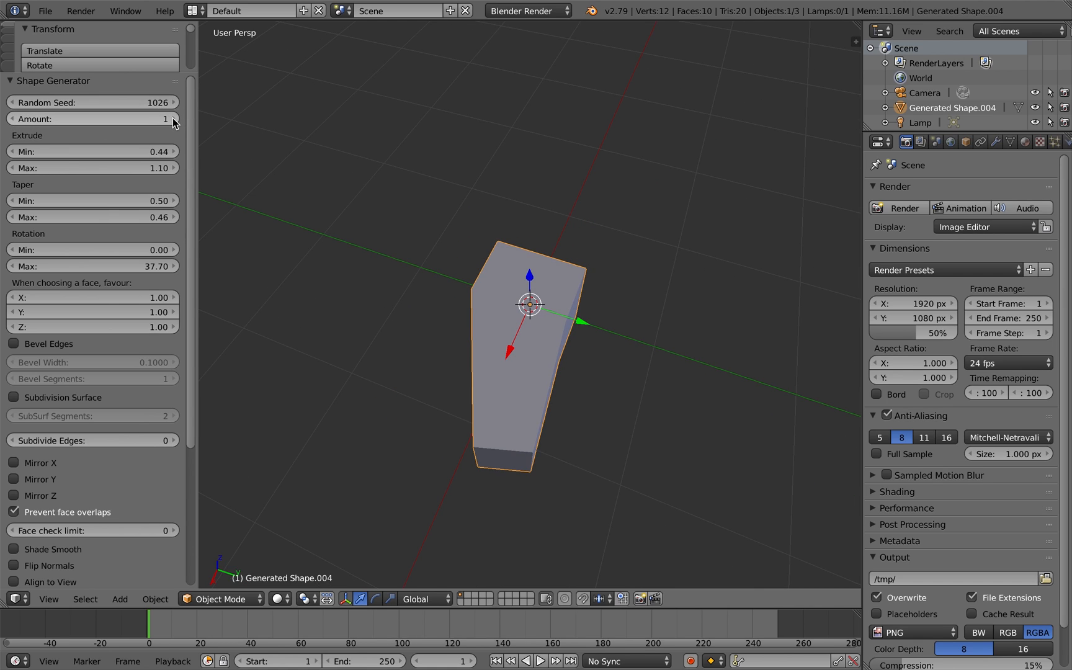
pyautogui.click(169, 119)
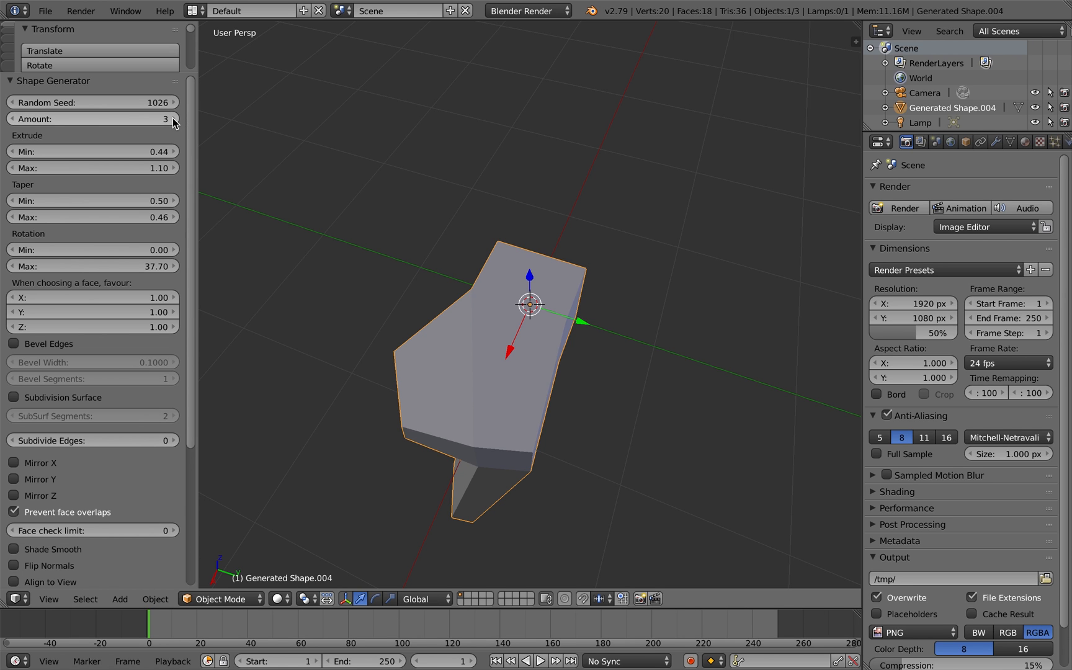
pyautogui.click(174, 119)
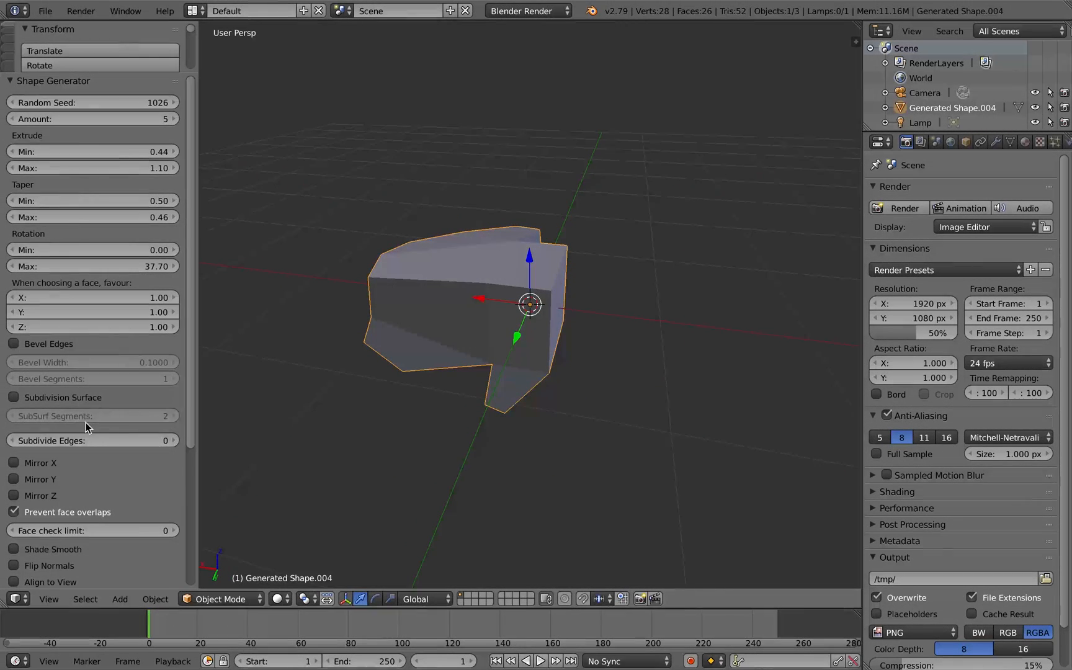
pyautogui.click(13, 462)
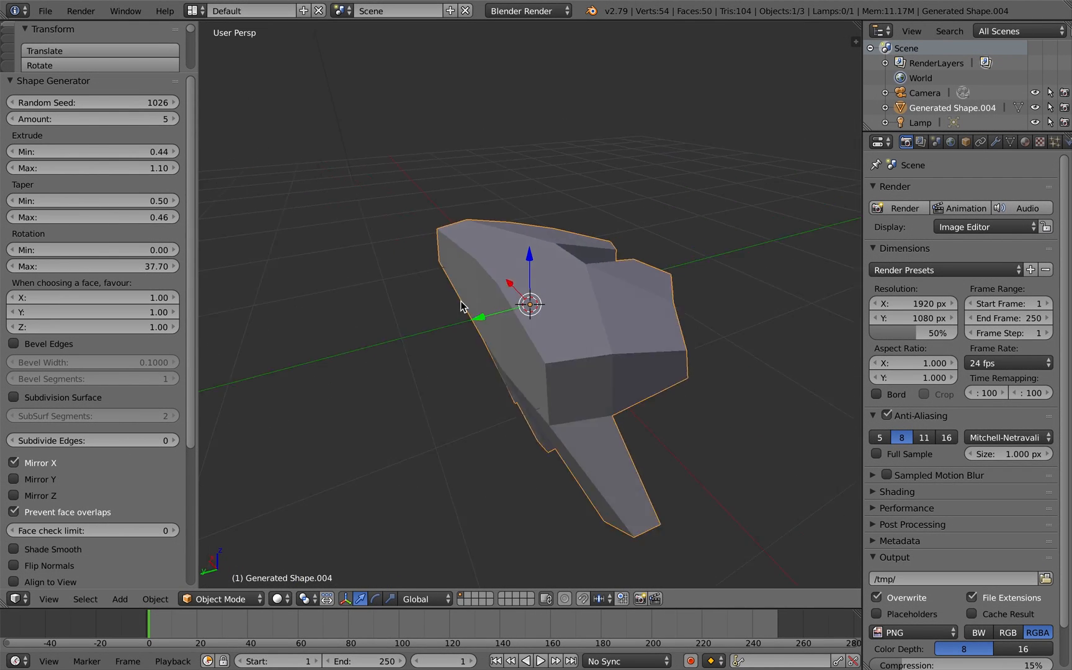
pyautogui.moveTo(465, 304); pyautogui.dragTo(567, 304)
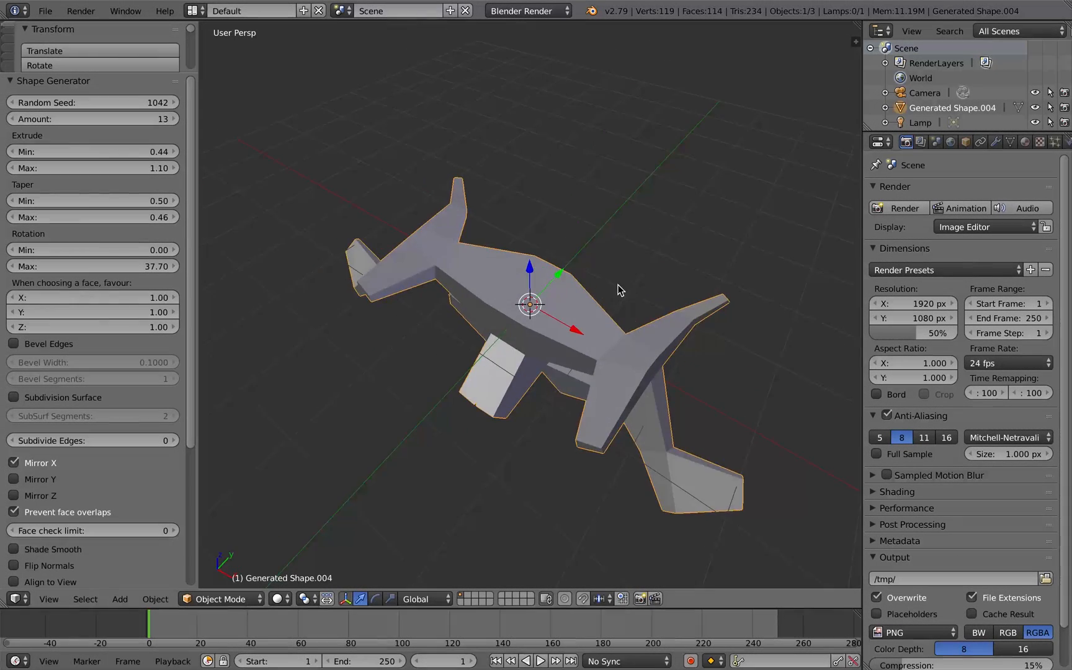
pyautogui.moveTo(615, 287); pyautogui.dragTo(652, 284)
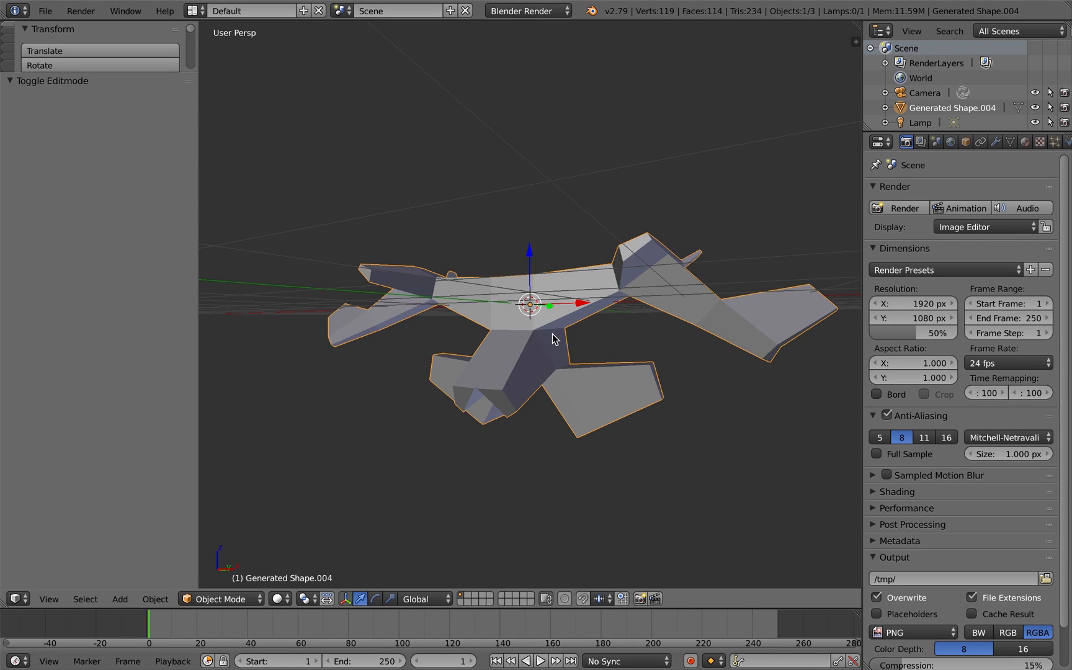
# Delete the old shape, add a new Shape Generator mesh, and set favour X to 0.28.
pyautogui.press('x')
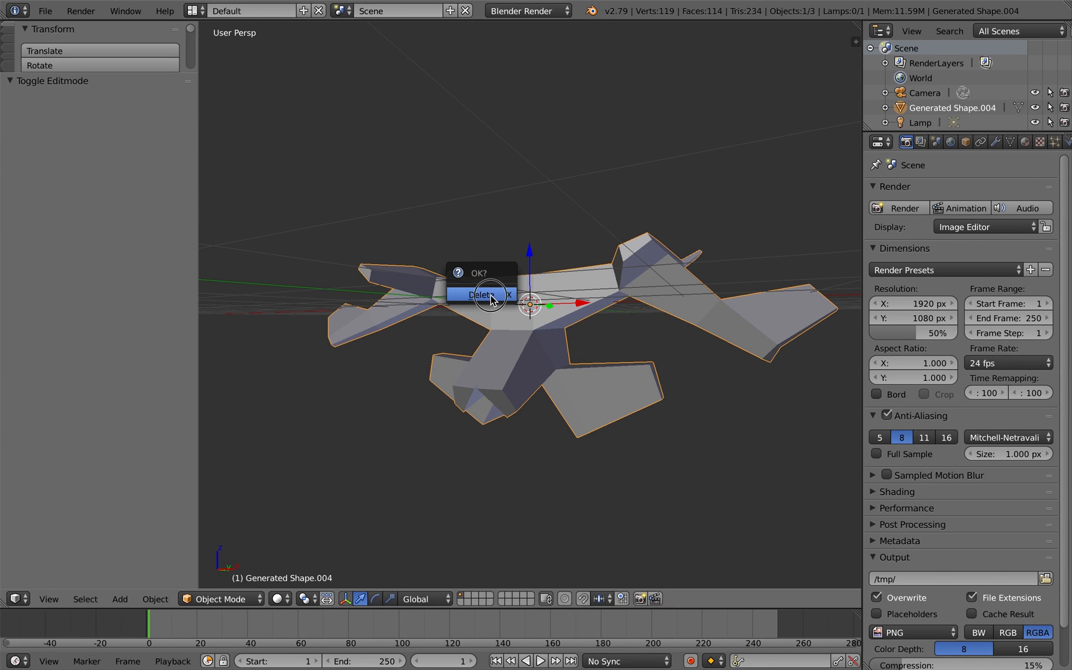
pyautogui.click(481, 294)
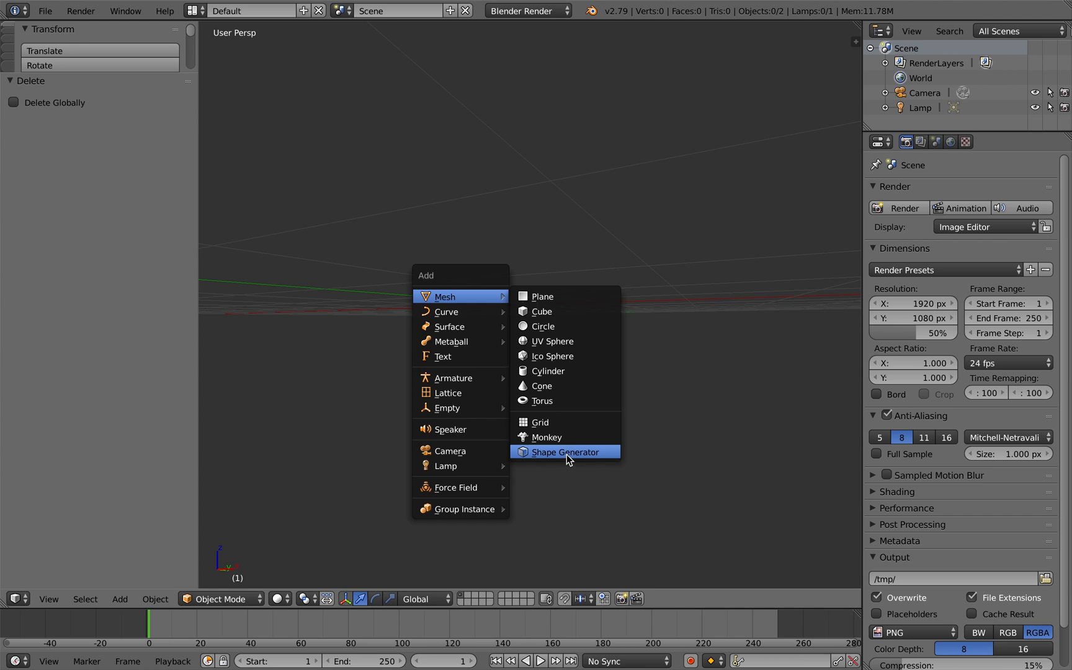
pyautogui.click(564, 452)
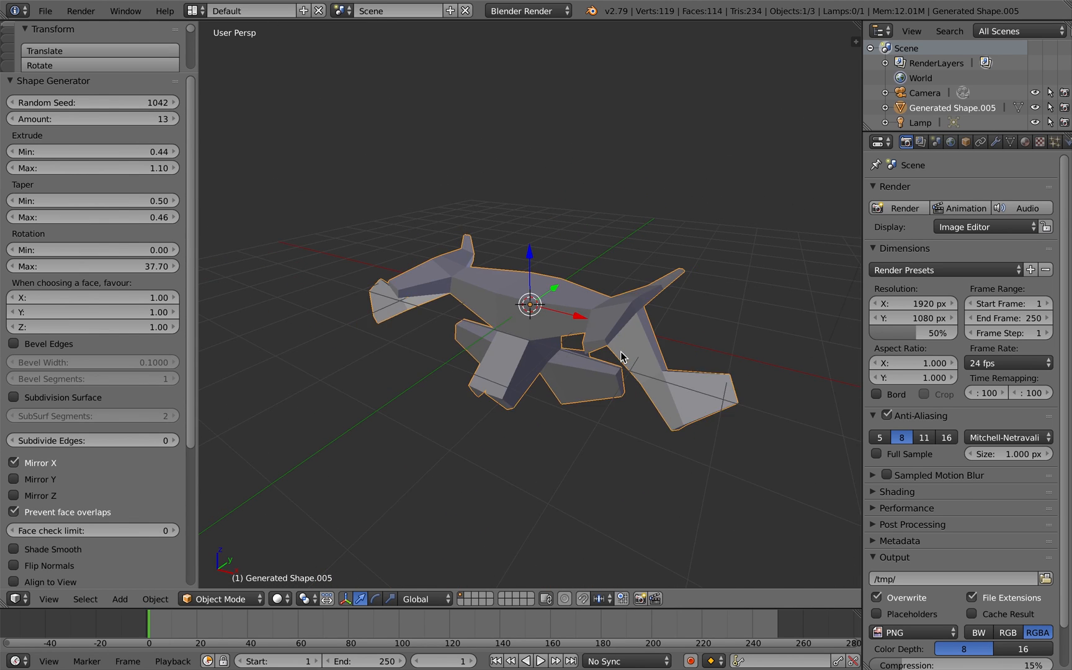
pyautogui.moveTo(622, 356); pyautogui.dragTo(479, 308)
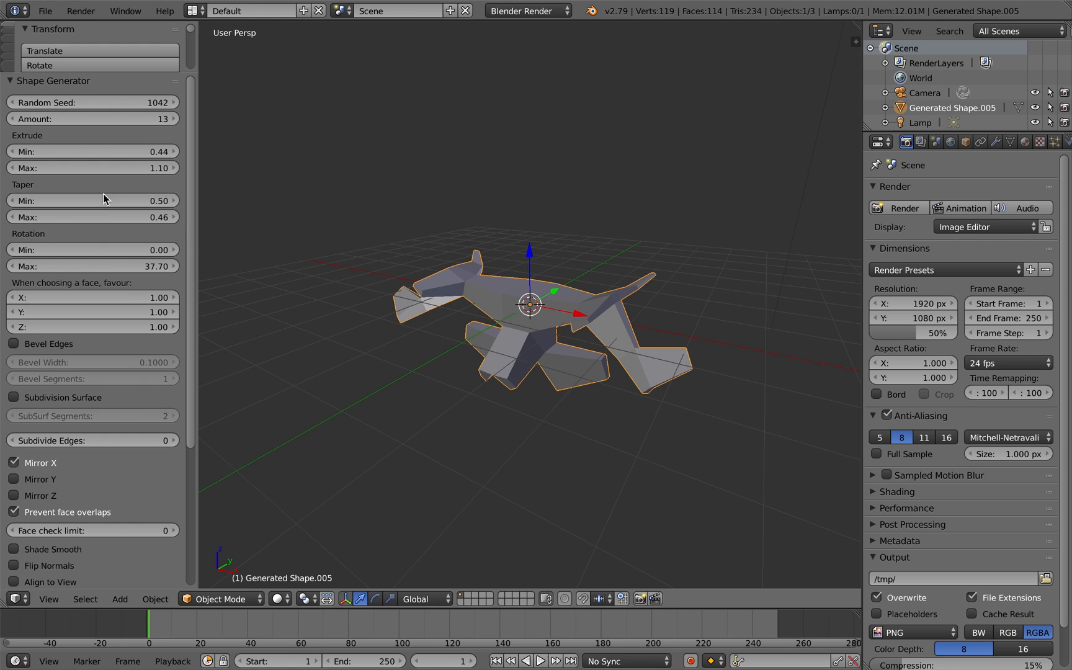
pyautogui.moveTo(75, 113)
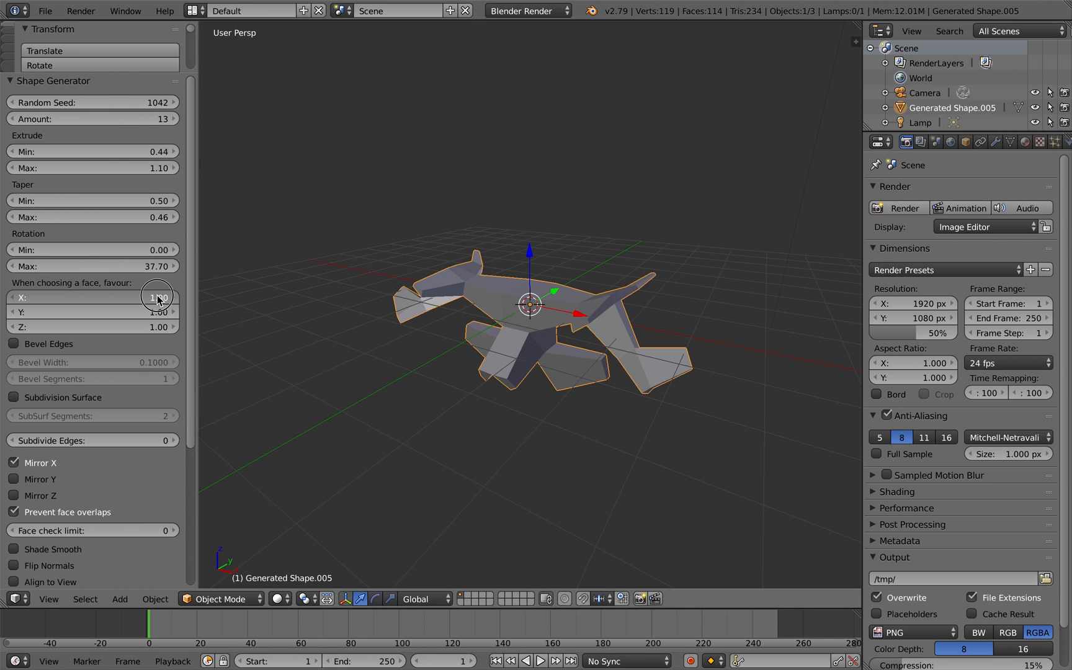
pyautogui.moveTo(157, 297); pyautogui.dragTo(146, 296)
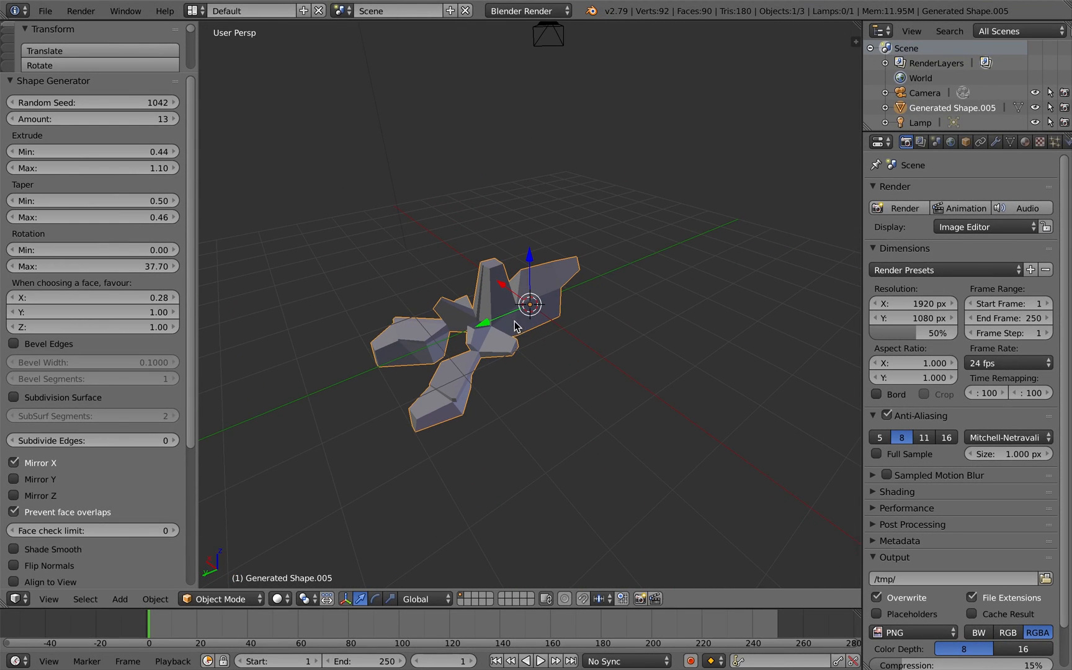
pyautogui.moveTo(581, 342)
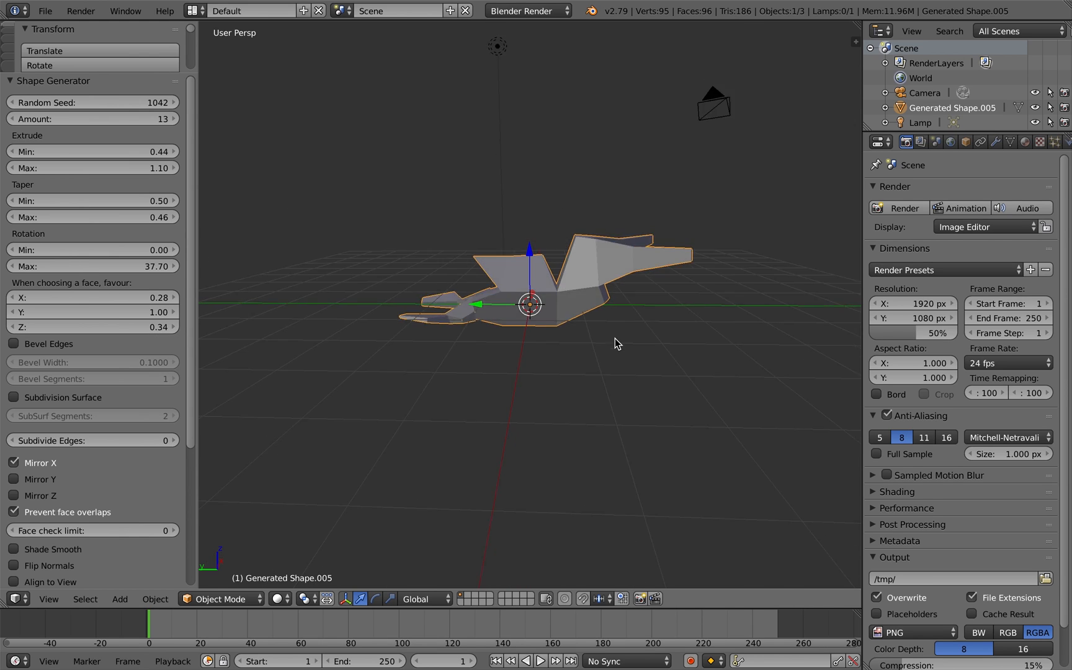
# Step the random seed through several variations, settling on 1150.
pyautogui.click(167, 102)
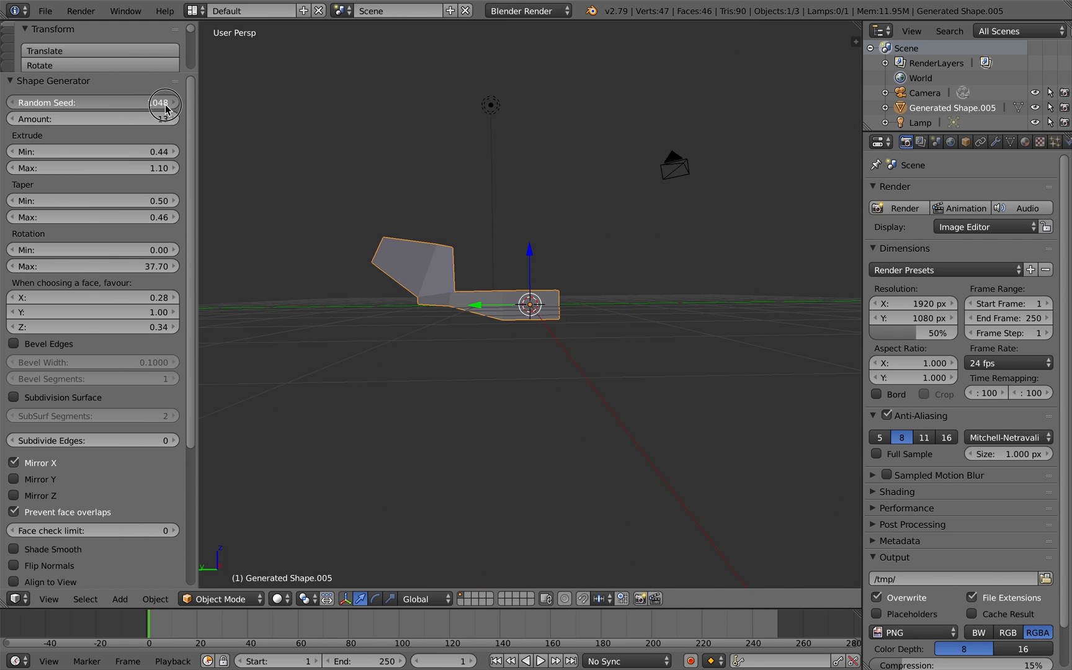
pyautogui.click(164, 102)
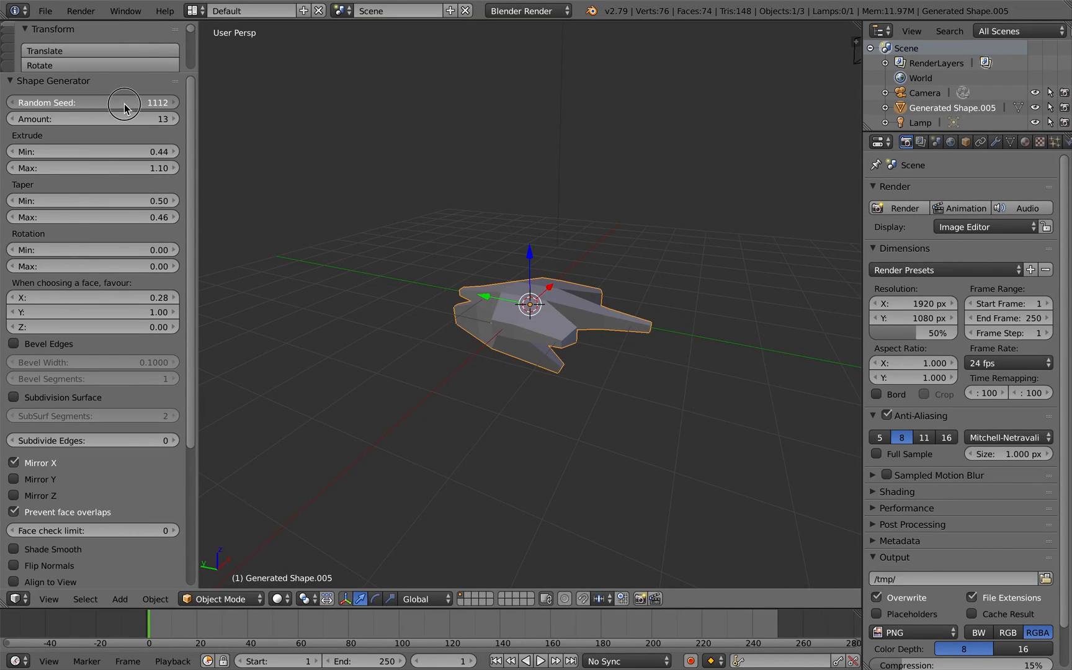
pyautogui.moveTo(123, 101); pyautogui.dragTo(143, 102)
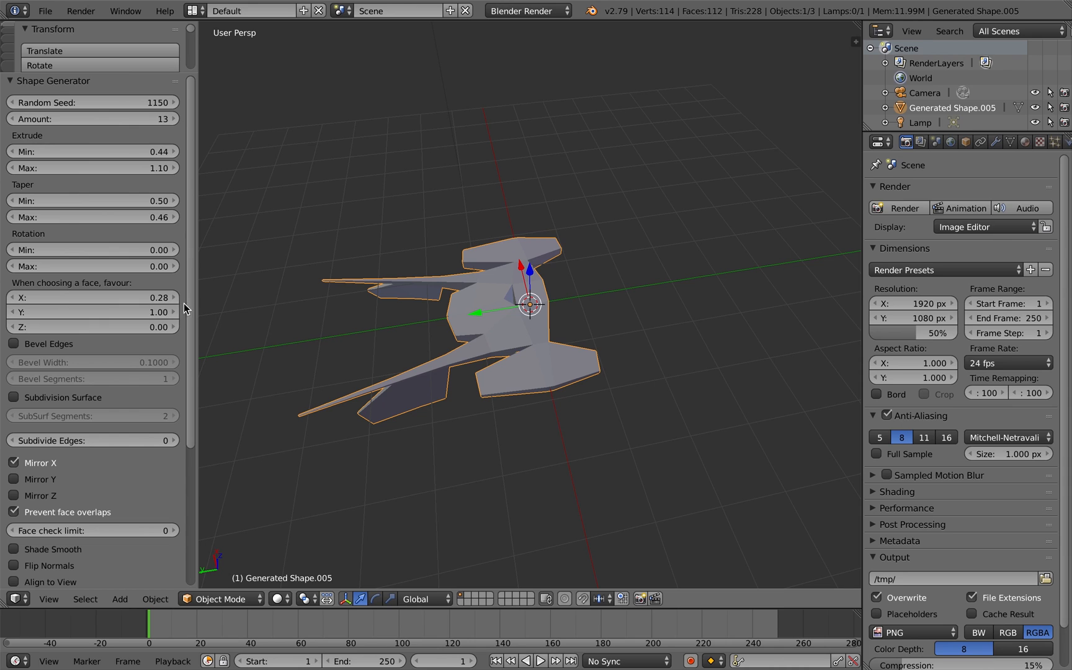
pyautogui.moveTo(200, 245)
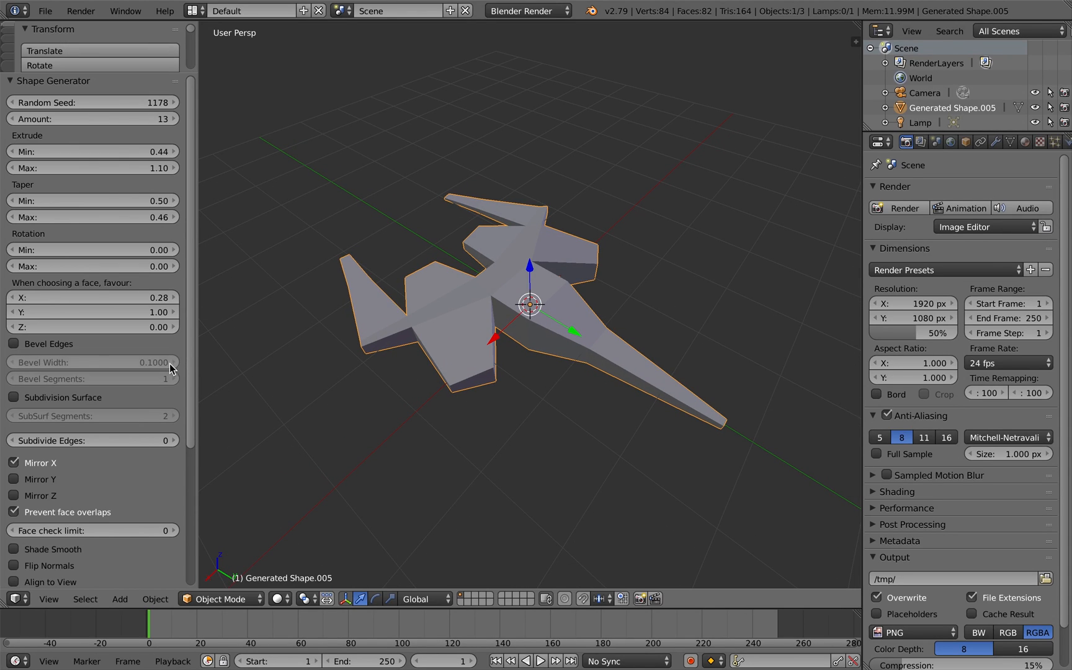
pyautogui.moveTo(109, 297)
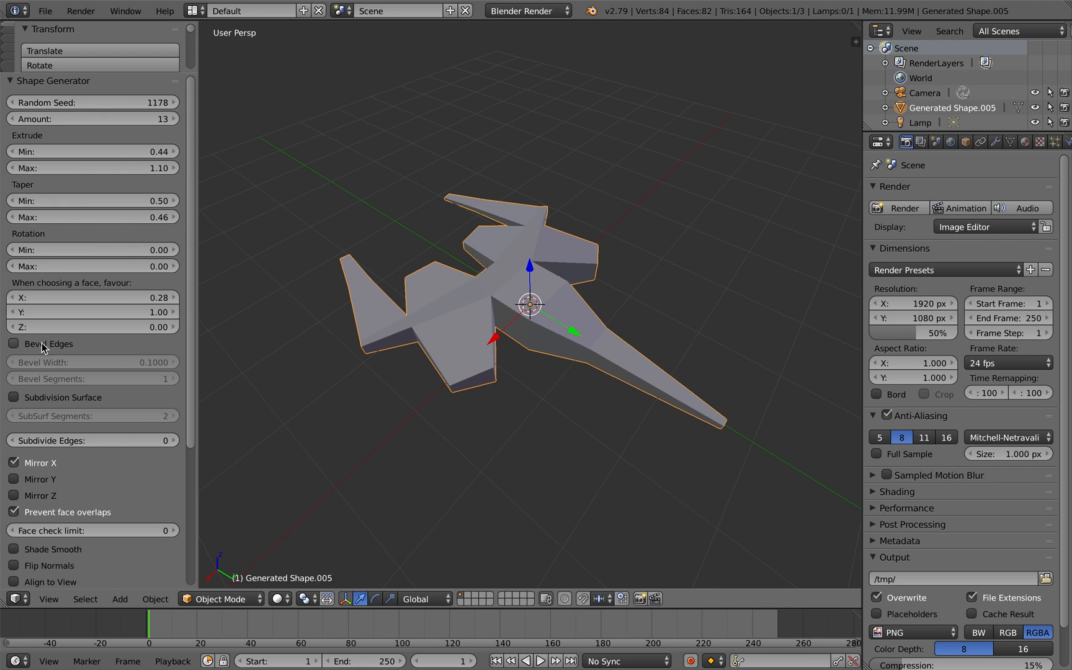
# Toggle the bevel option and enable subdivision surface on the shape.
pyautogui.click(14, 343)
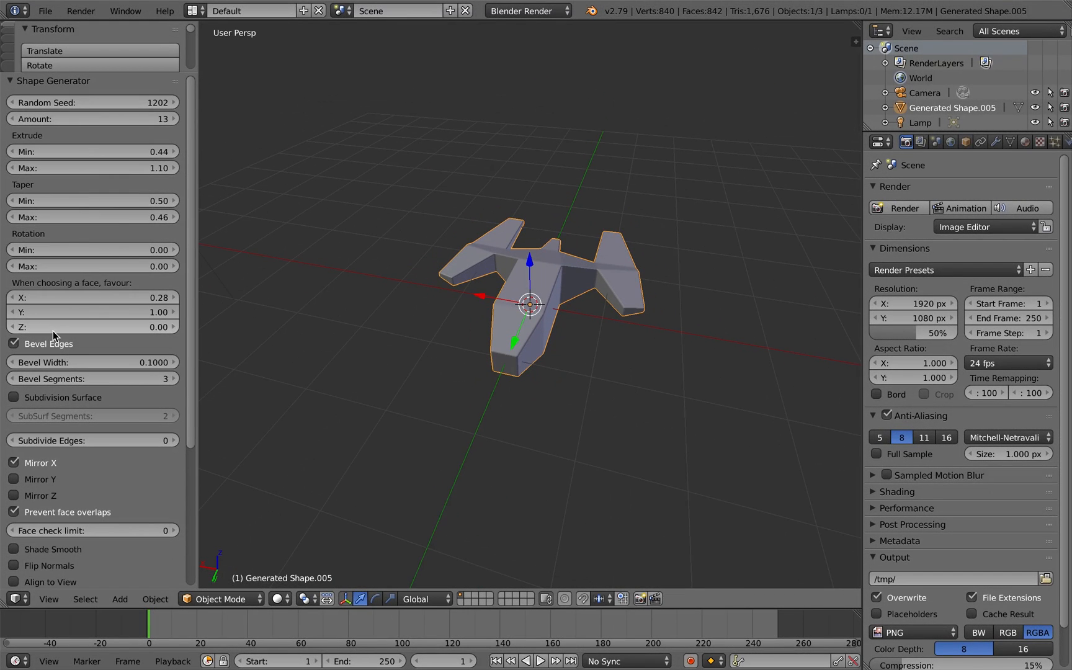
pyautogui.moveTo(54, 350)
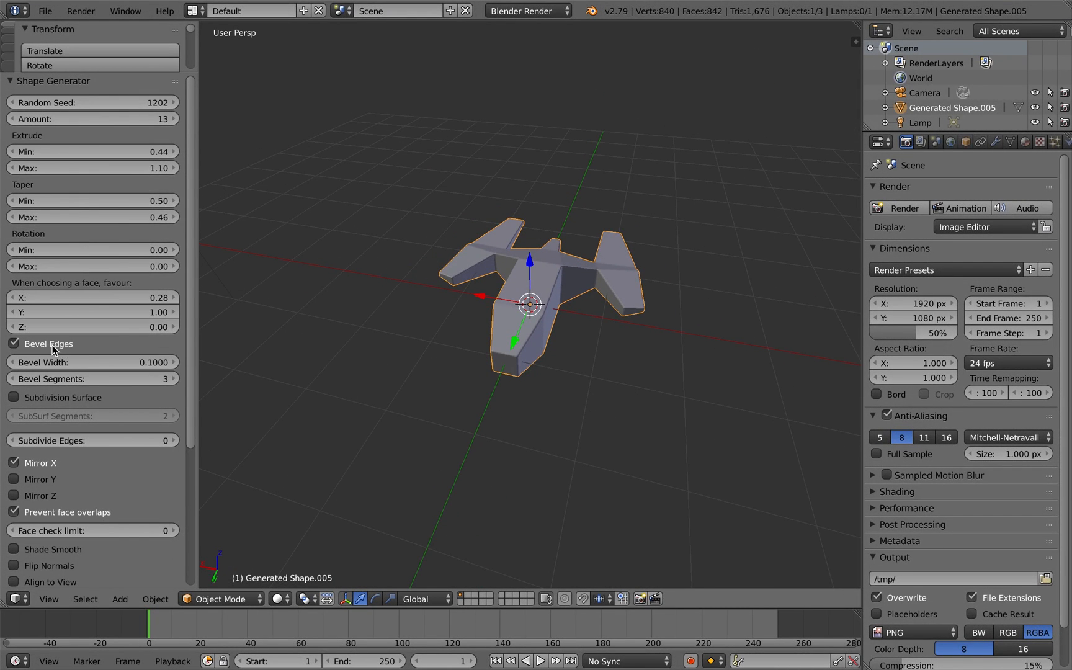
pyautogui.click(14, 343)
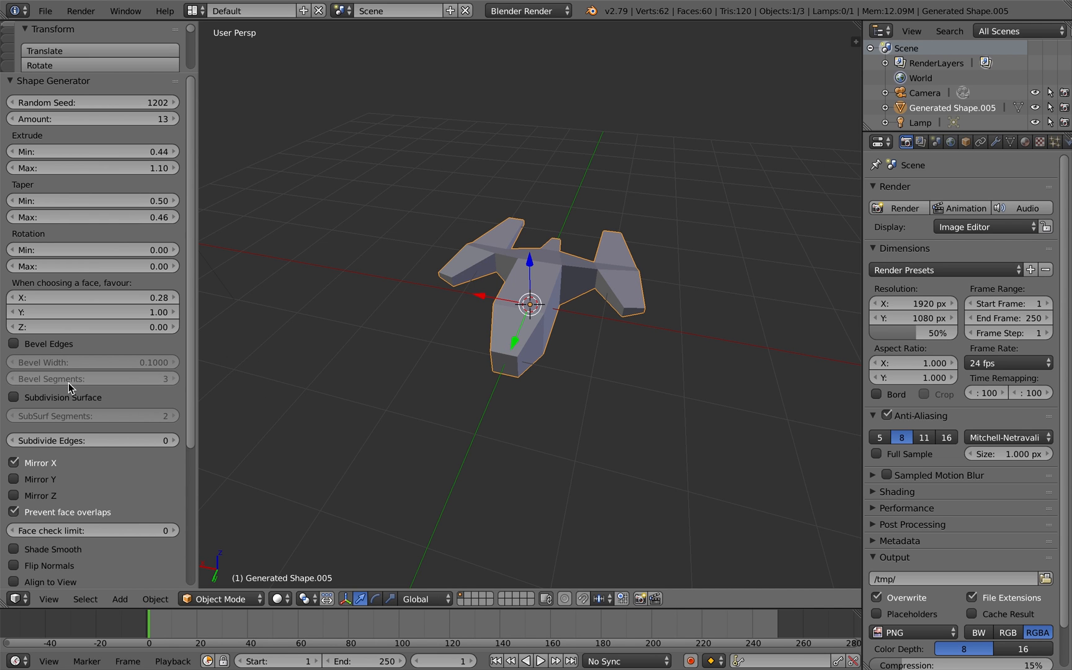
pyautogui.click(14, 396)
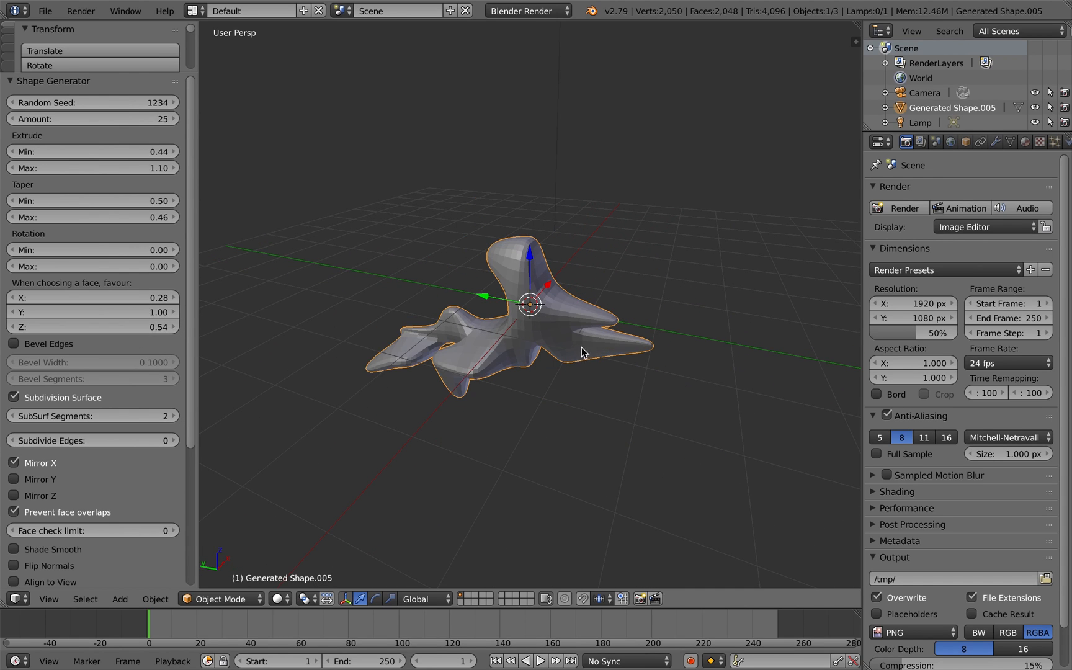
# Orbit the smooth shape, raise X favour to 0.46, and turn off subdivision smoothing.
pyautogui.moveTo(581, 353); pyautogui.dragTo(530, 304)
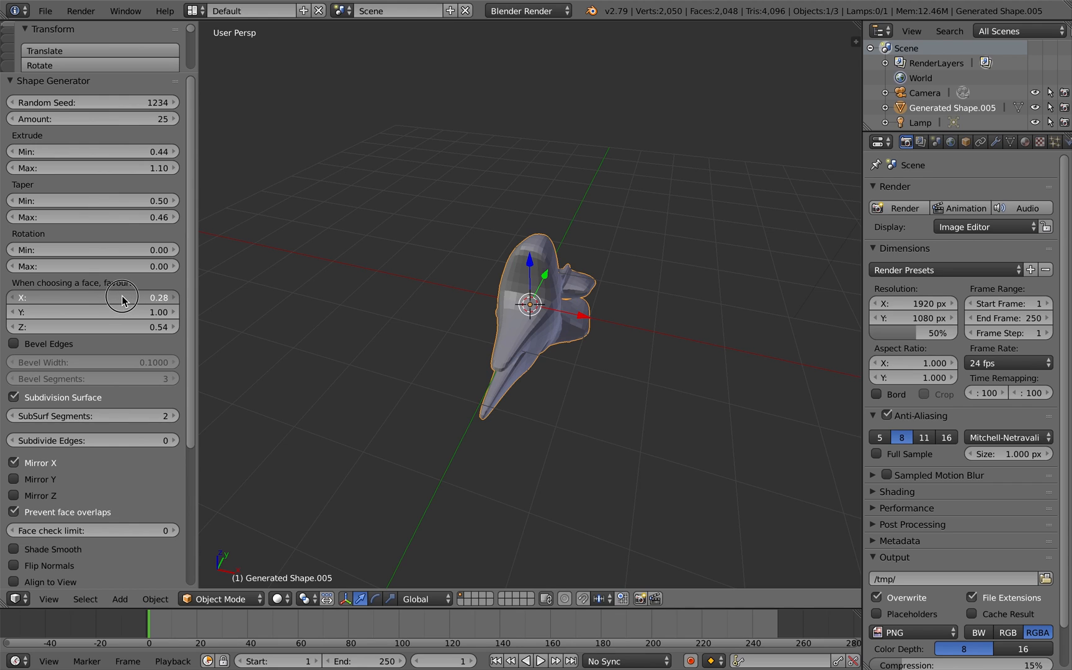
pyautogui.moveTo(93, 297); pyautogui.dragTo(130, 297)
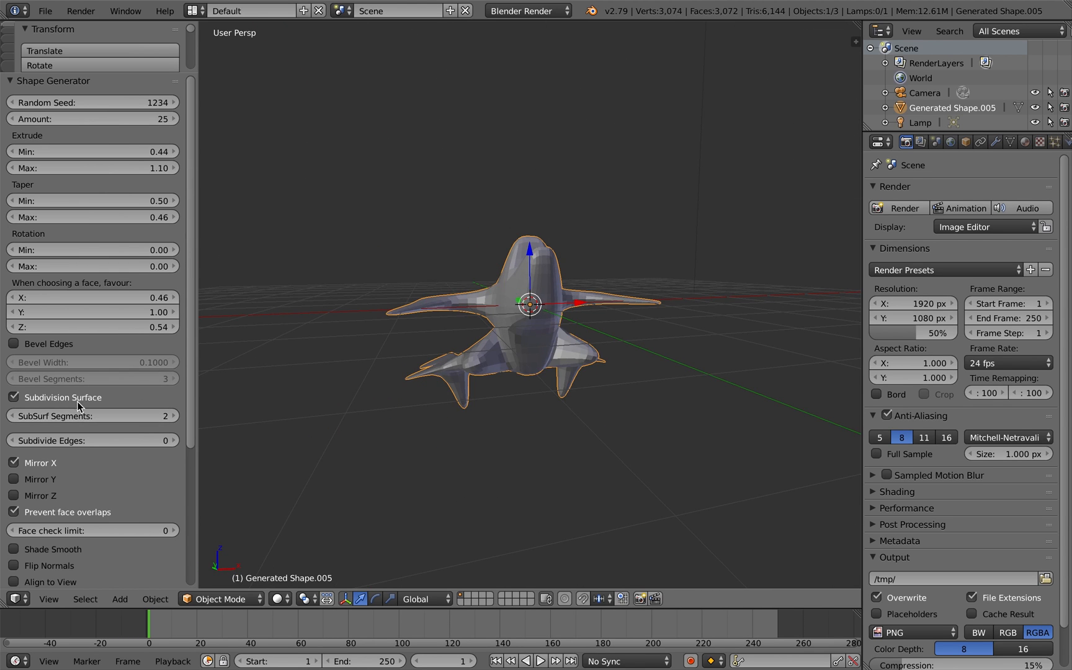
pyautogui.click(14, 396)
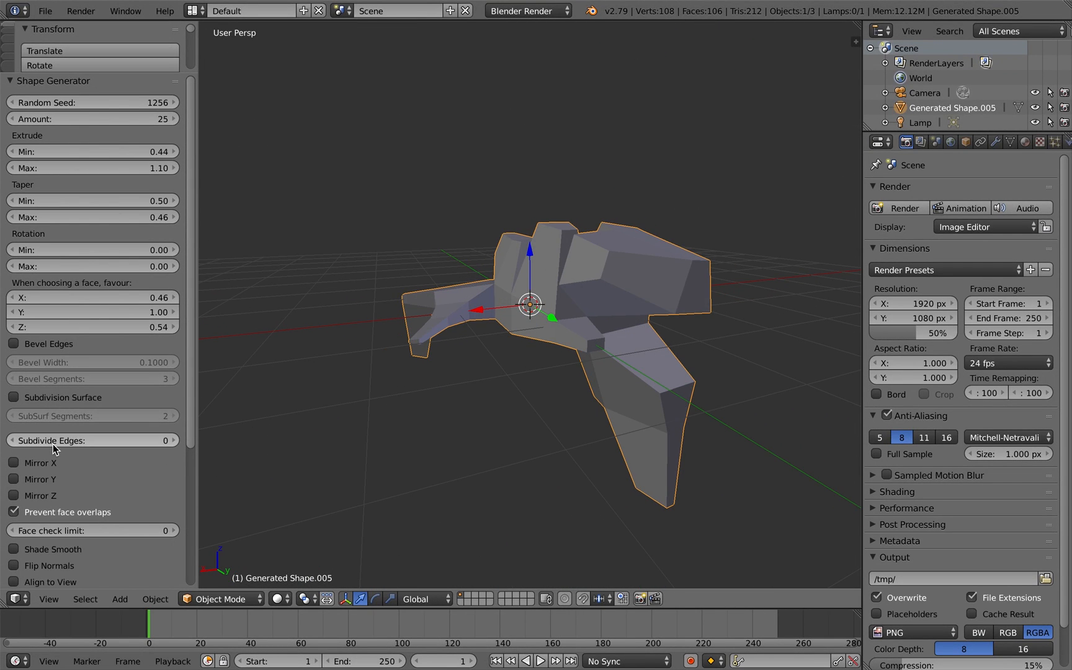
# Enable Mirror X, switch to seed 1298, and briefly preview subdivision smoothing.
pyautogui.click(13, 463)
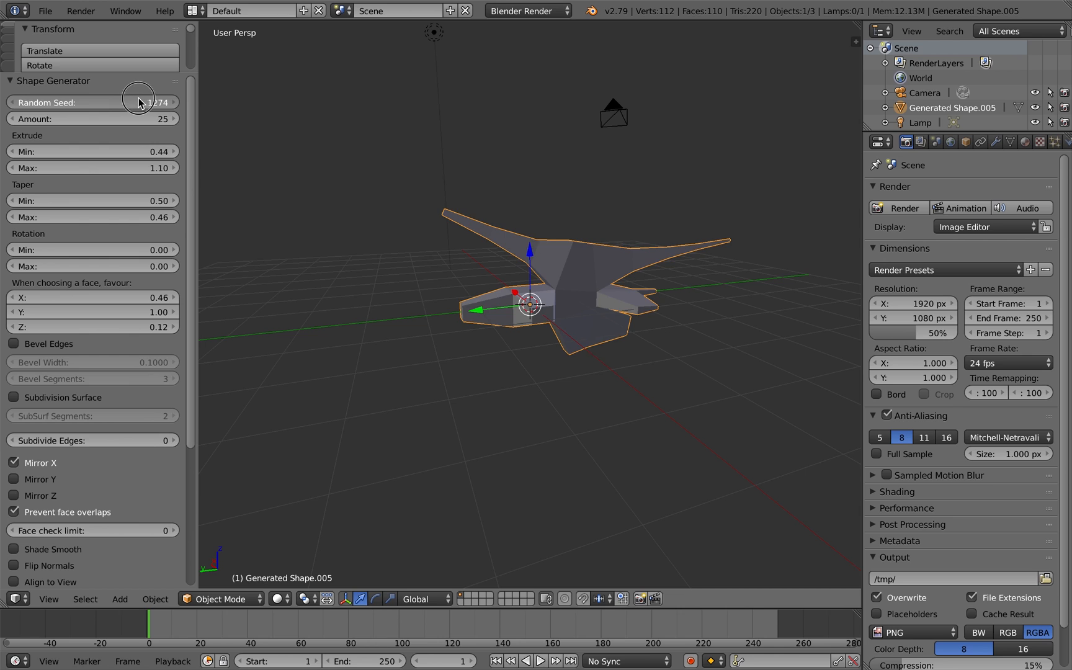
pyautogui.moveTo(157, 102); pyautogui.dragTo(143, 102)
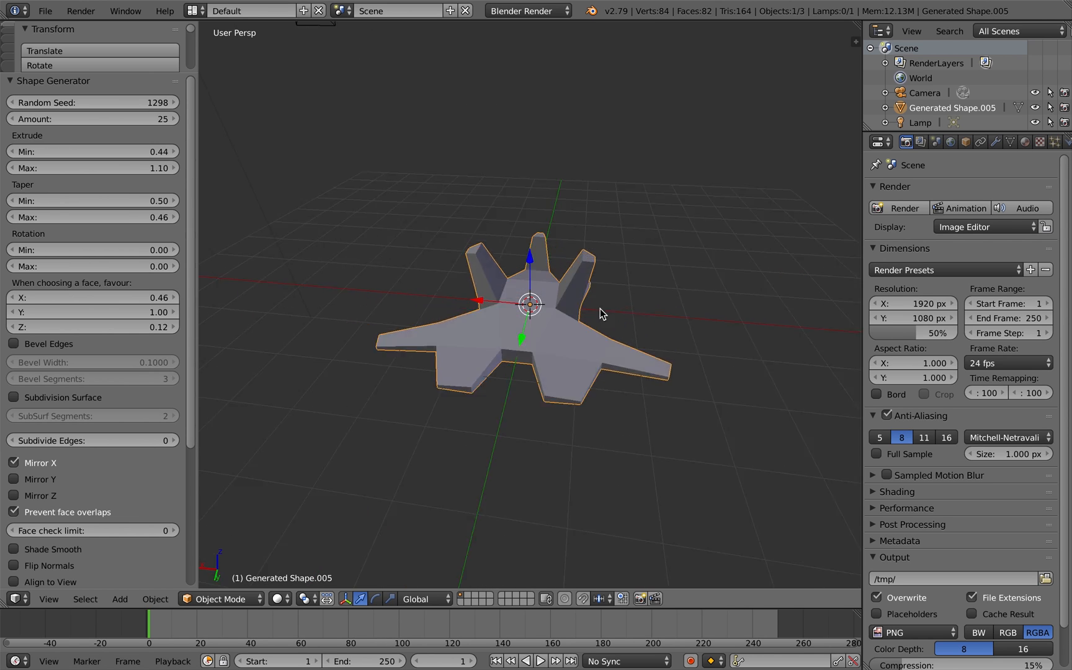
pyautogui.moveTo(602, 314); pyautogui.dragTo(400, 320)
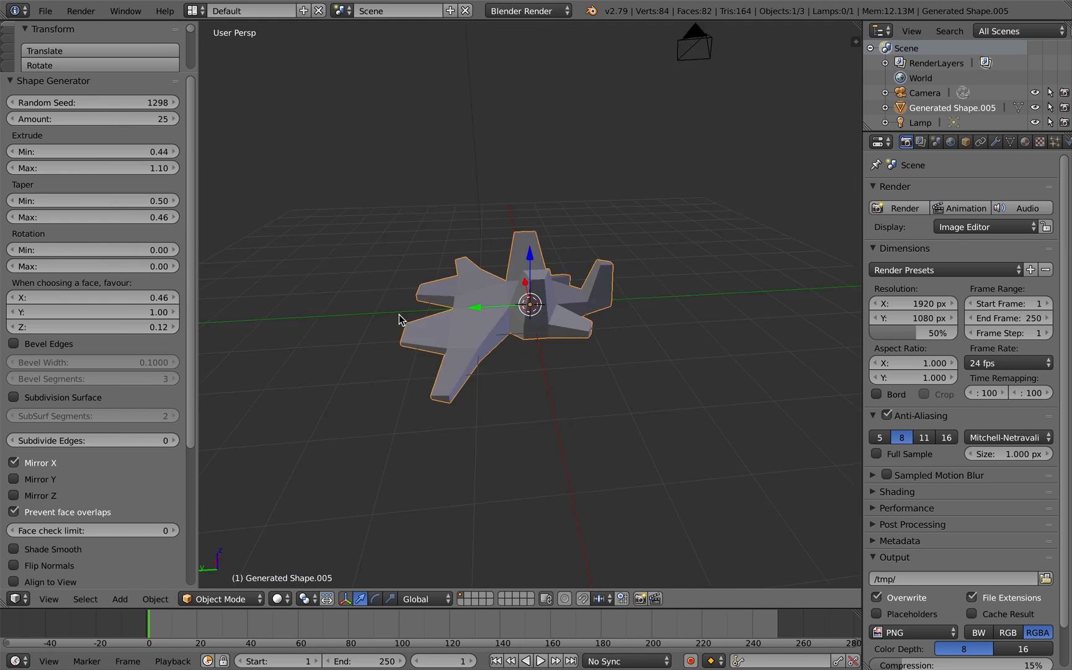
pyautogui.click(14, 397)
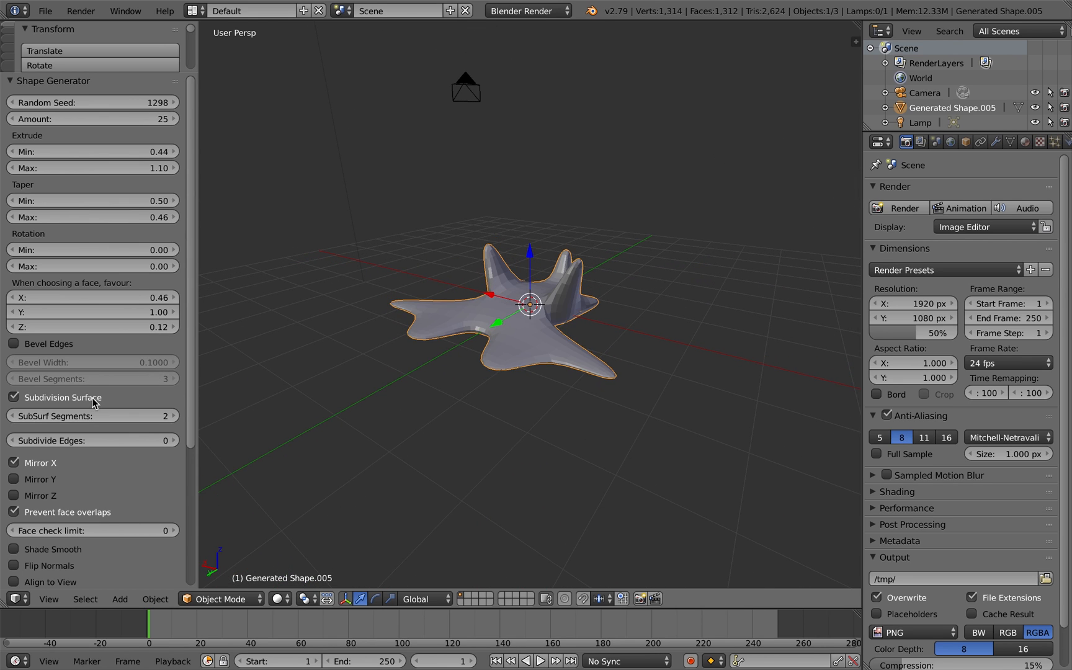
pyautogui.click(14, 397)
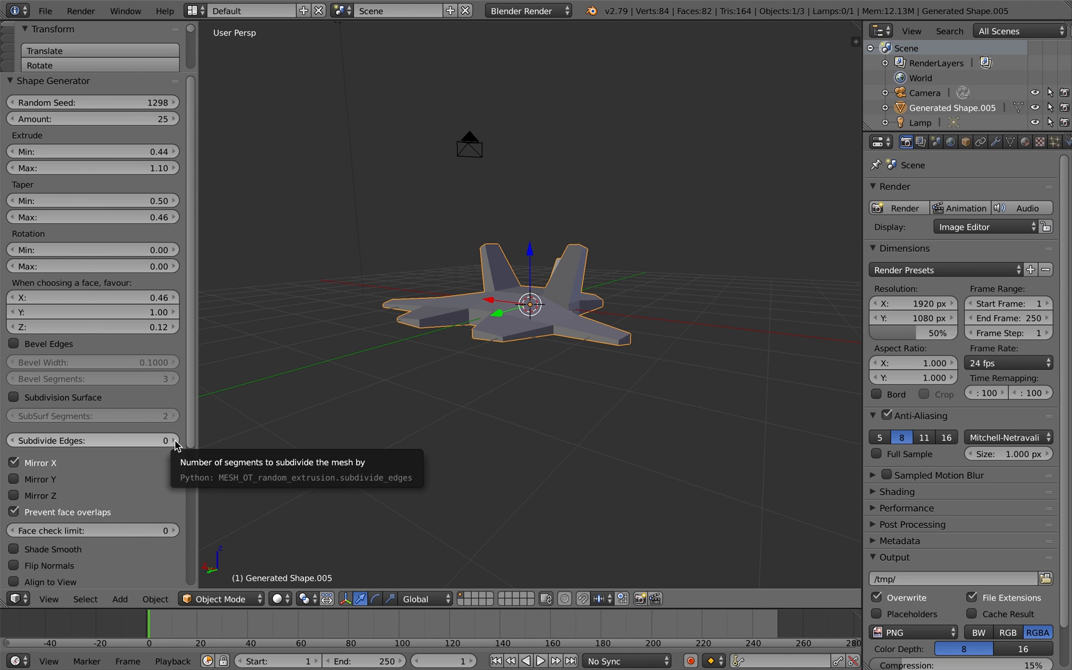
# Subdivide edges twice, inspect the mesh in Edit Mode, then add a replacement shape.
pyautogui.click(172, 440)
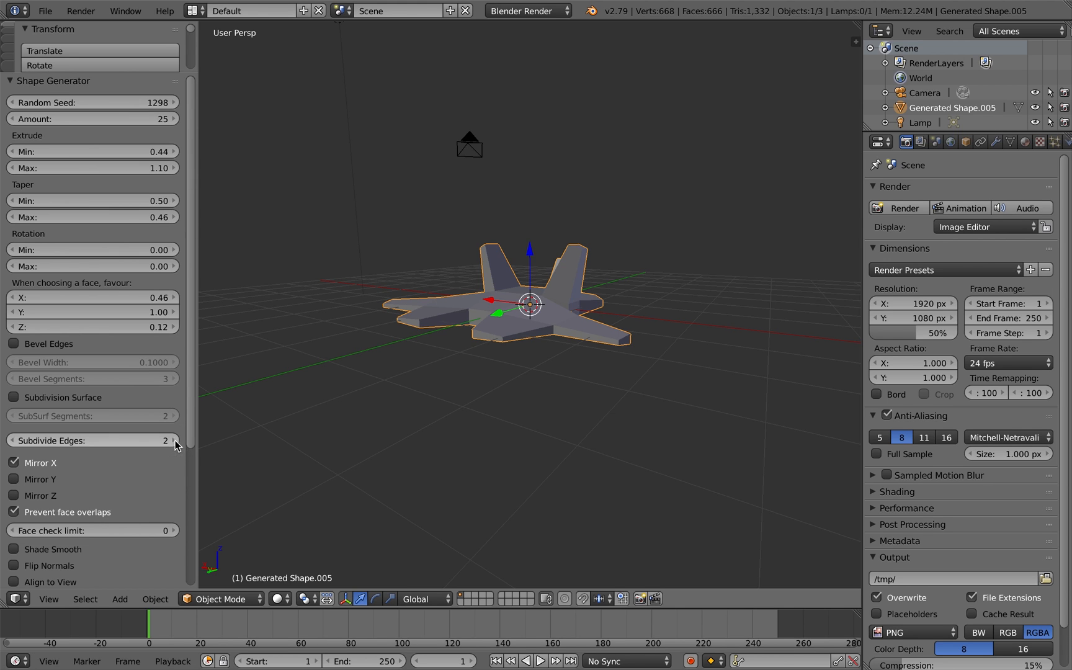
pyautogui.press('Tab')
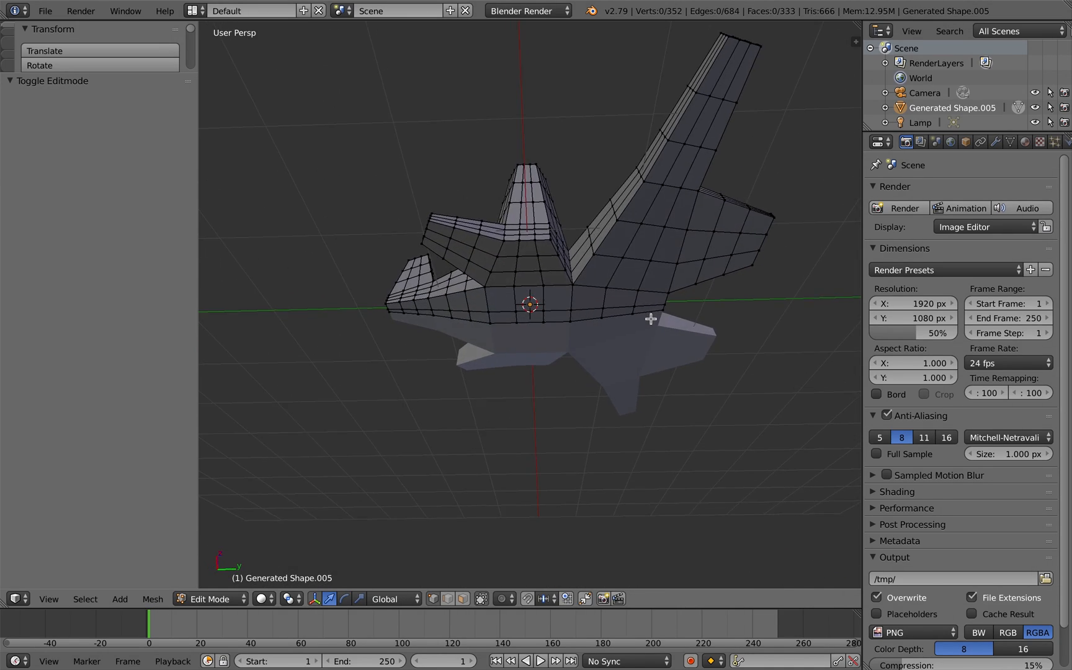
pyautogui.moveTo(649, 318); pyautogui.dragTo(538, 383)
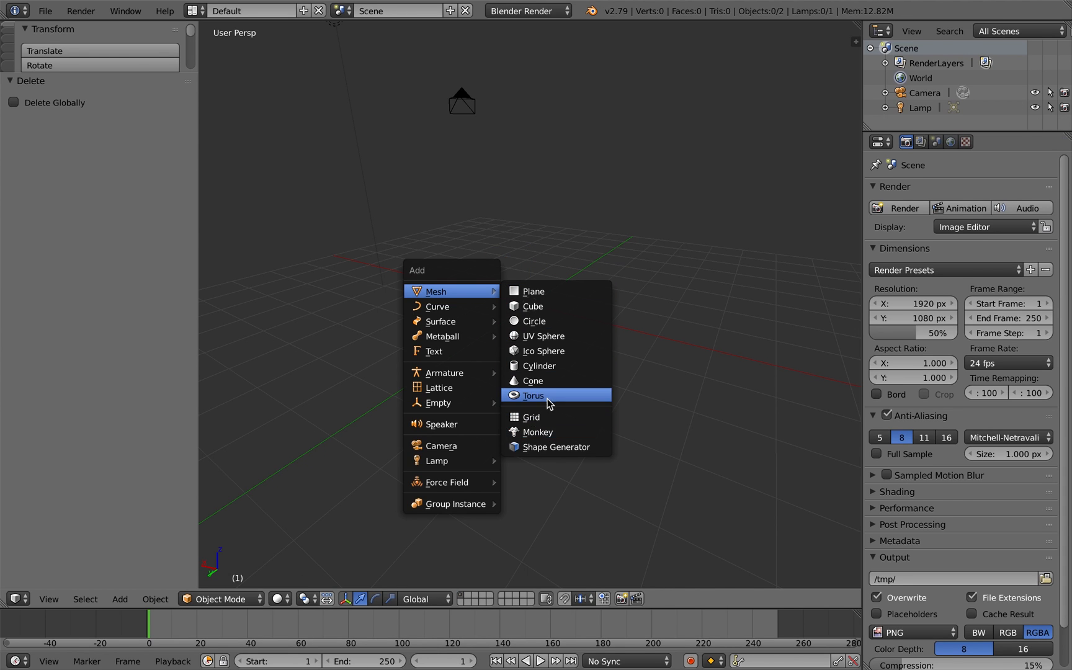
pyautogui.click(558, 447)
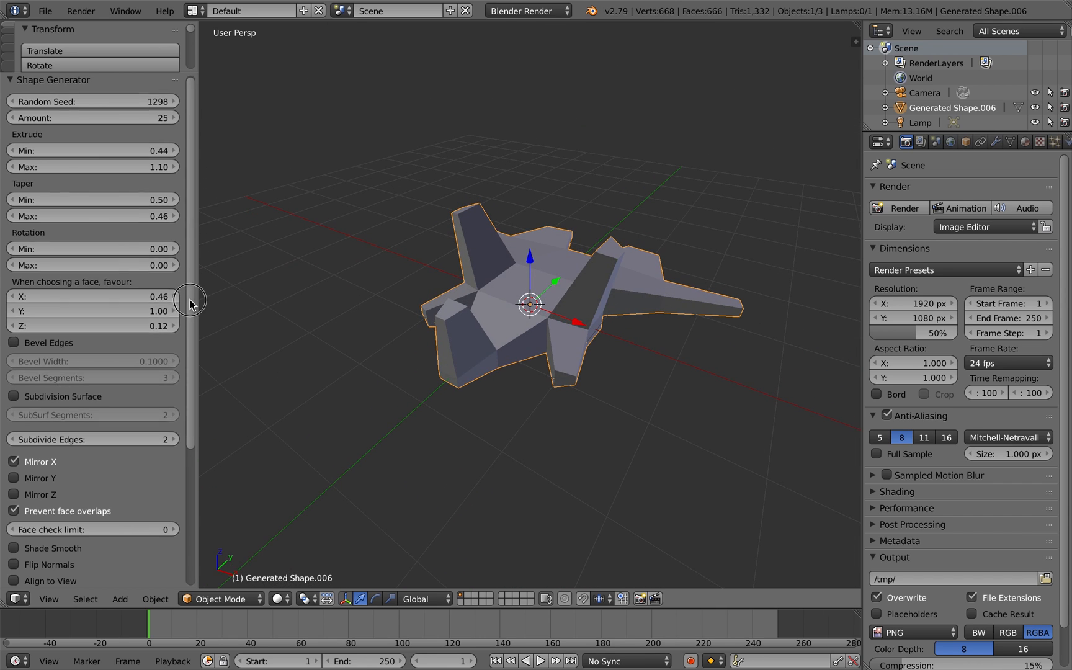
# Try Mirror Y and Z with a new seed, then return to X-only mirroring.
pyautogui.click(15, 365)
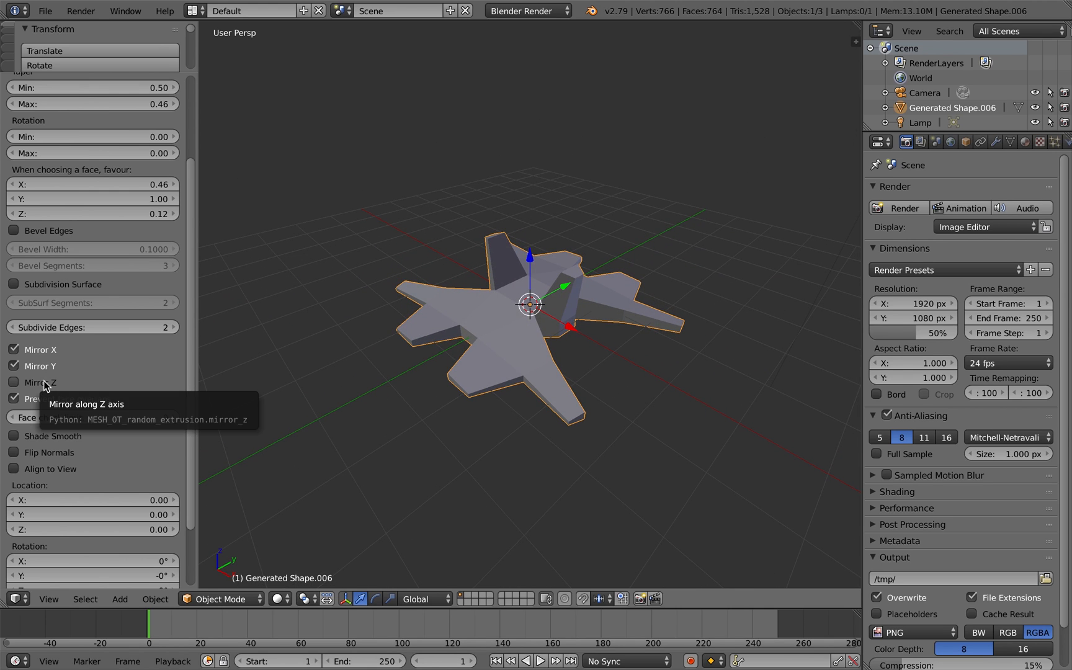
pyautogui.click(13, 382)
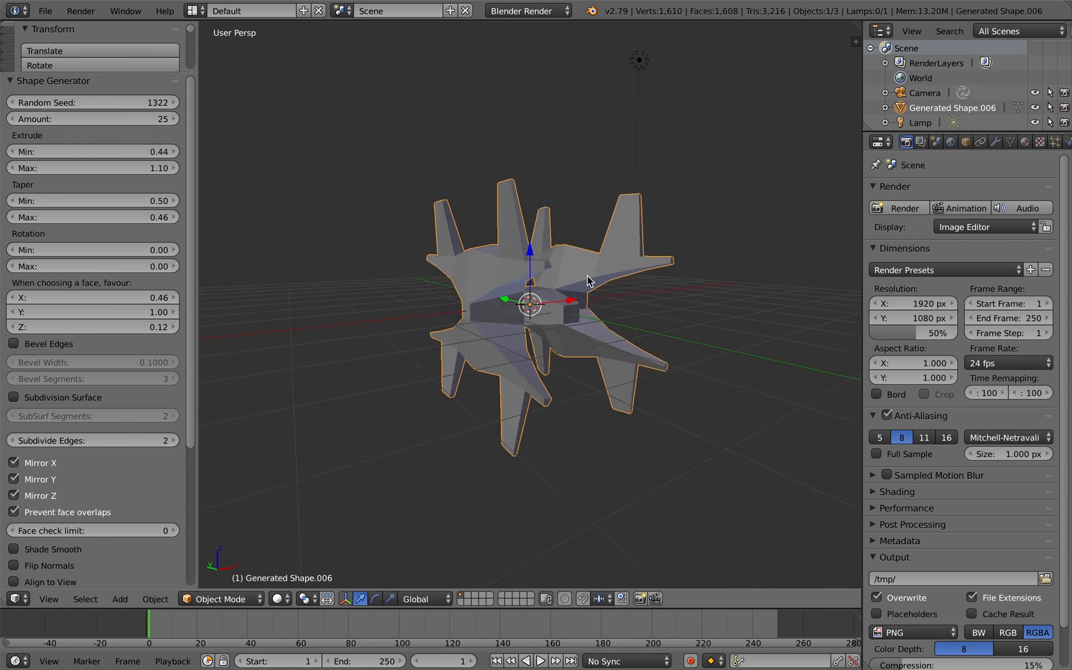
pyautogui.click(172, 102)
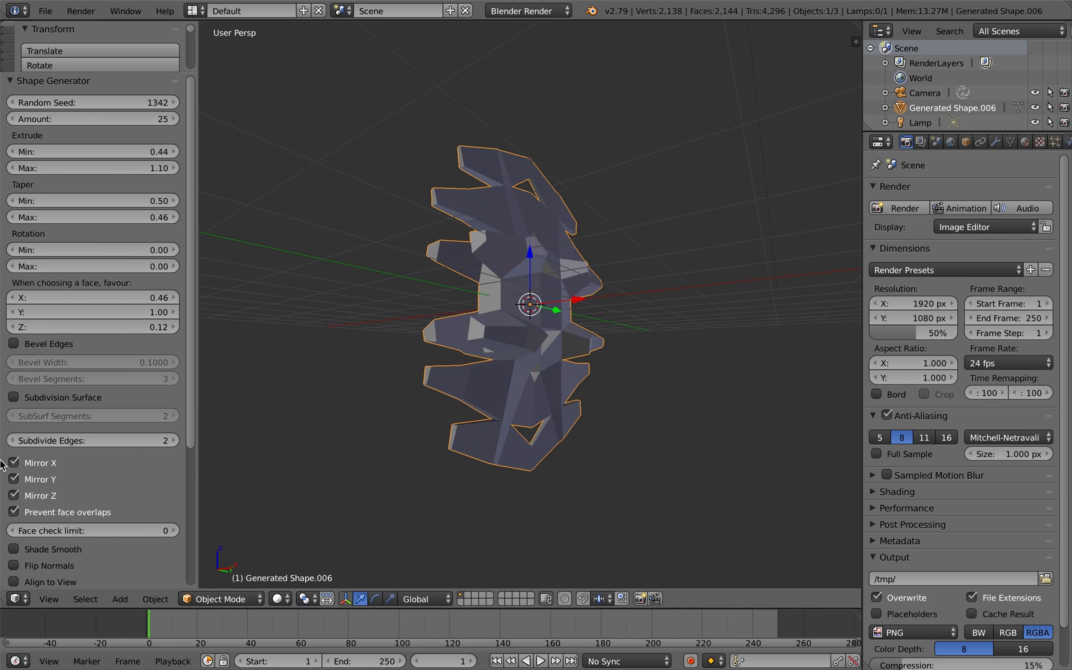
pyautogui.click(14, 478)
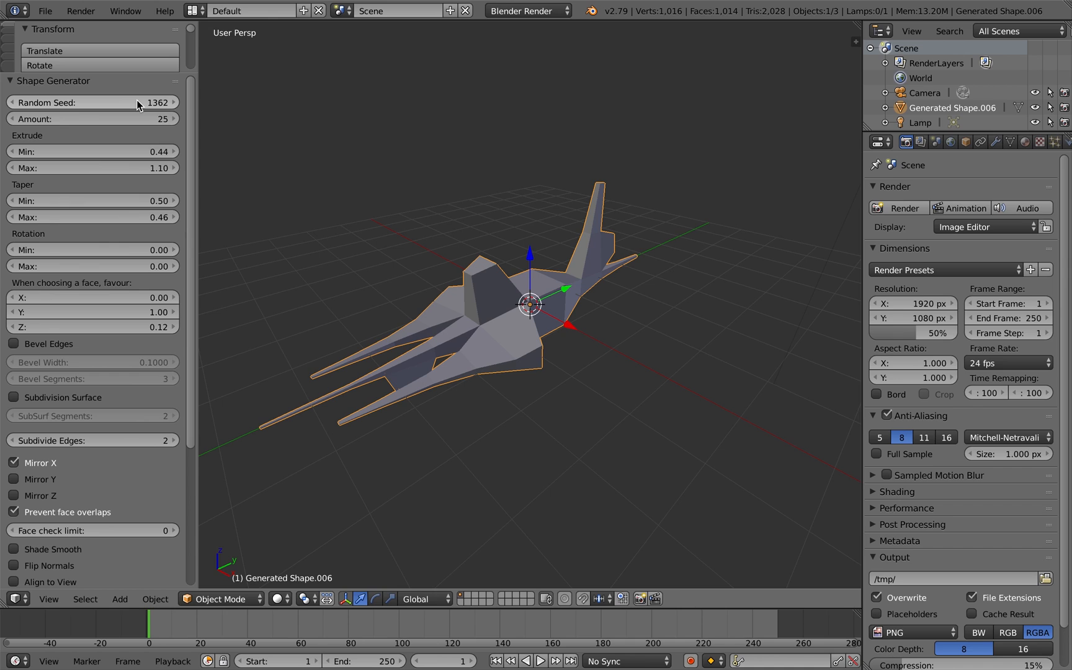
pyautogui.click(173, 102)
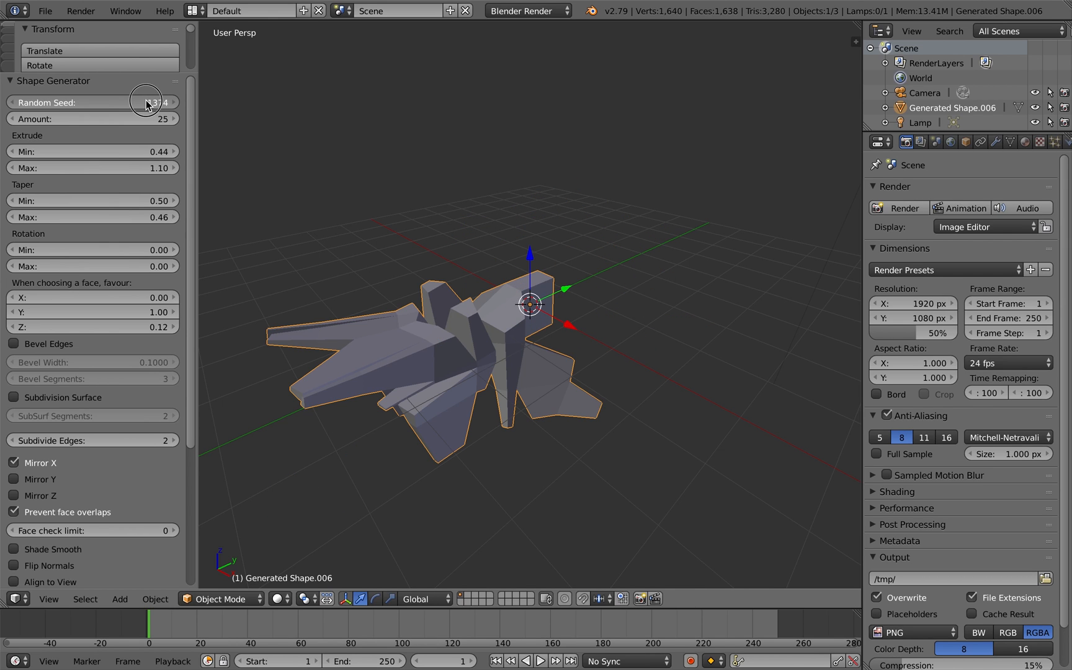
# Step the Random Seed to a new value to regenerate the shape.
pyautogui.click(168, 102)
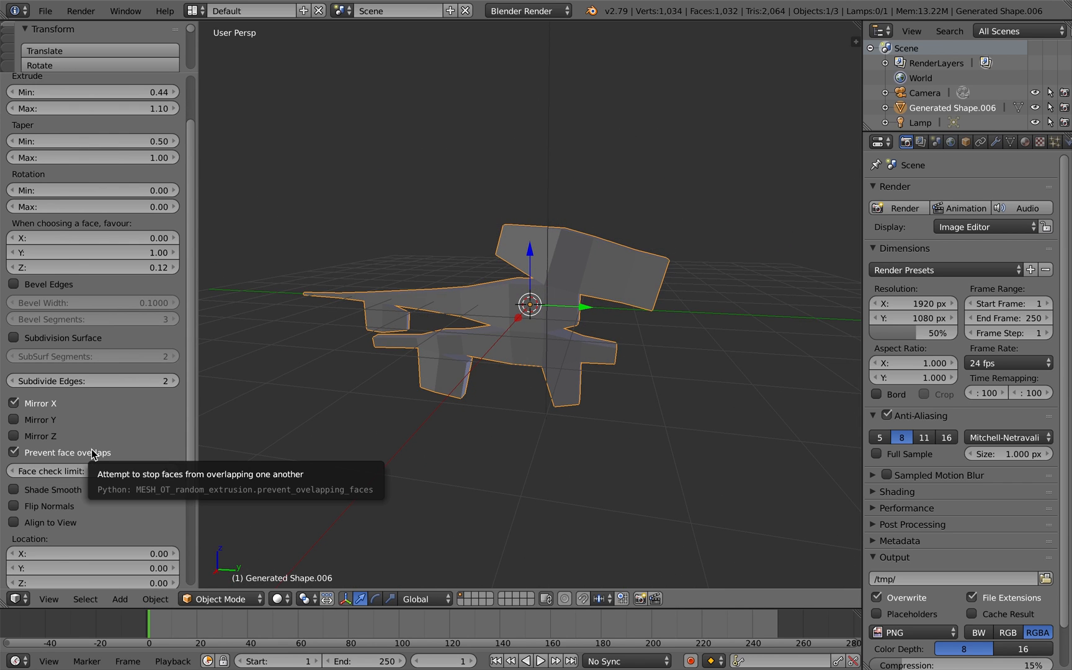
# Turn off face-overlap prevention, step the seed to 1436, and favour X at 0.96.
pyautogui.click(14, 452)
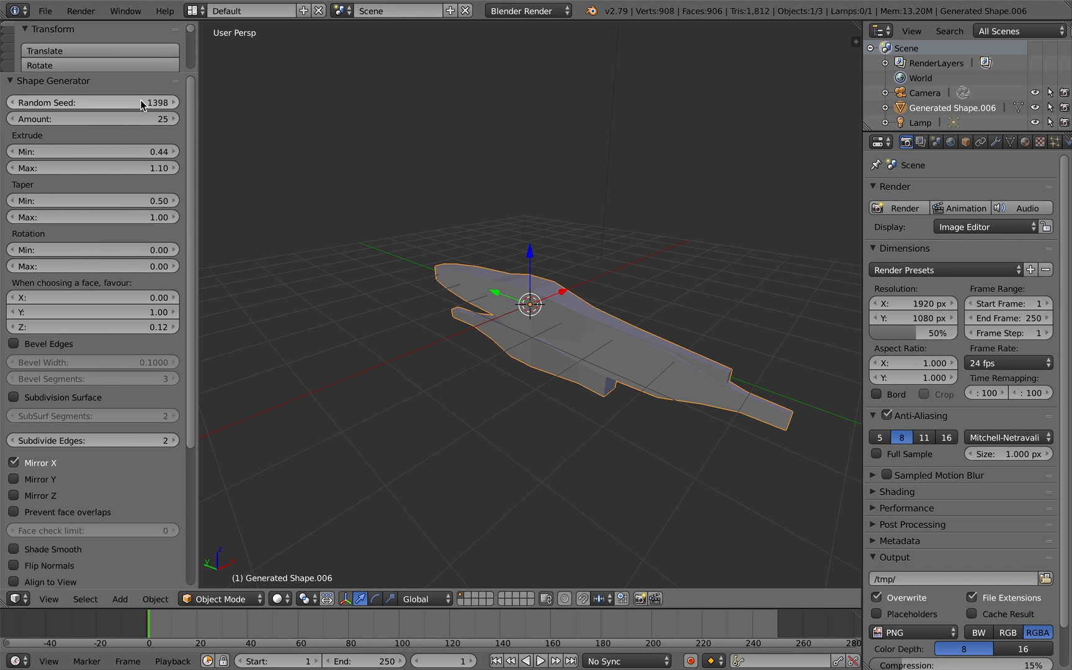
pyautogui.click(173, 102)
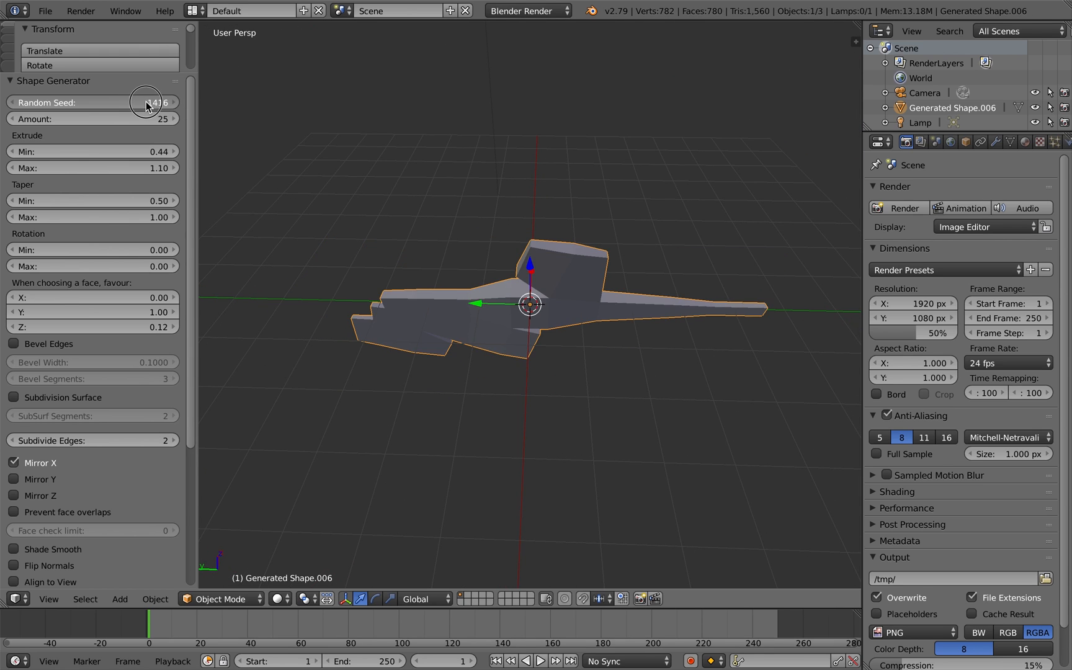
pyautogui.click(169, 102)
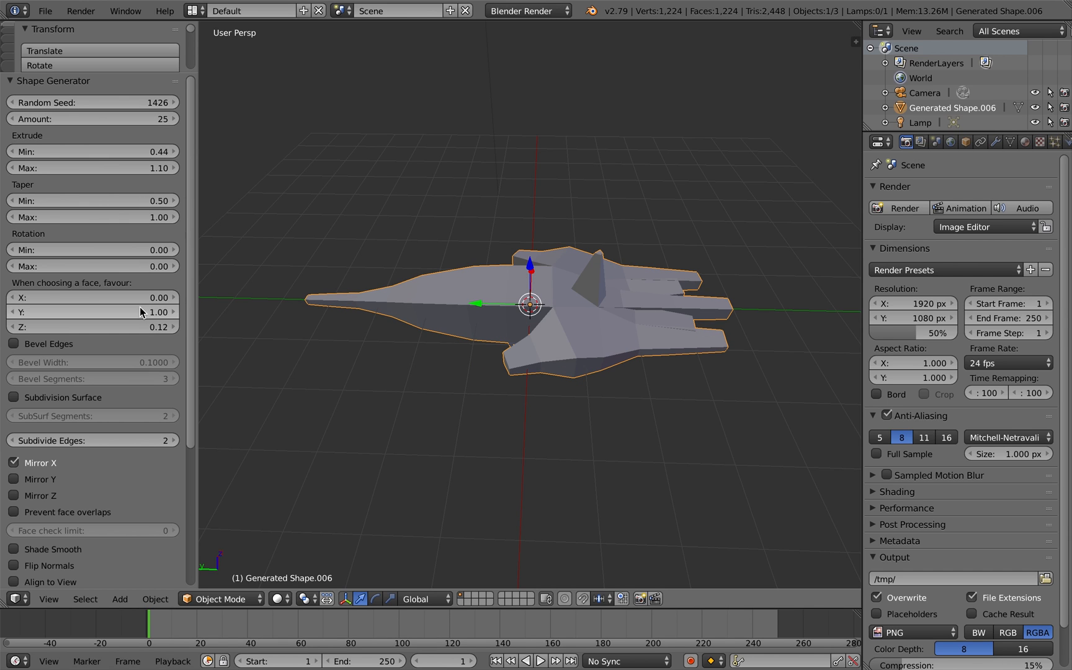
pyautogui.moveTo(93, 298); pyautogui.dragTo(140, 312)
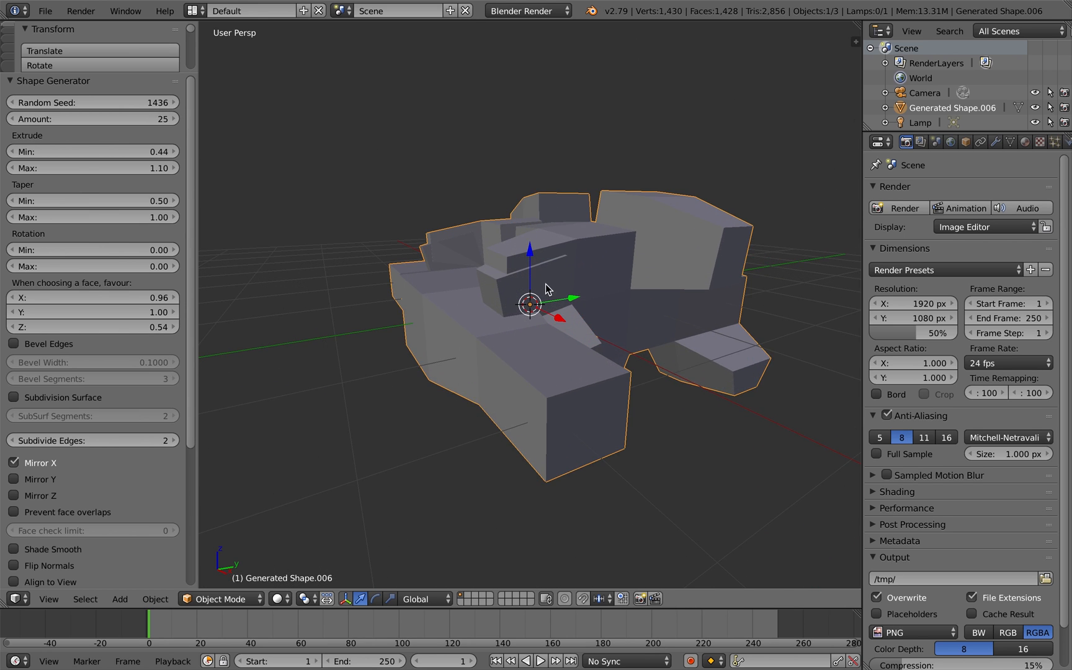
# Inspect the mesh in Edit Mode, re-enable overlap prevention, and prompt deletion.
pyautogui.press('Tab')
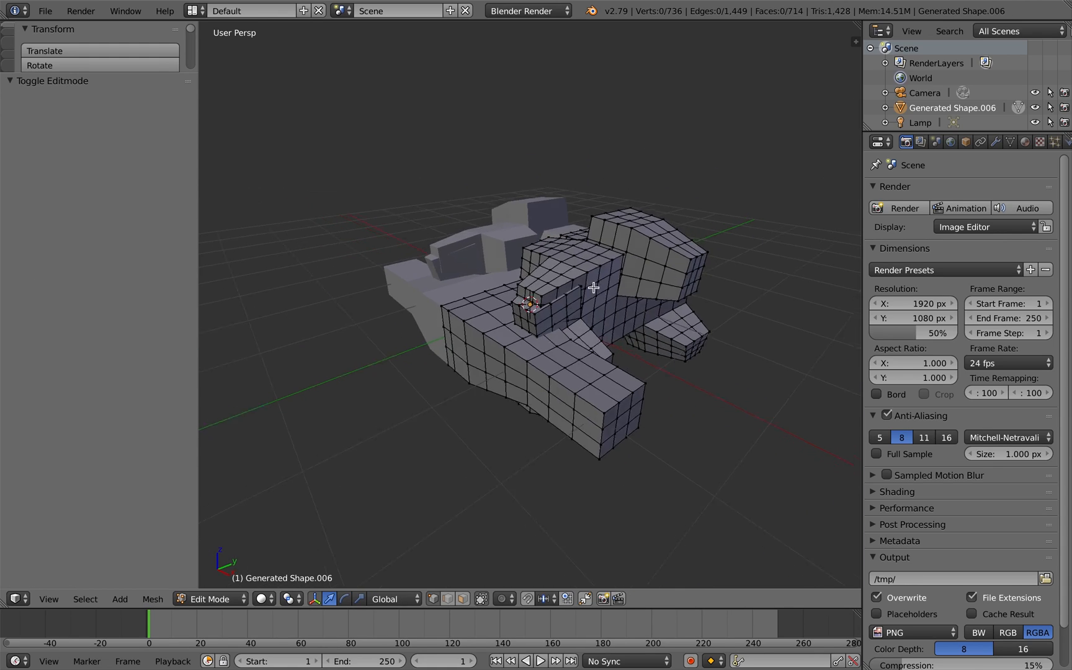
pyautogui.moveTo(595, 287); pyautogui.dragTo(609, 286)
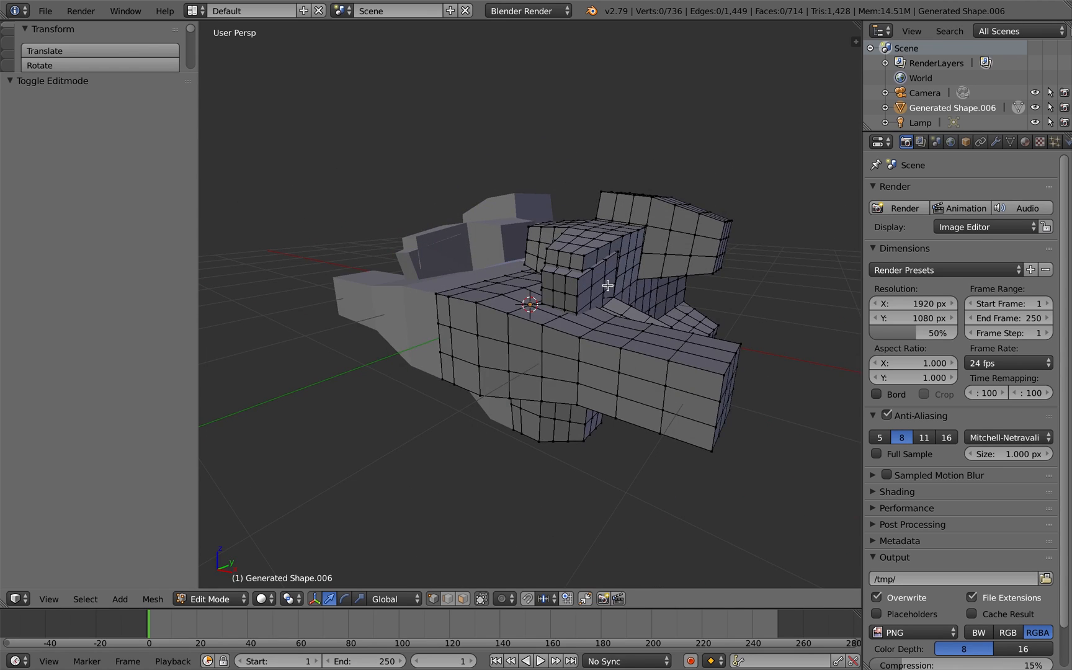
pyautogui.press('x')
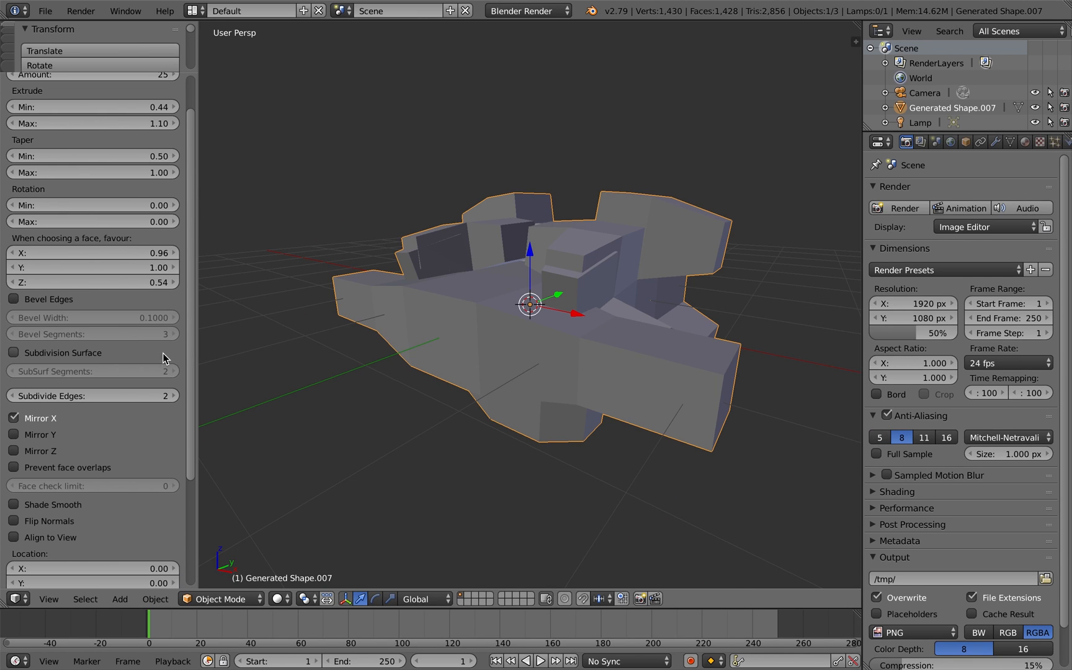
pyautogui.moveTo(47, 366)
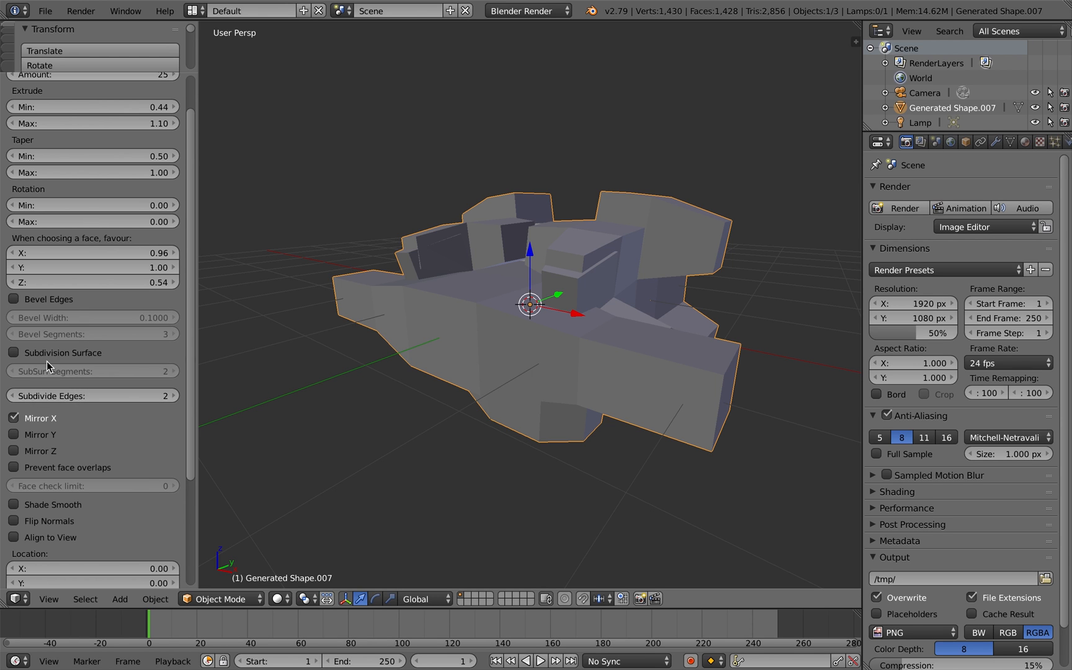
pyautogui.click(13, 468)
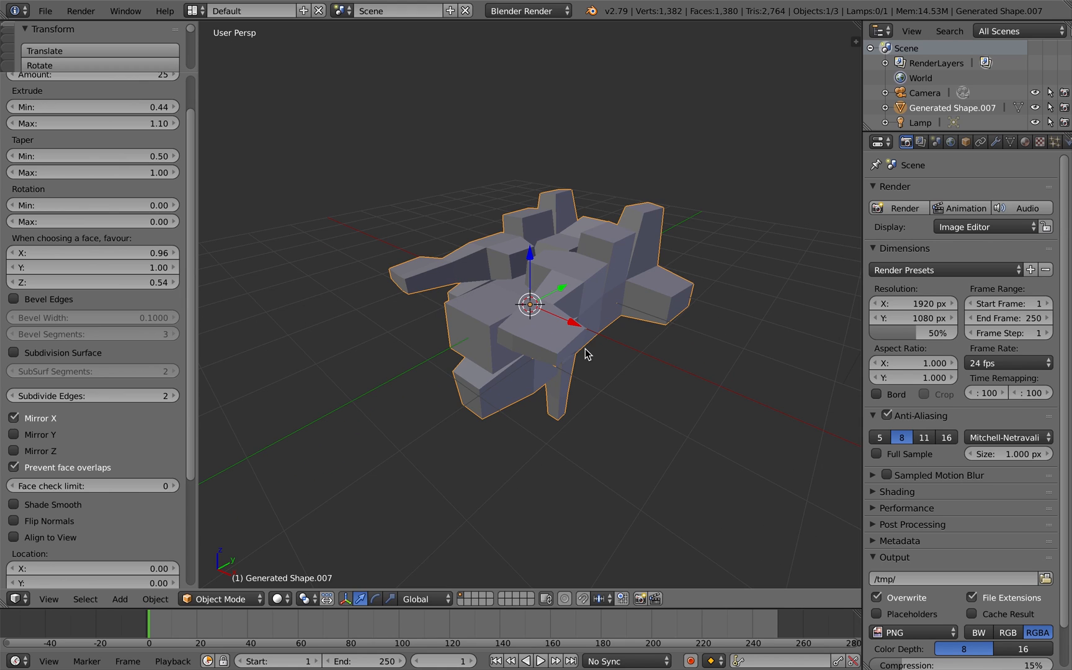
pyautogui.press('Tab')
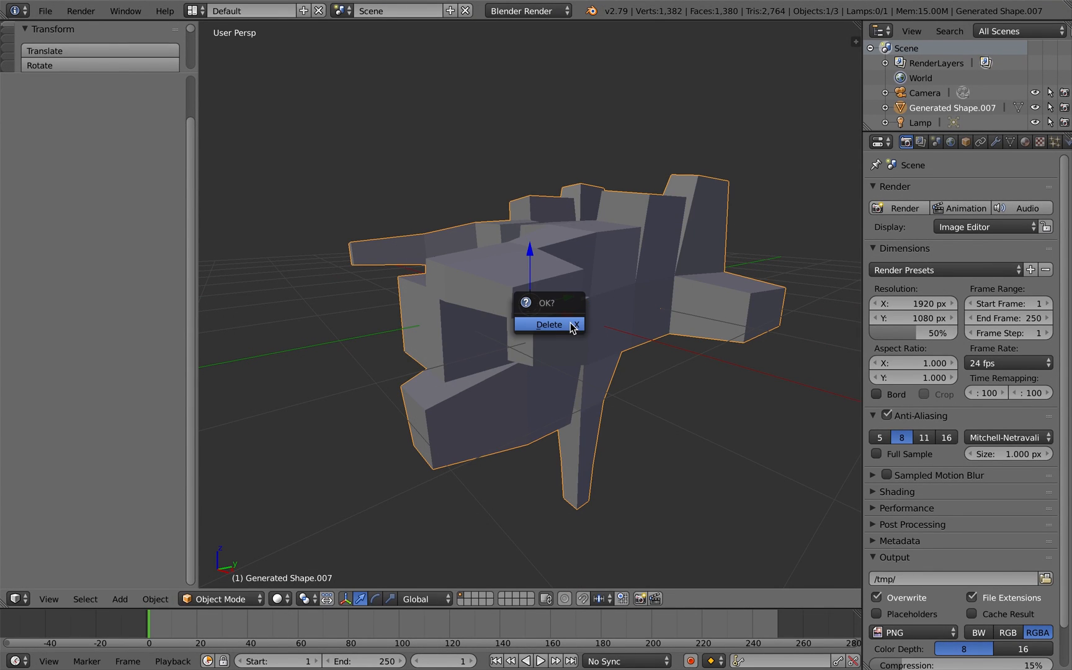
# Delete the old shape and re-add a fresh generated shape with zero edge subdivision.
pyautogui.click(548, 324)
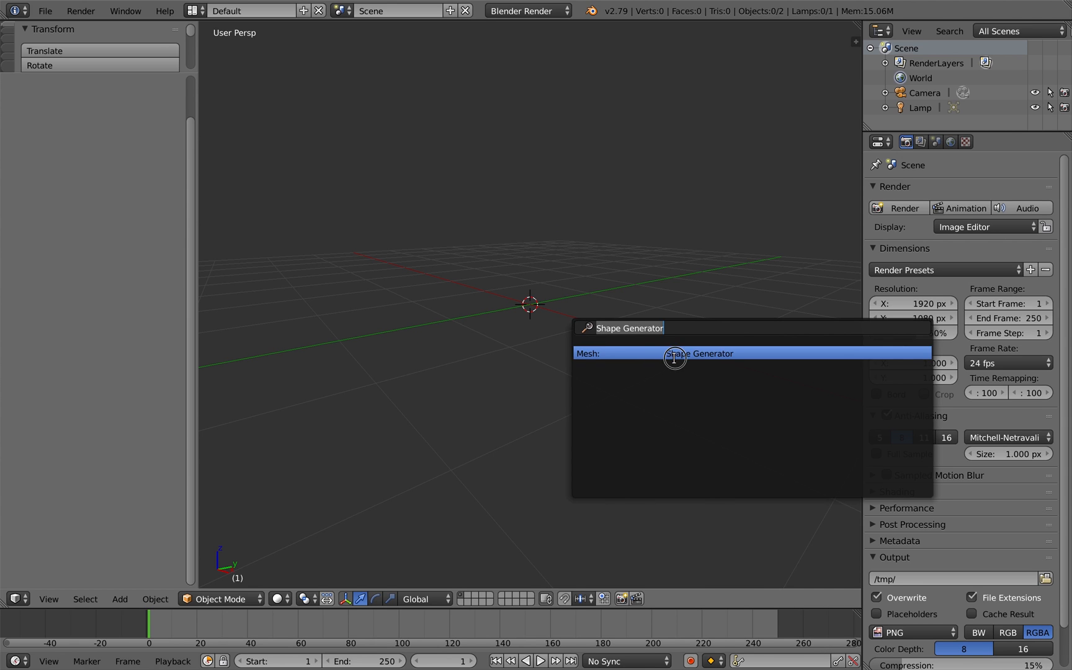
pyautogui.click(698, 353)
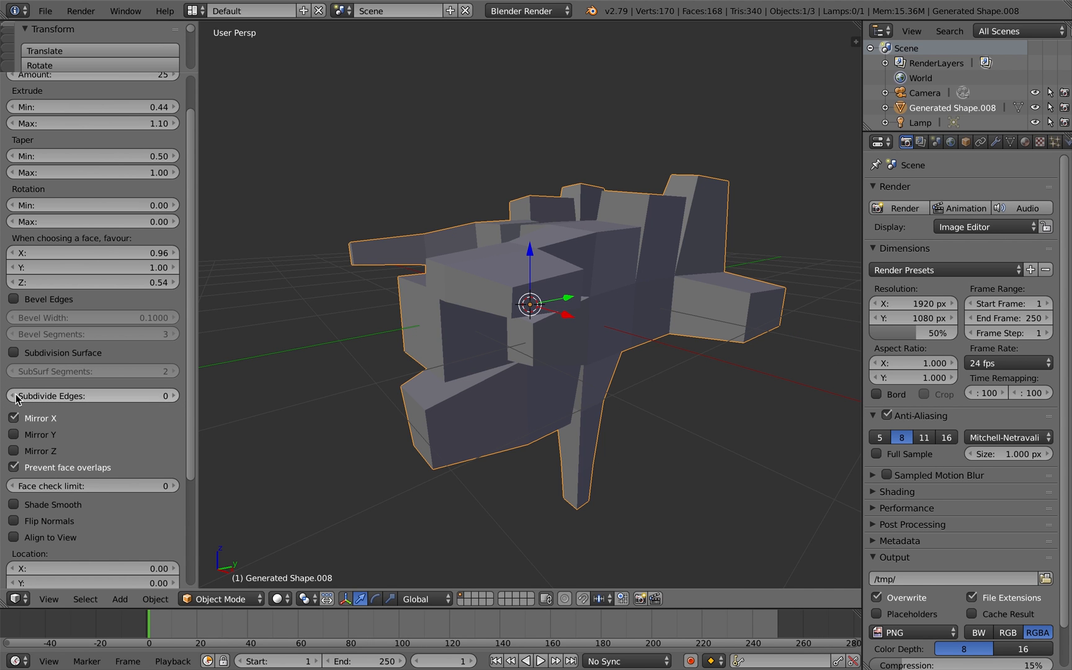
pyautogui.press('Tab')
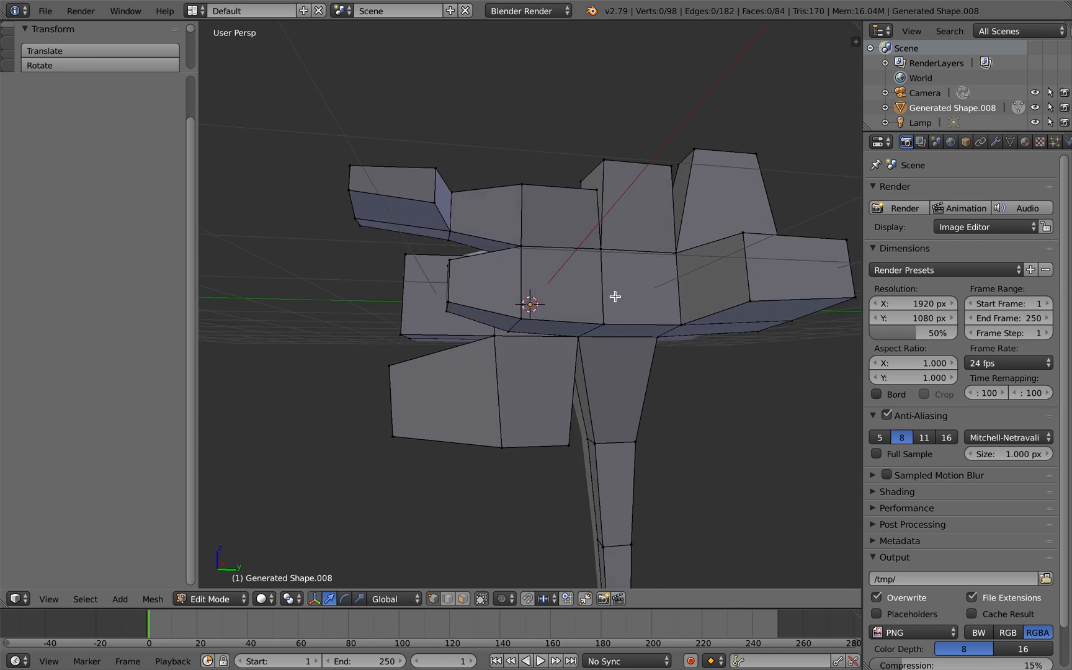
pyautogui.press('Tab')
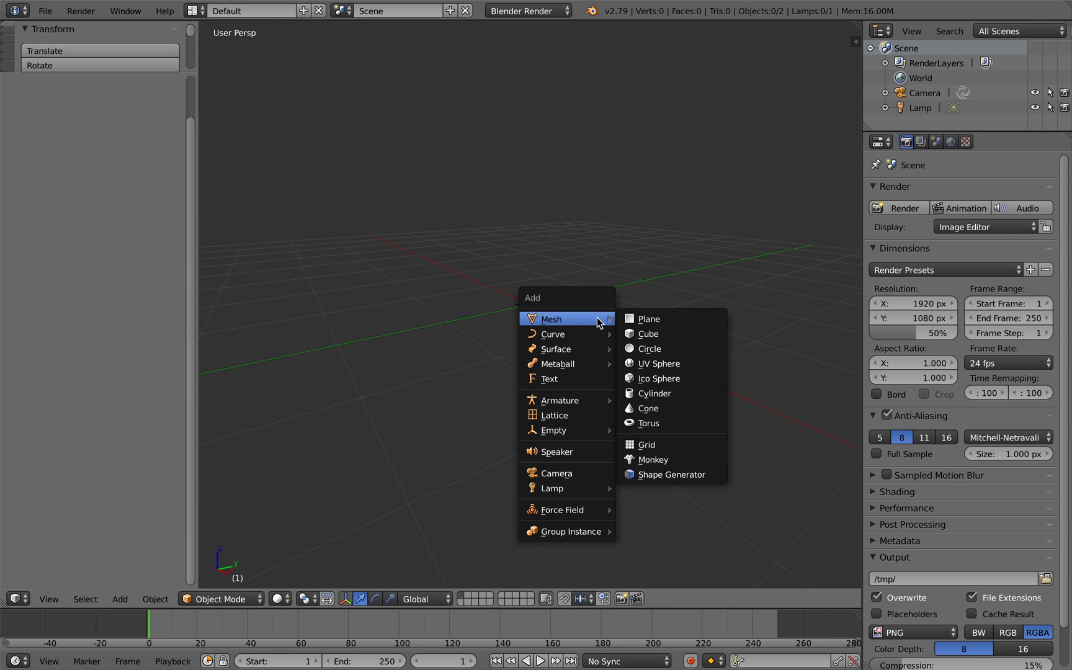
pyautogui.click(670, 475)
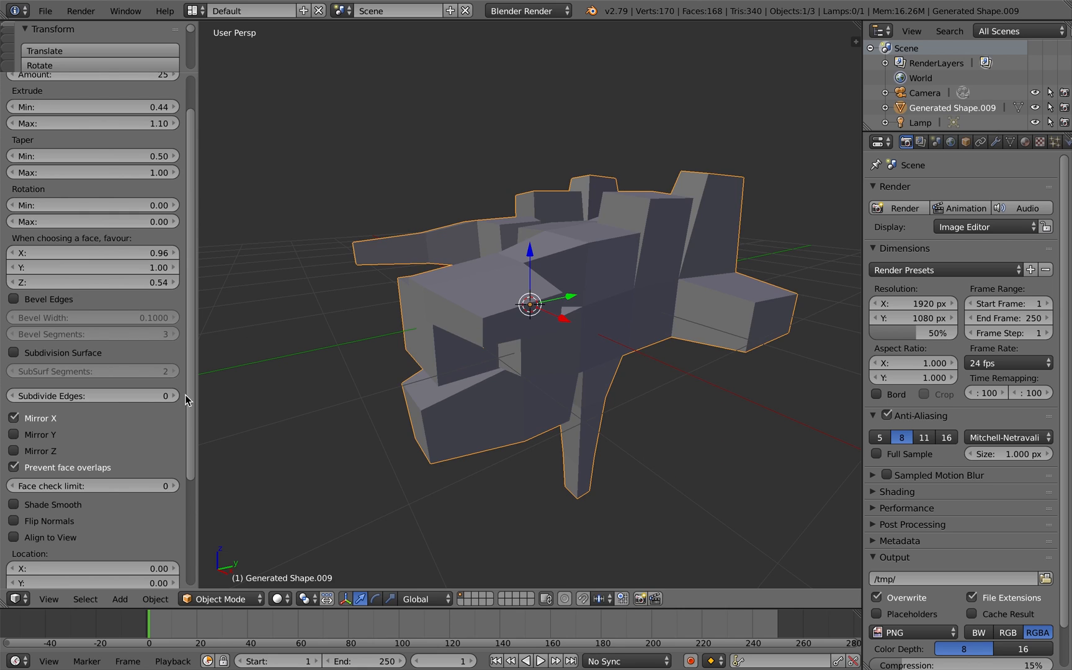
pyautogui.scroll(-3)
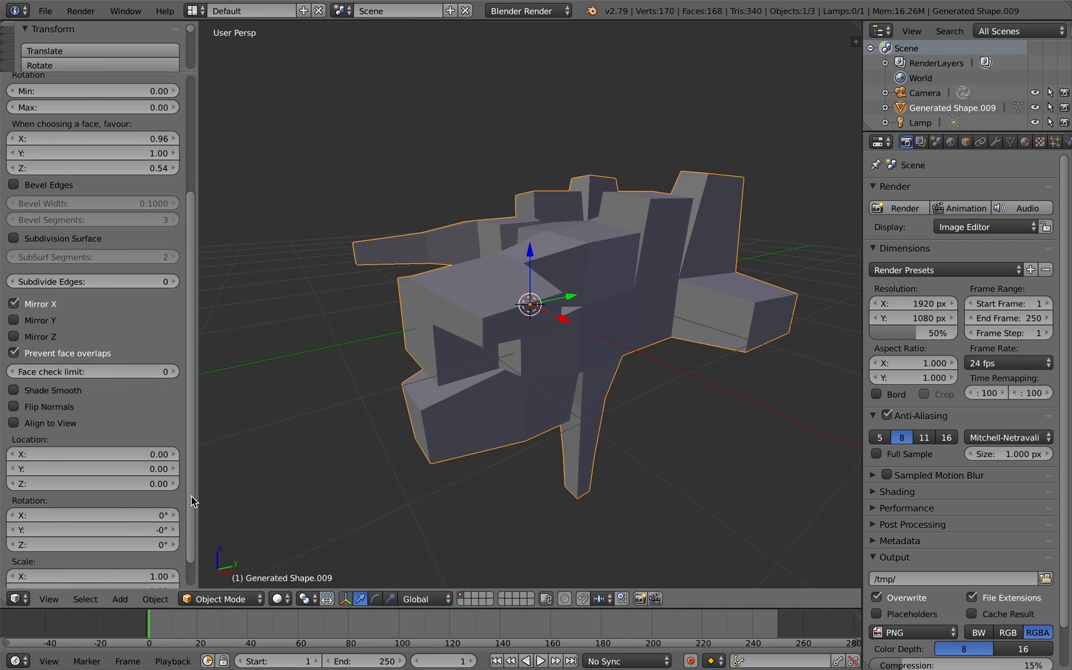
pyautogui.click(13, 389)
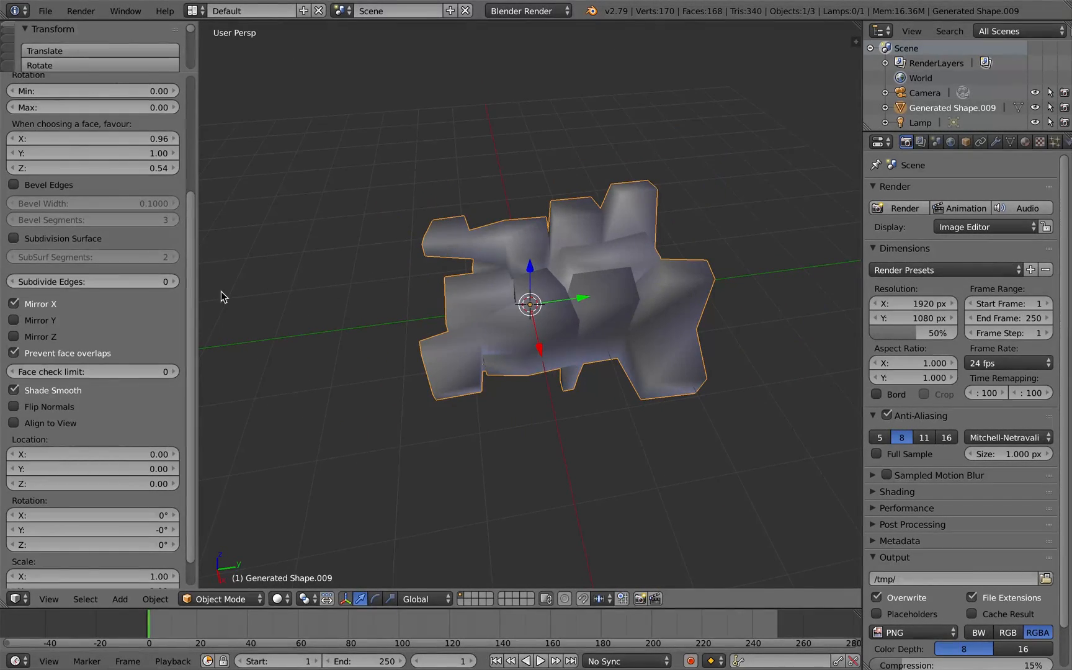
pyautogui.click(13, 238)
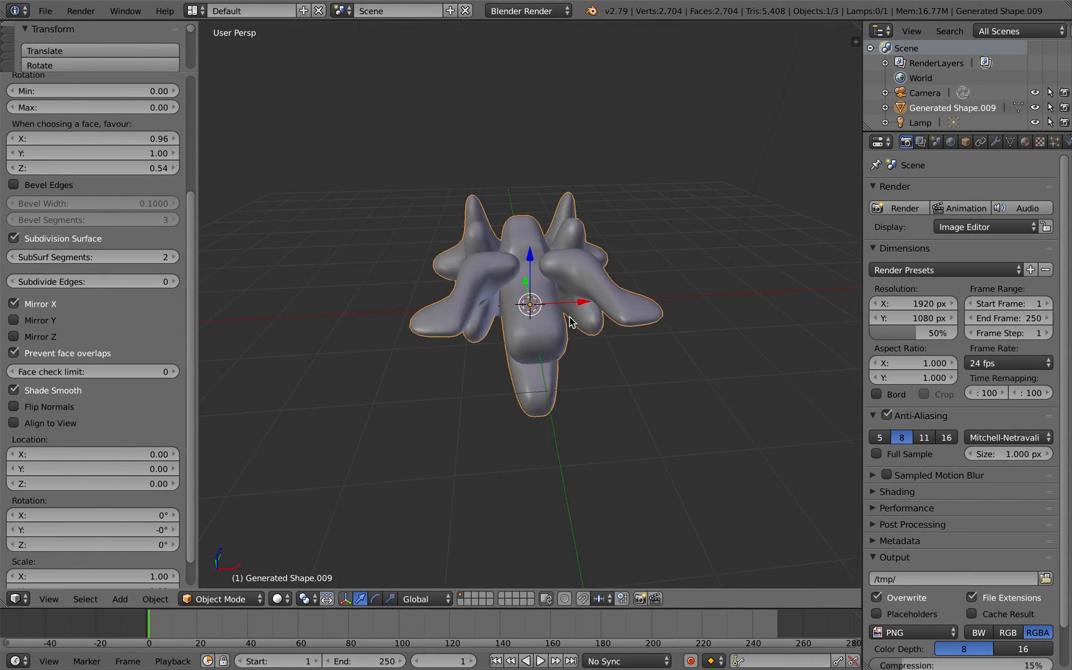
pyautogui.moveTo(570, 321); pyautogui.dragTo(510, 342)
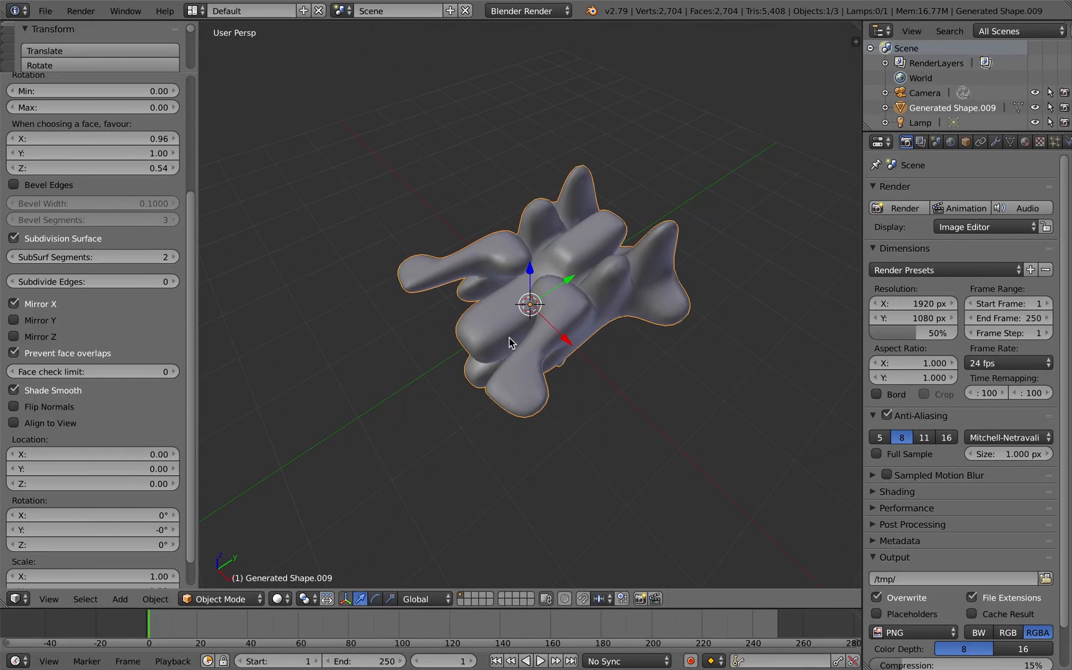
pyautogui.click(13, 238)
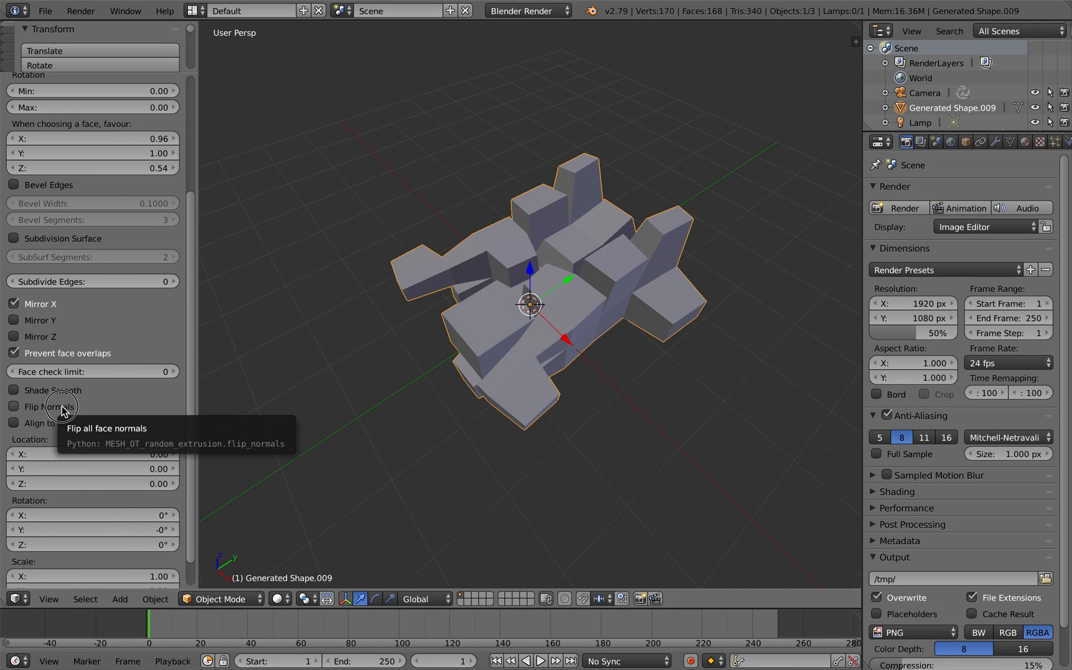
# Briefly flip normals, then set Y scale to 0.93 with normals restored.
pyautogui.click(14, 407)
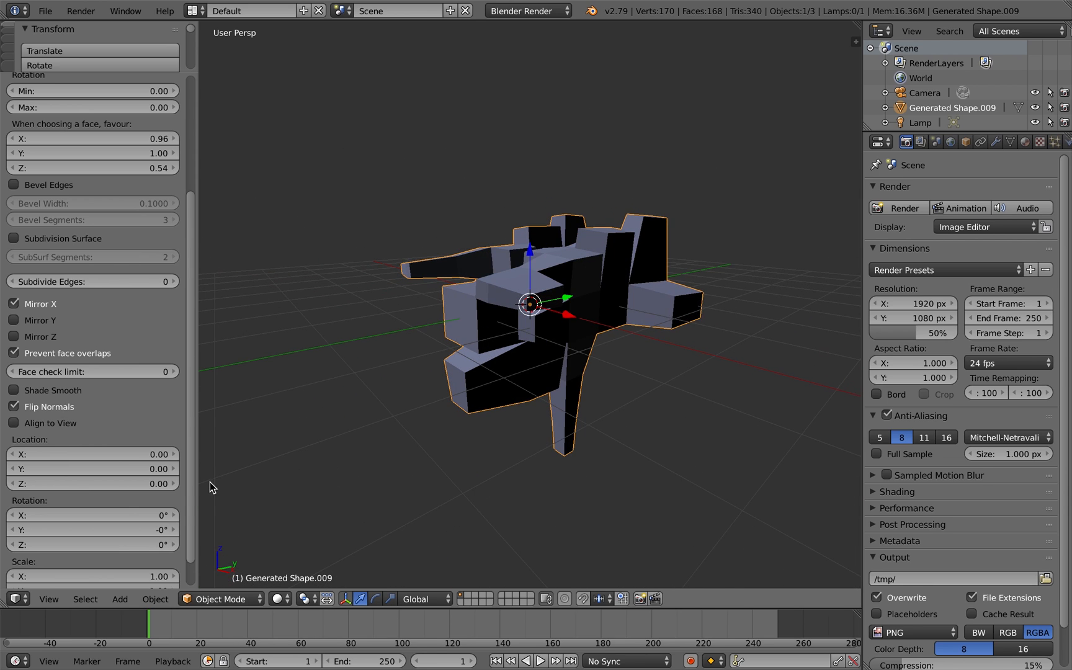
pyautogui.scroll(-3)
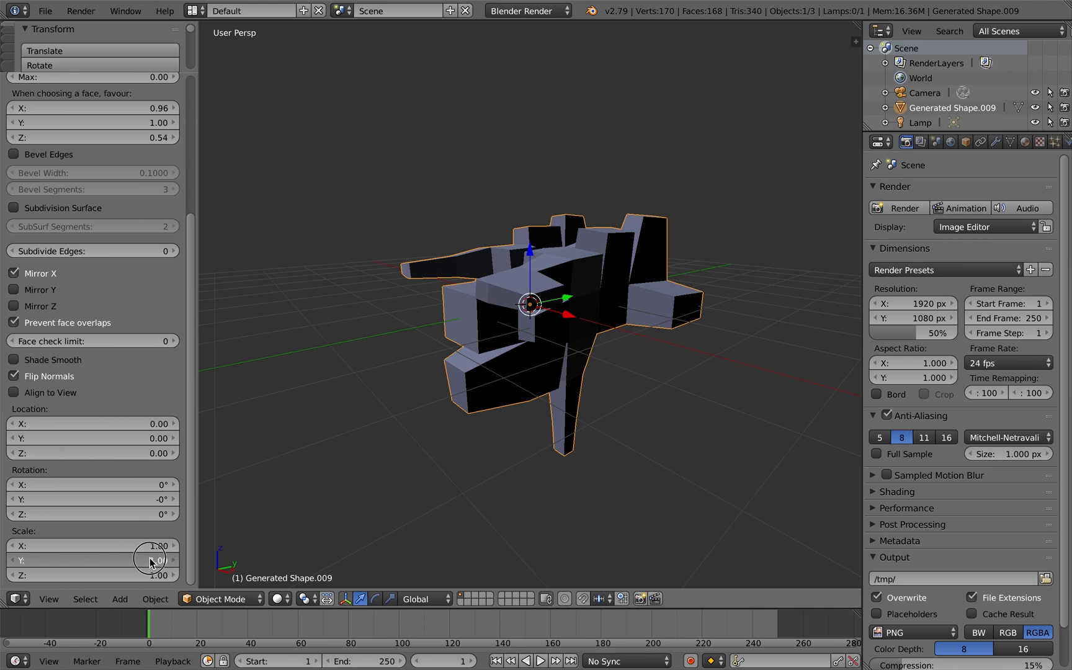
pyautogui.moveTo(150, 561); pyautogui.dragTo(150, 547)
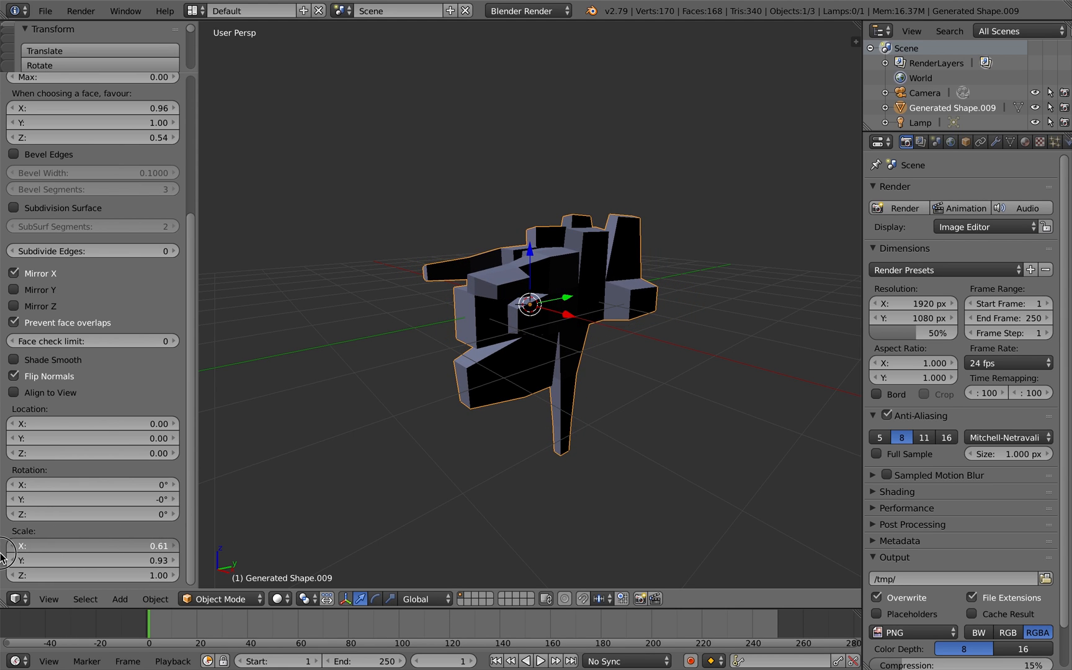
pyautogui.click(92, 545)
pyautogui.write('1.00')
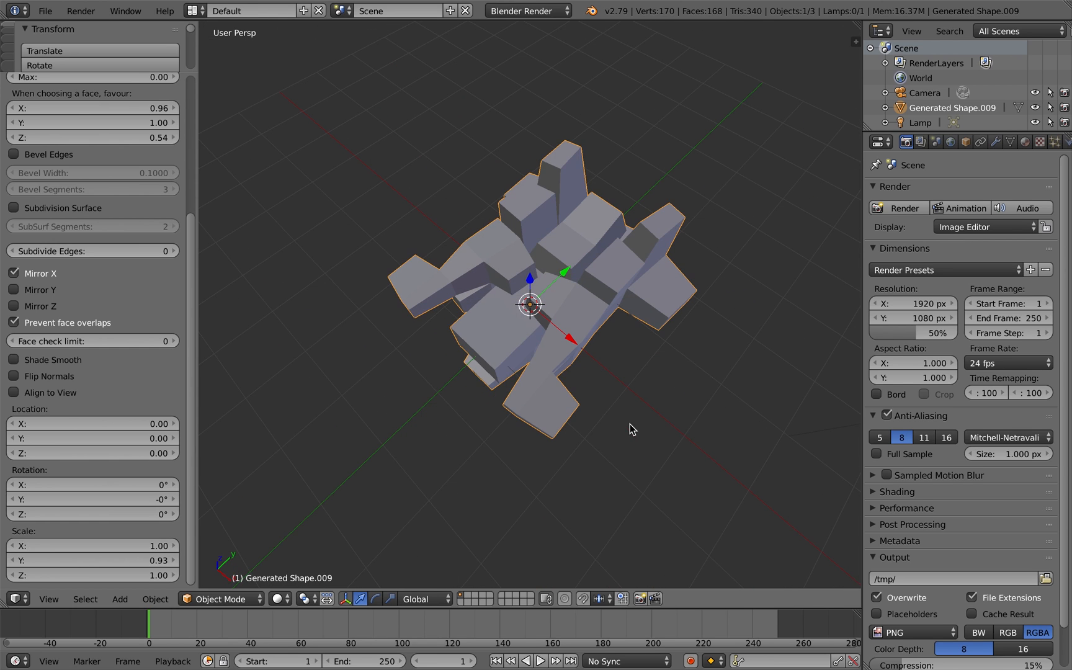
pyautogui.moveTo(66, 363)
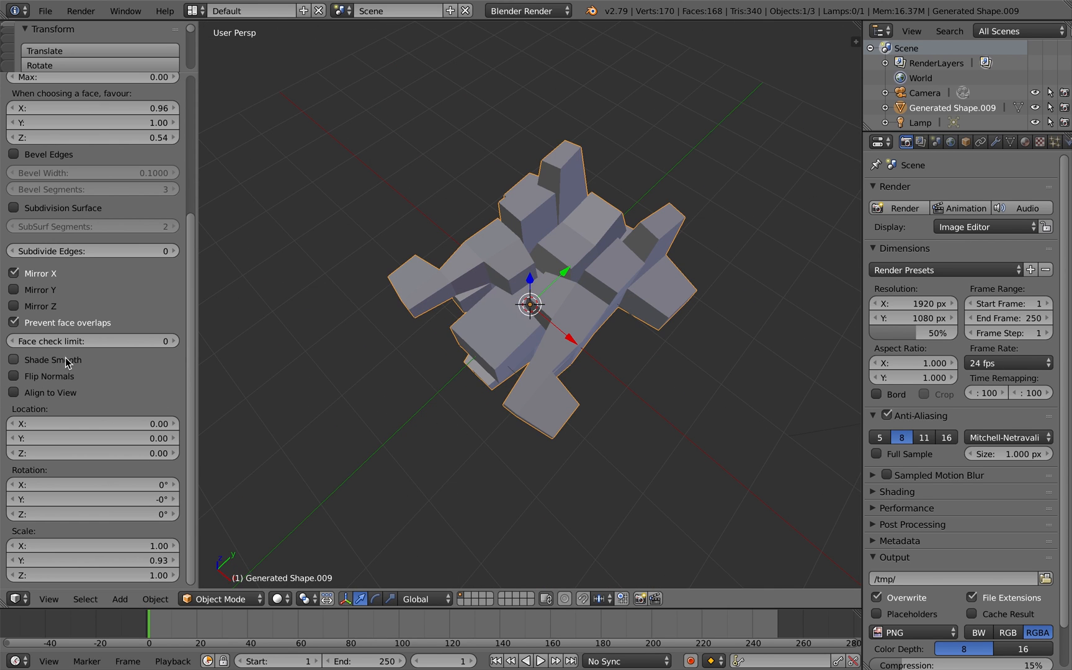
pyautogui.moveTo(65, 395)
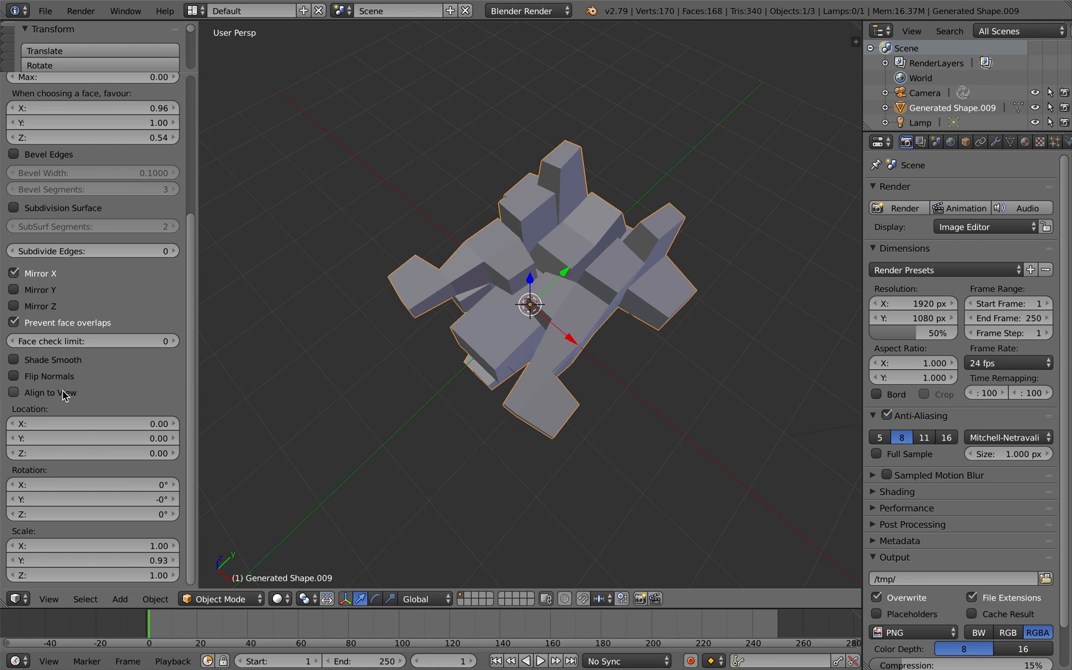
# Delete the scaled shape and add a flat shape: seed 1472, 20 extrusions, Z 0.48.
pyautogui.click(13, 392)
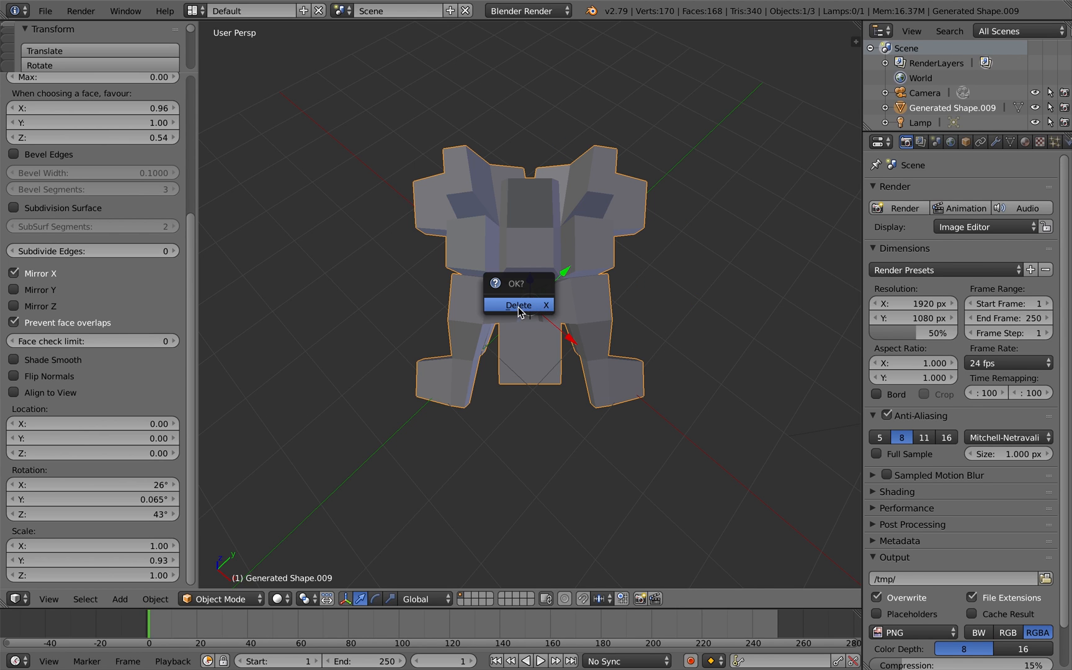
pyautogui.click(517, 305)
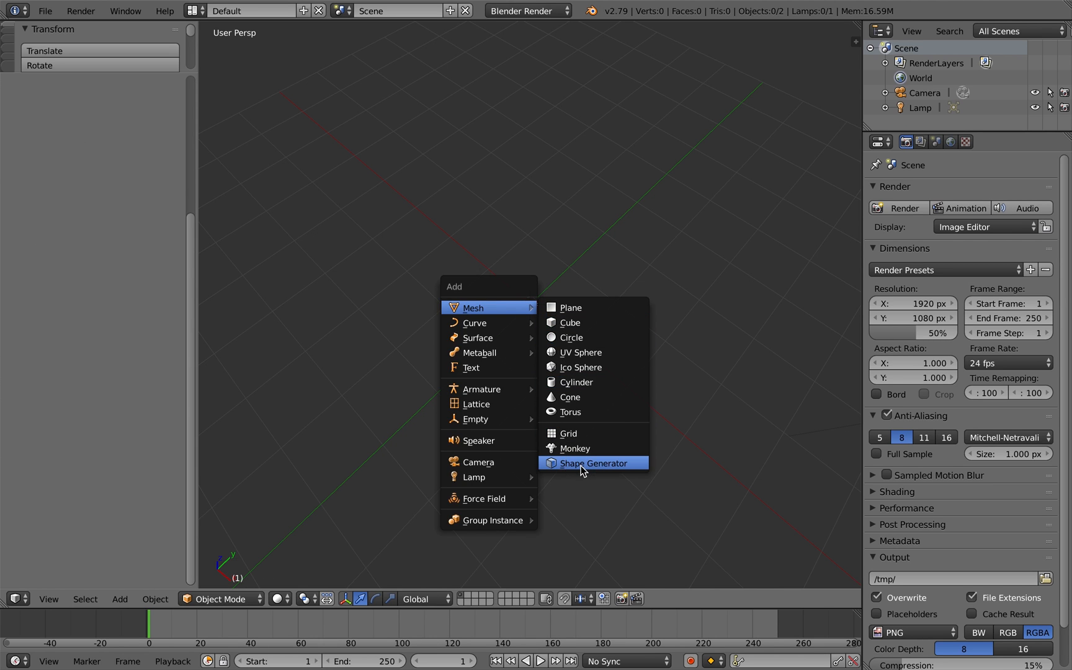
pyautogui.click(594, 463)
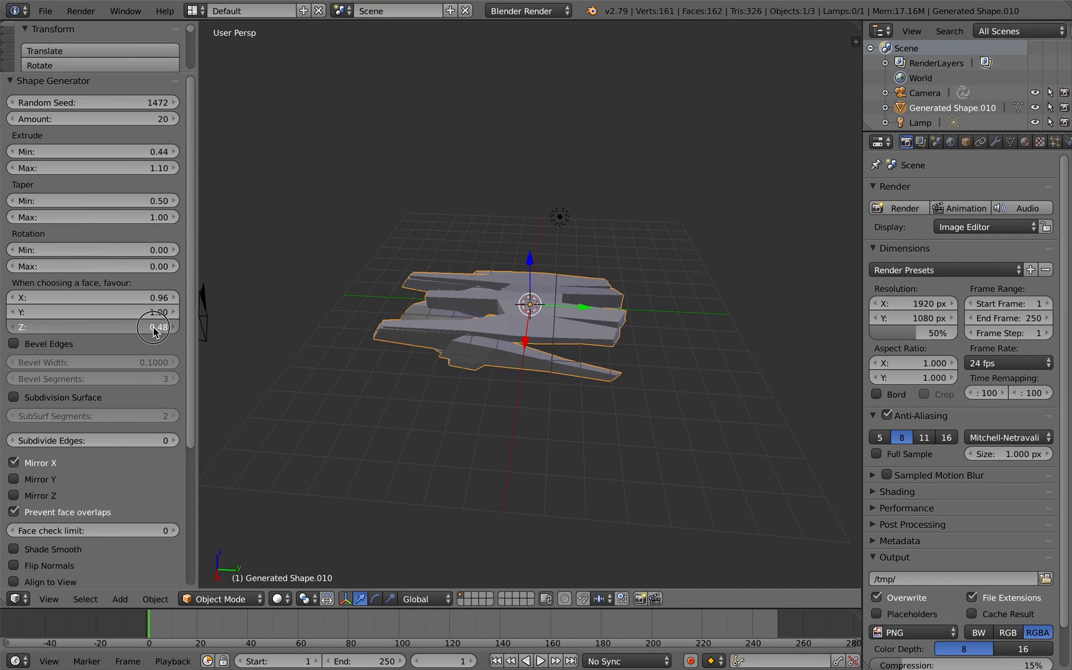
# Lower Z favour to 0.18 and enable Subdivision Surface, trying then removing Bevel Edges.
pyautogui.moveTo(157, 326); pyautogui.dragTo(137, 326)
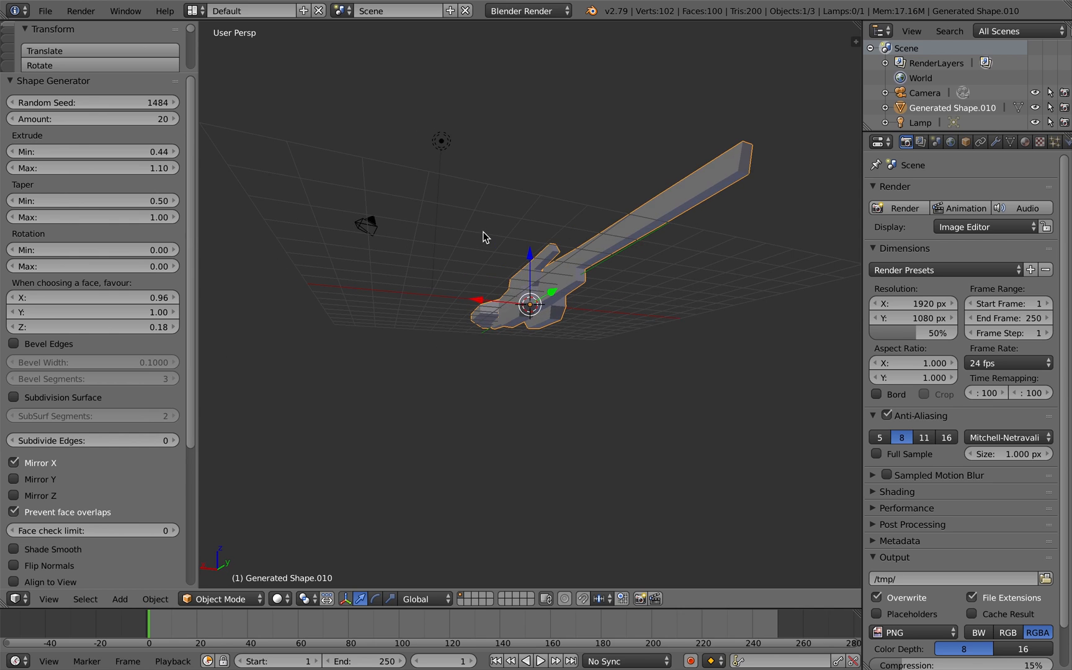
pyautogui.click(14, 396)
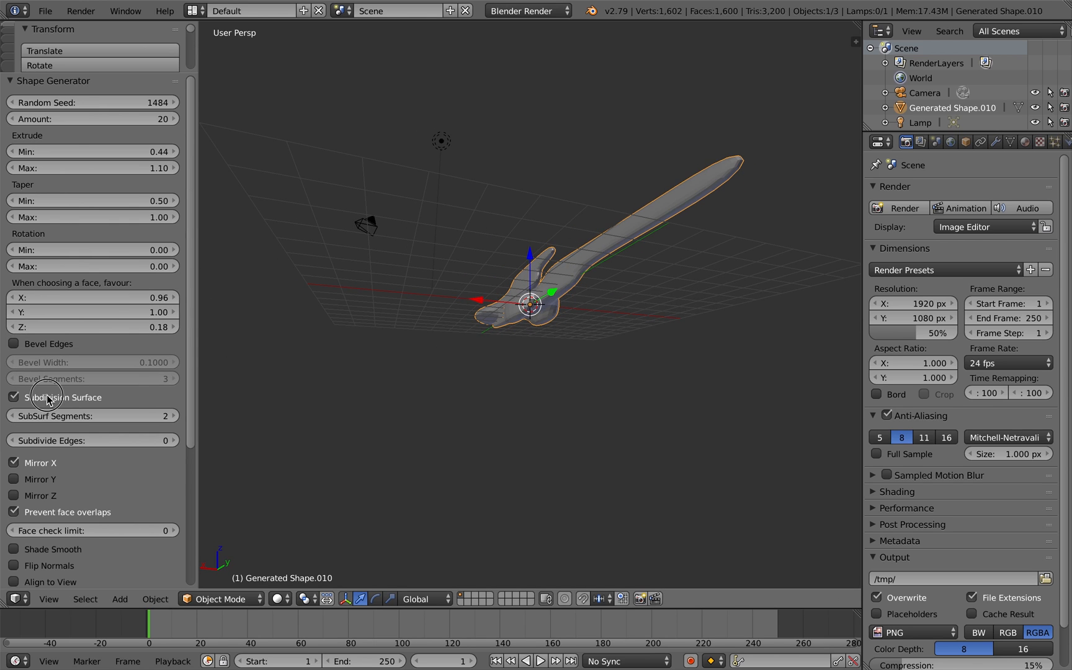
pyautogui.click(14, 343)
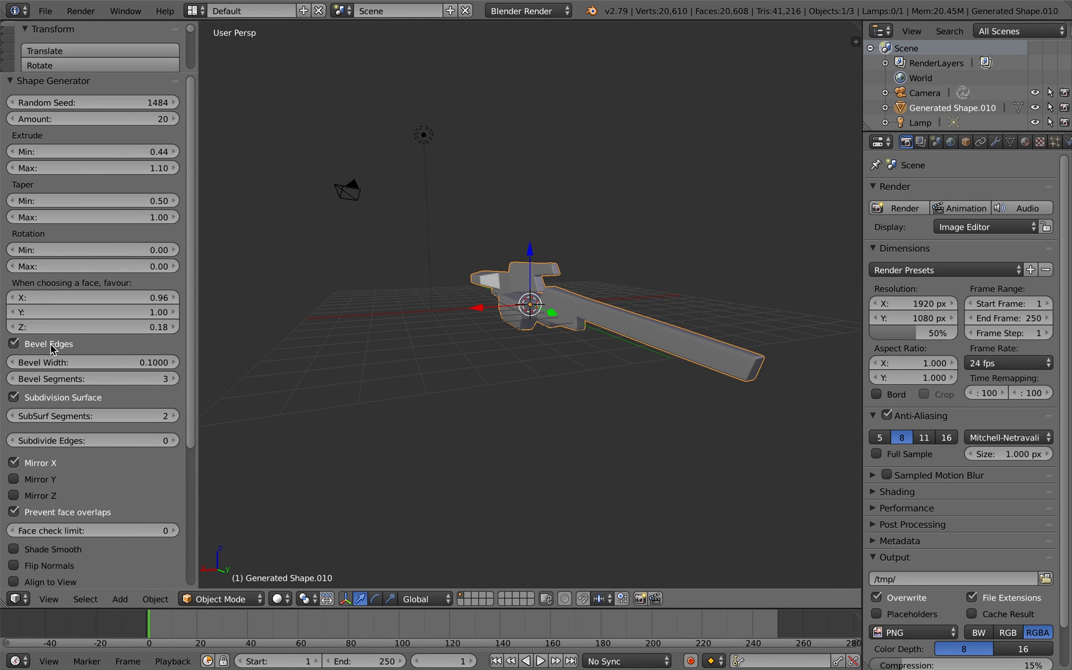
pyautogui.click(13, 343)
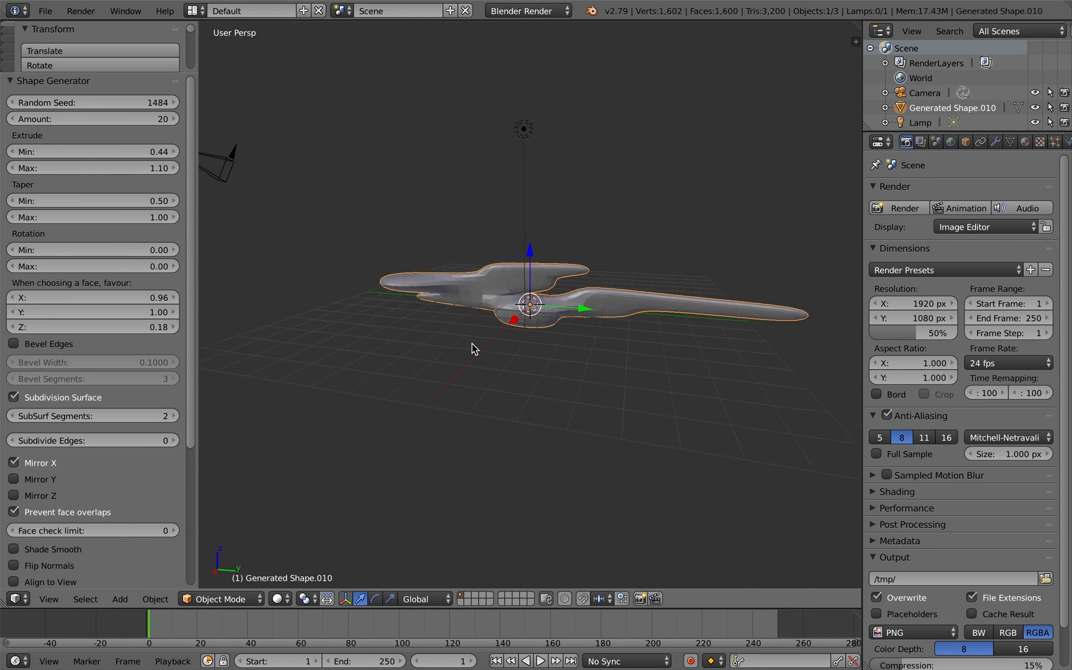